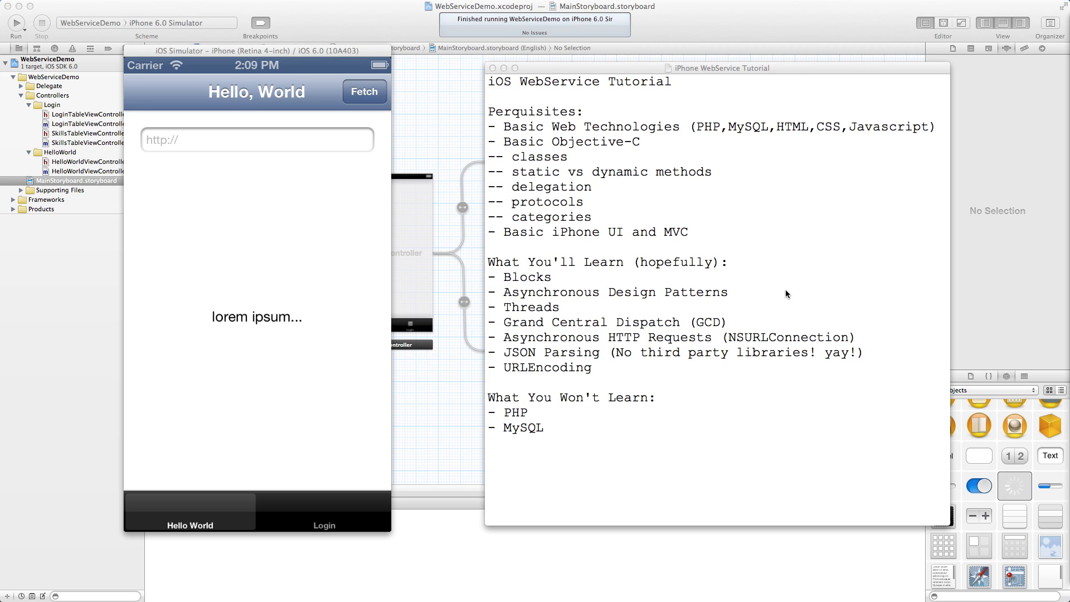
pyautogui.moveTo(700, 257)
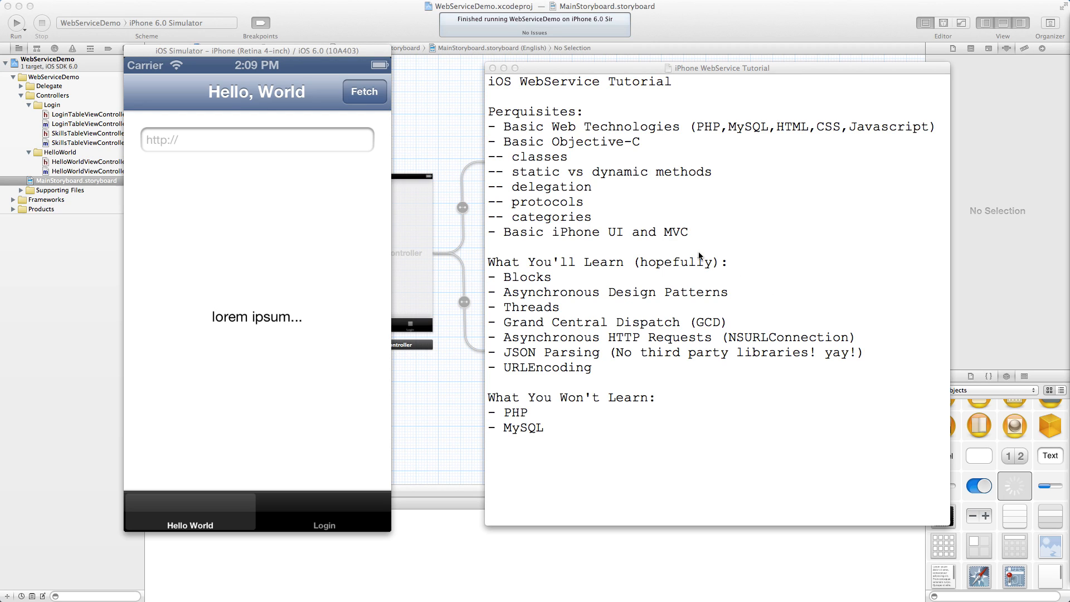
pyautogui.moveTo(668, 120)
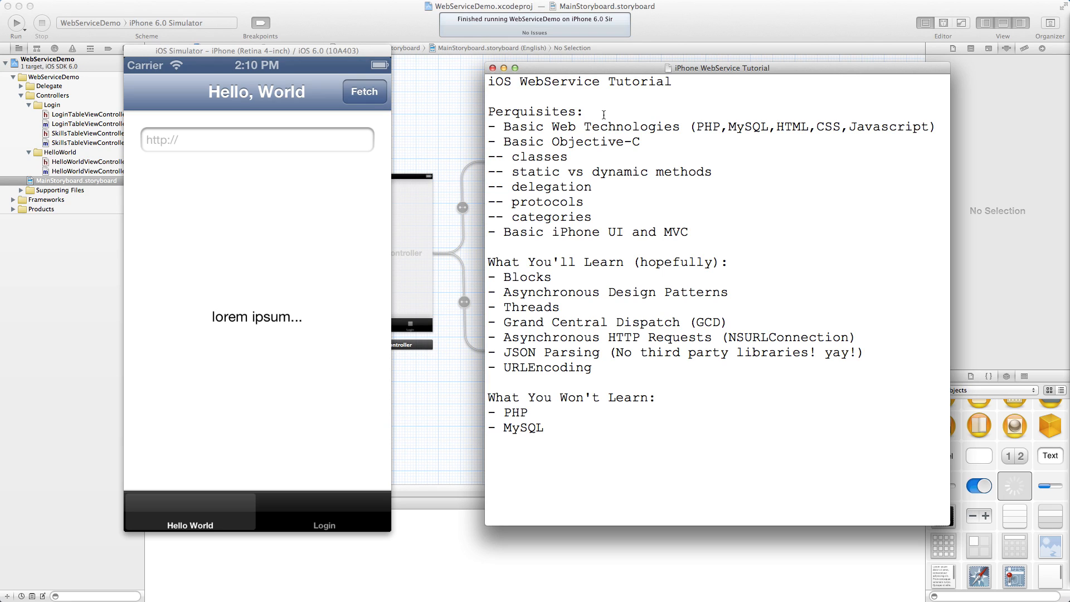
# Enter a joox.fm tutorial URL into the address field on the Hello World screen.
pyautogui.click(582, 110)
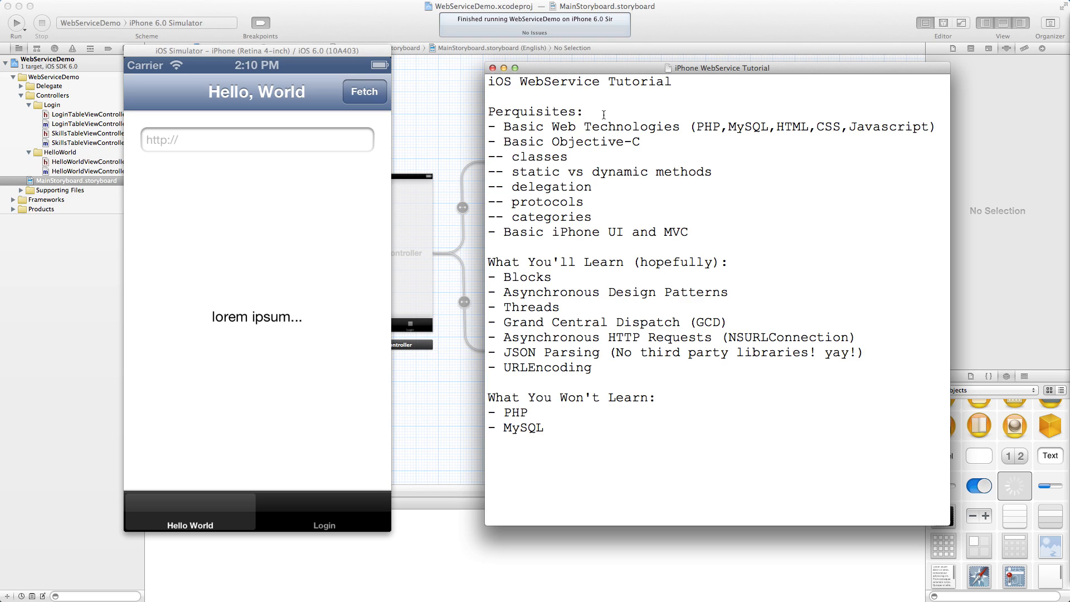
pyautogui.click(583, 111)
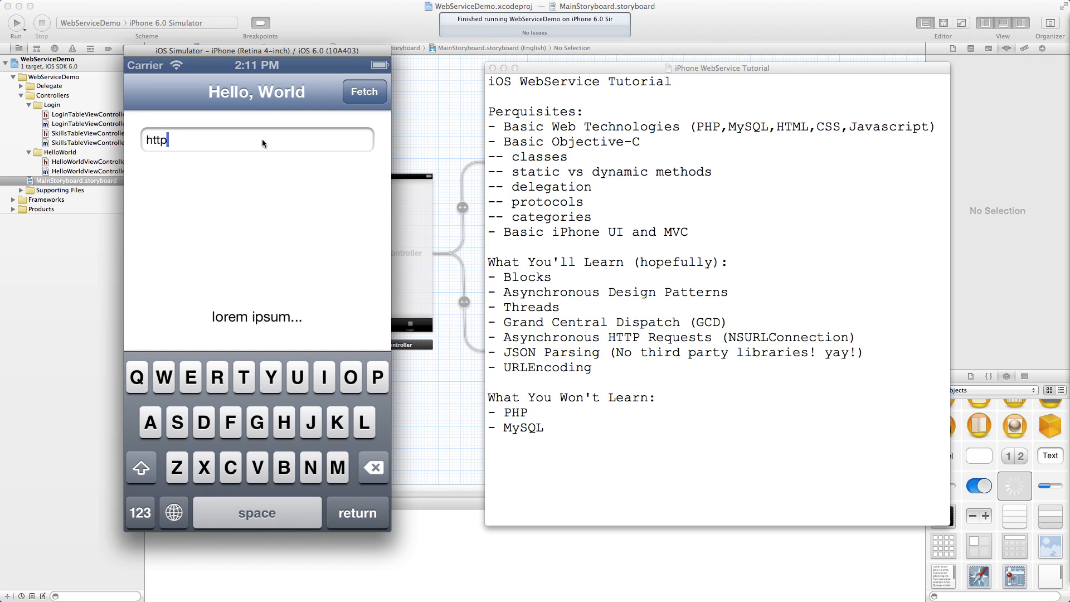
pyautogui.write('://joox.f')
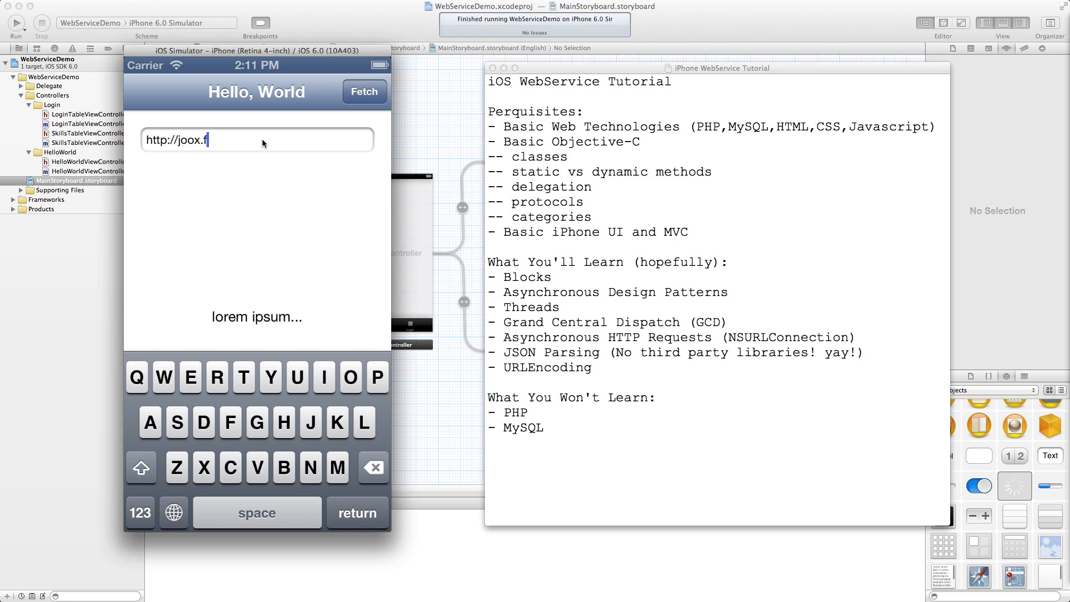
pyautogui.write('m/tut')
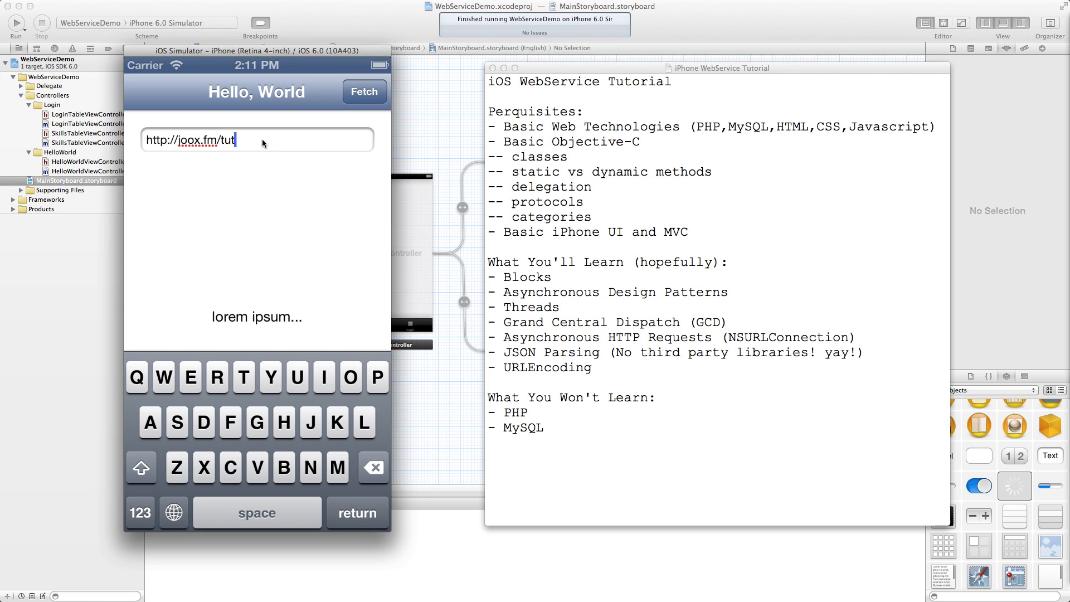
pyautogui.write('orial')
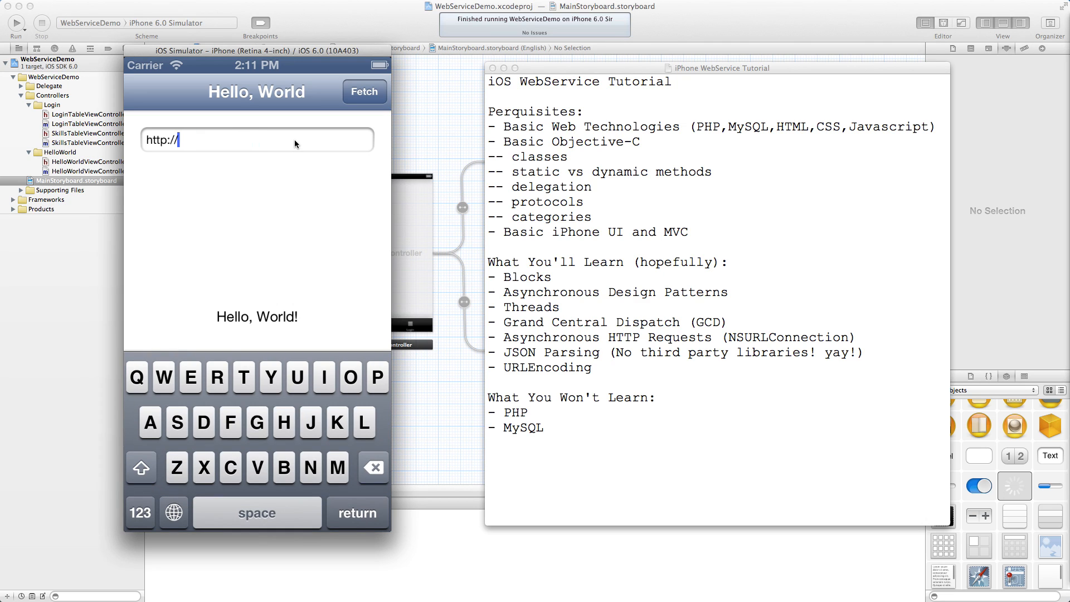
pyautogui.write('google.com')
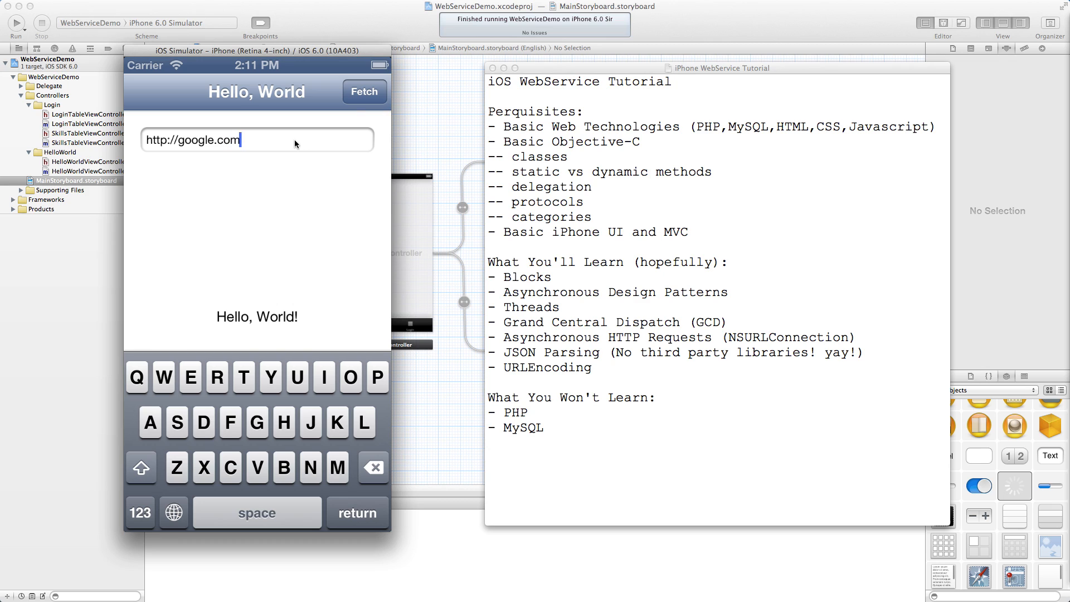
pyautogui.click(364, 91)
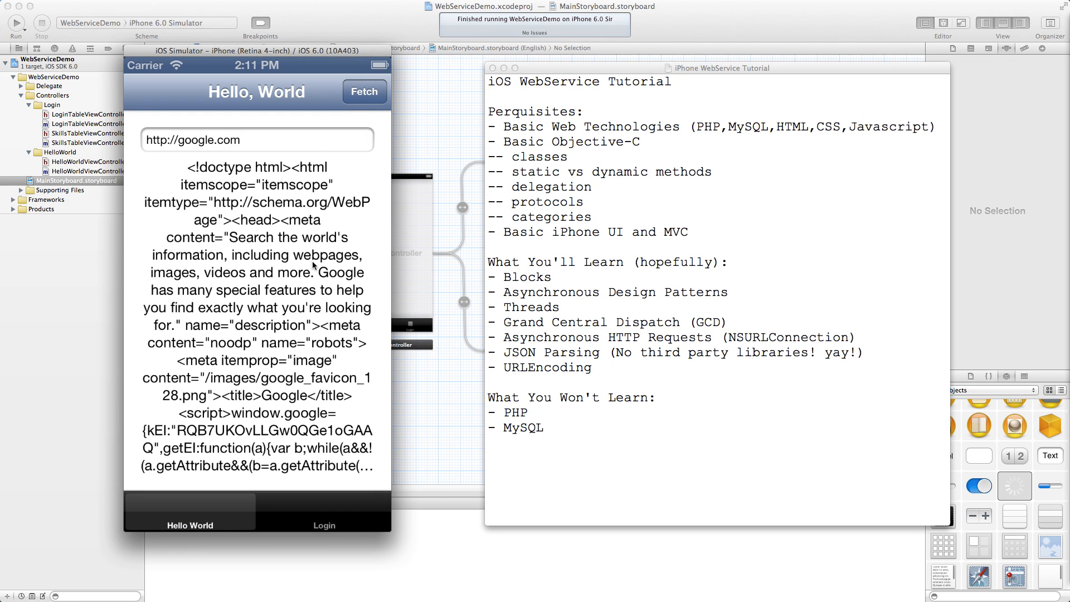
pyautogui.moveTo(322, 377)
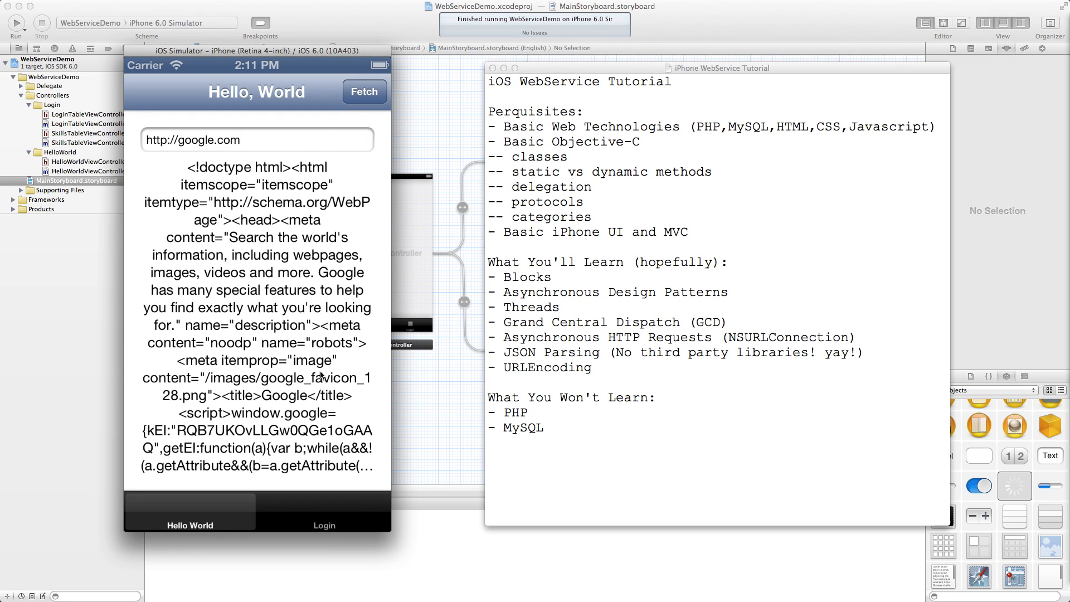
pyautogui.moveTo(325, 140)
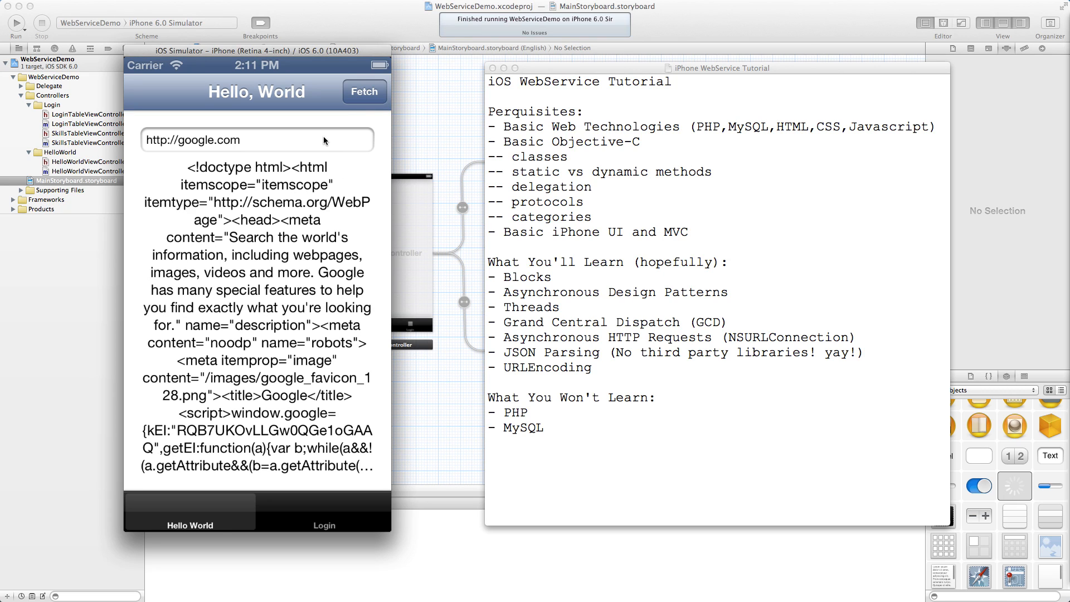
pyautogui.moveTo(324, 520)
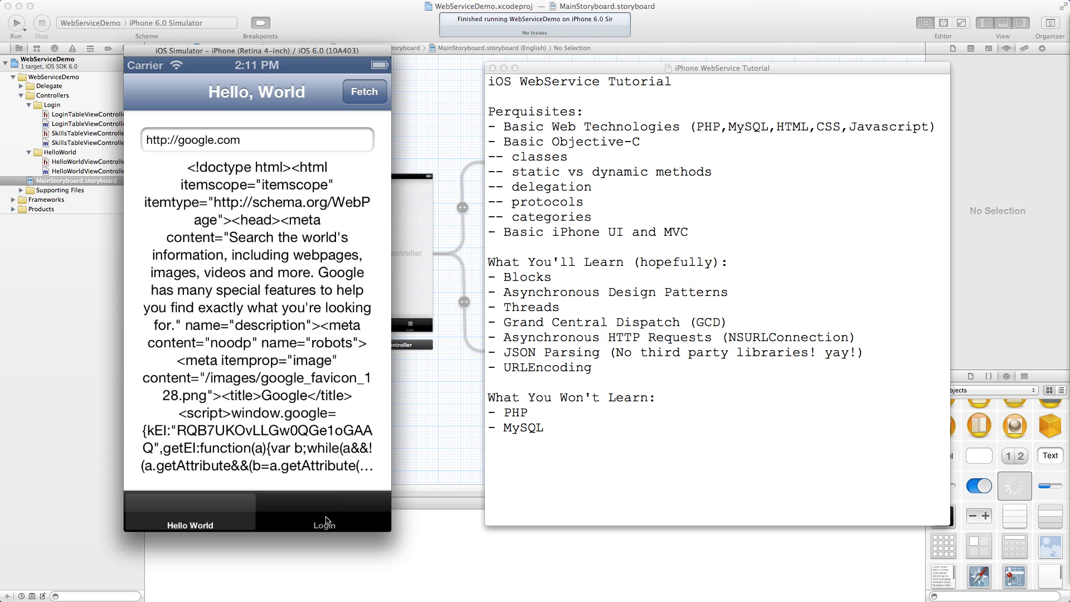
pyautogui.click(324, 515)
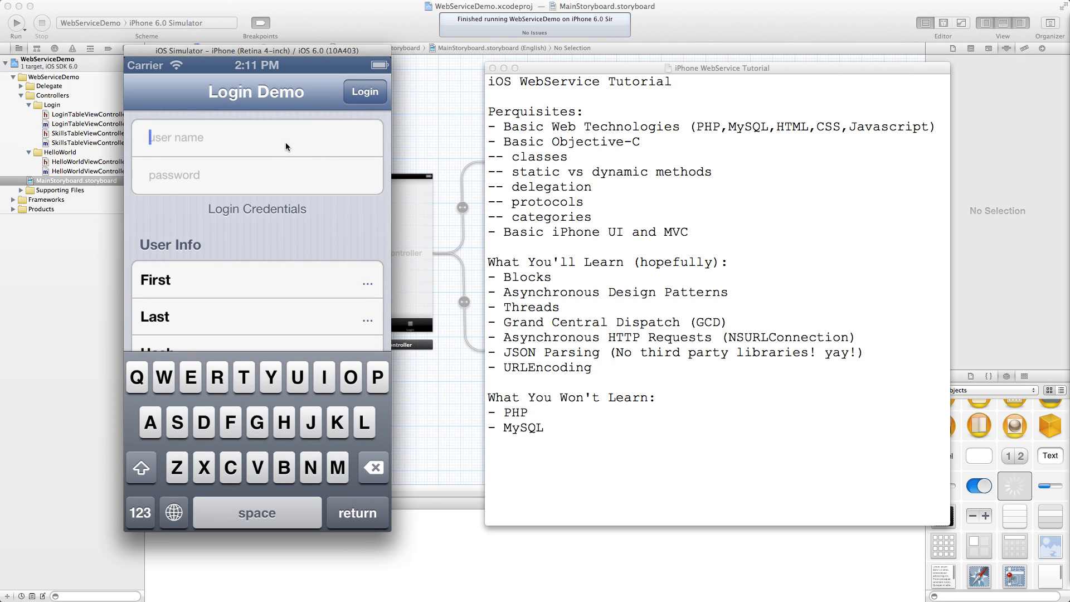
pyautogui.write('abarba')
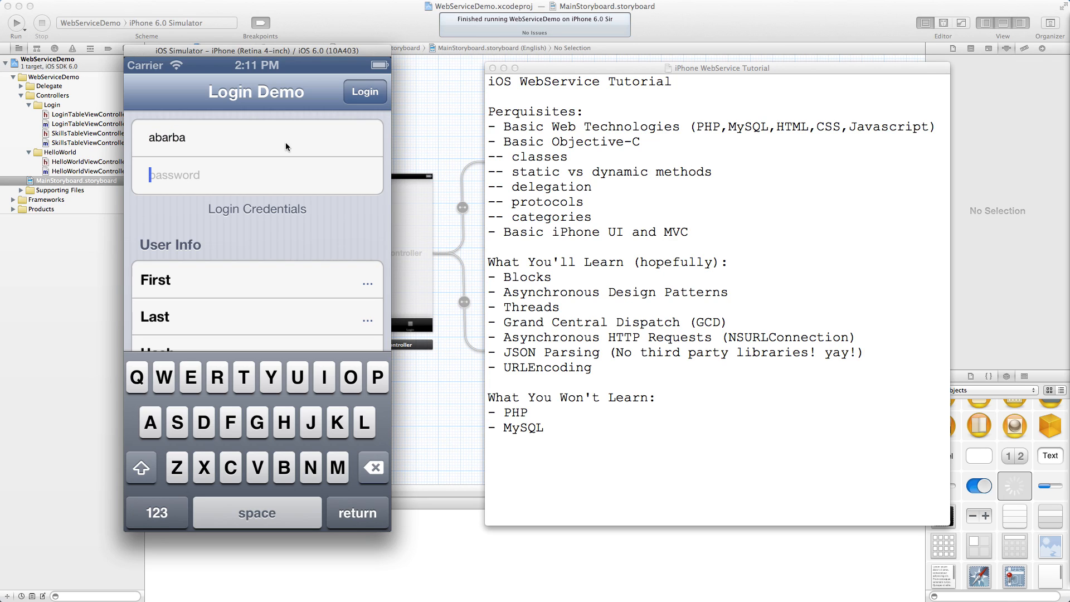
pyautogui.write('password')
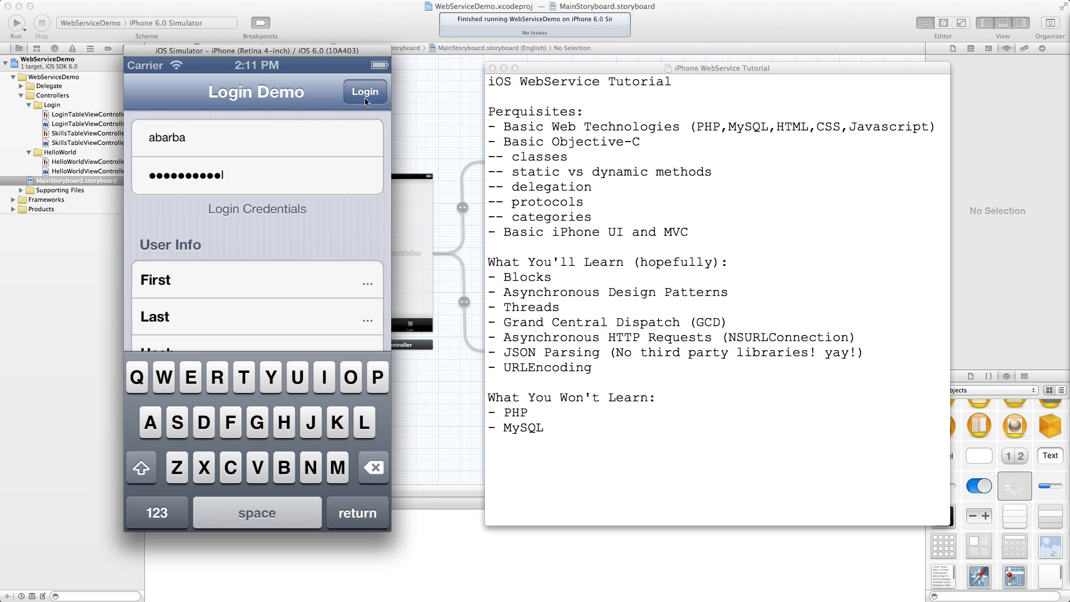
pyautogui.click(364, 92)
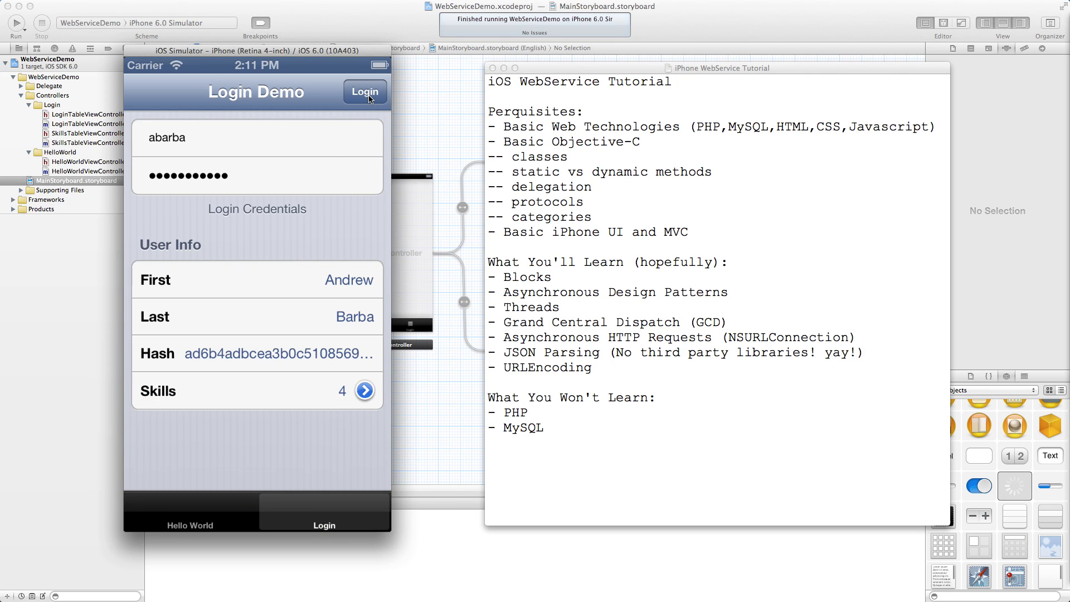
pyautogui.moveTo(183, 296)
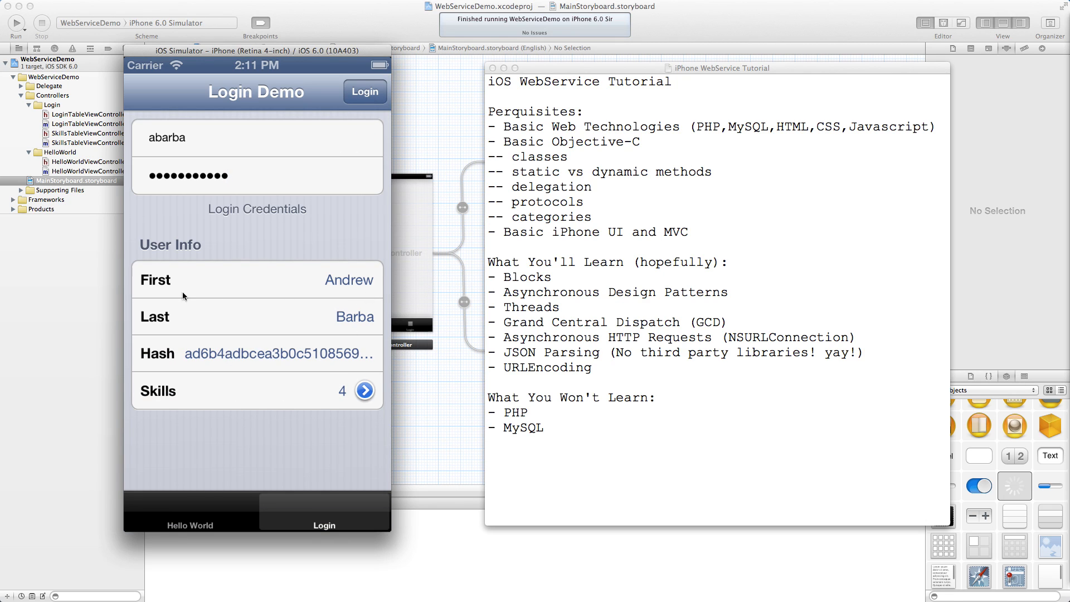
pyautogui.moveTo(389, 343)
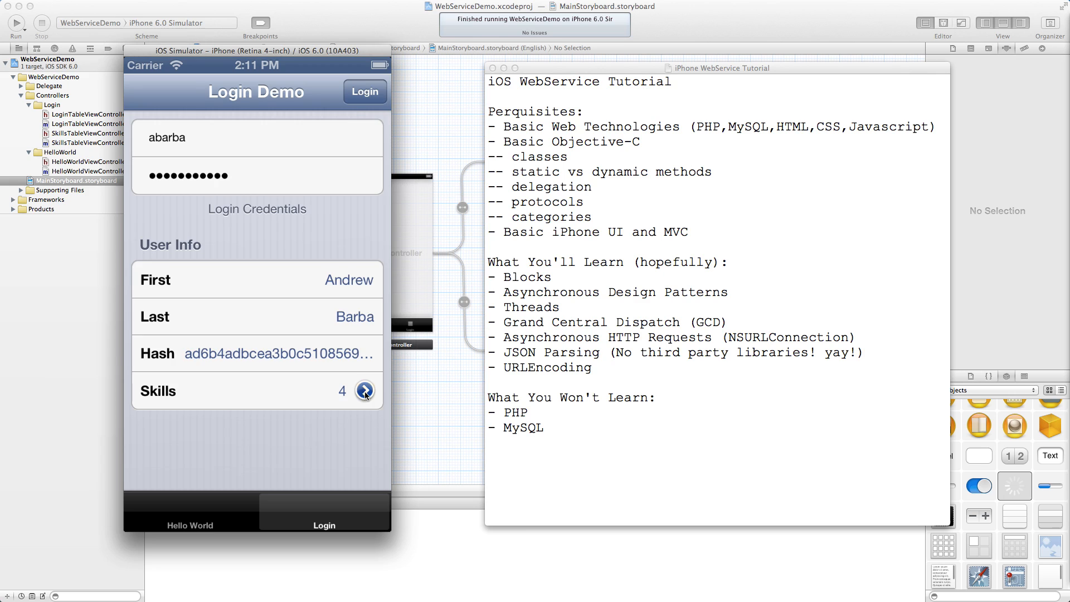
# View the user's four skills, then return to the Login Demo screen.
pyautogui.click(364, 390)
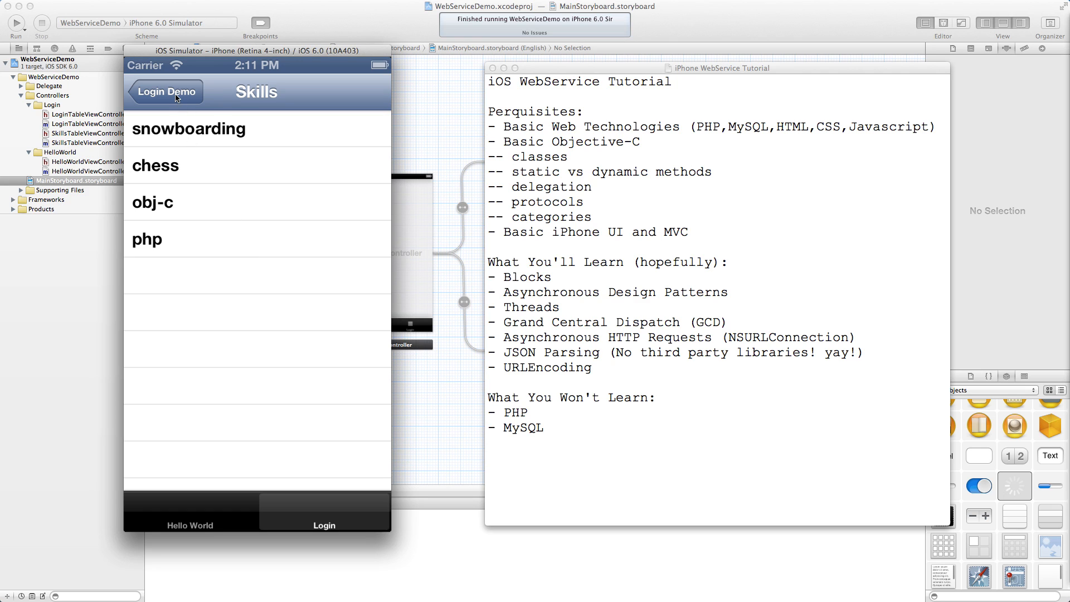
pyautogui.click(166, 92)
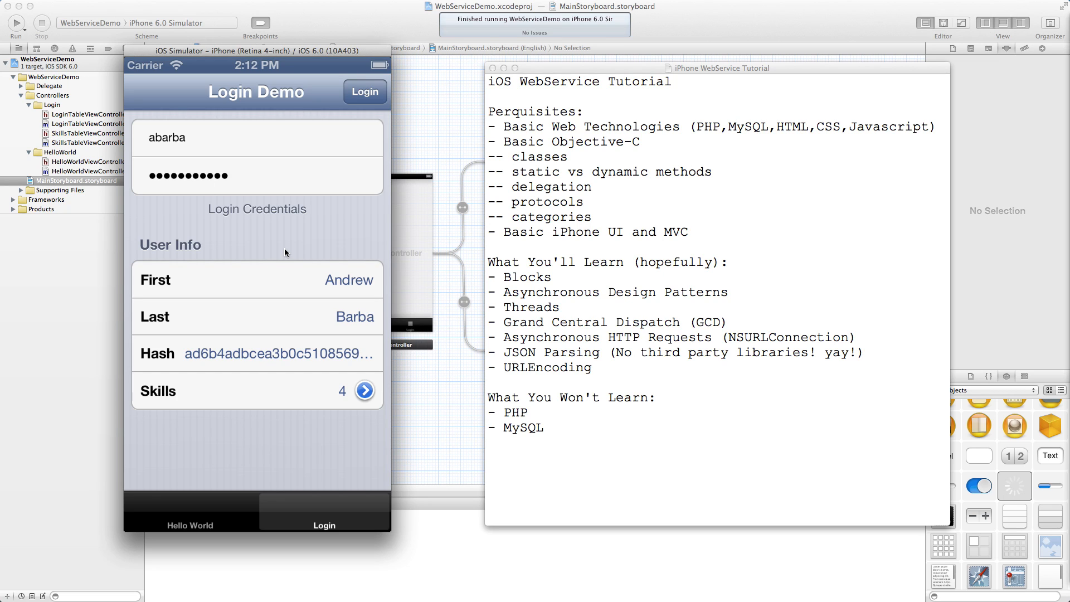
pyautogui.moveTo(315, 77)
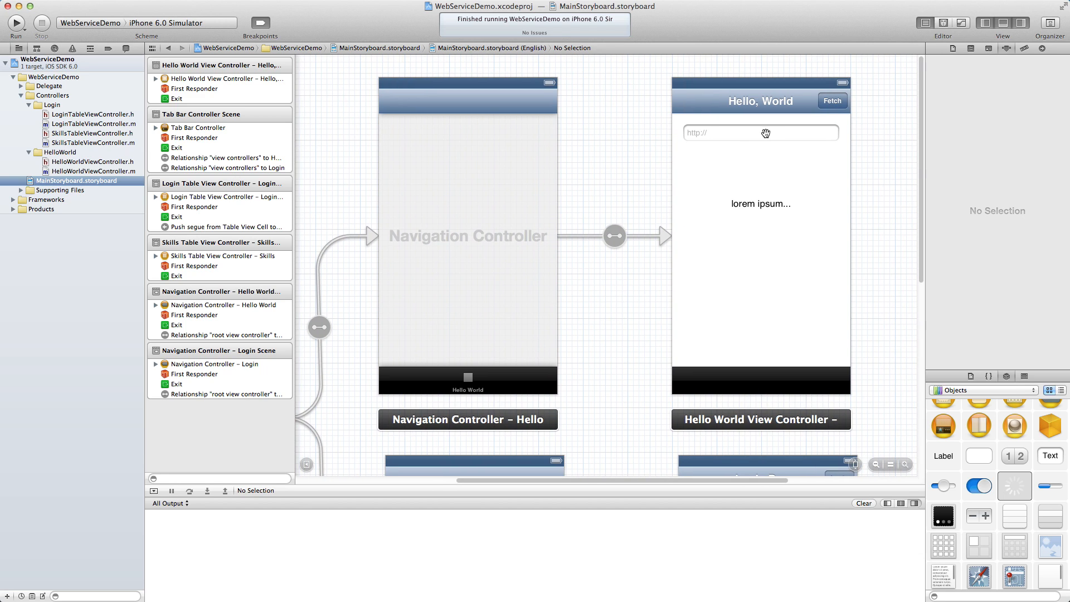
# Inspect the storyboard's URL field, lorem ipsum label, Hash cell and Skills push segue.
pyautogui.click(759, 133)
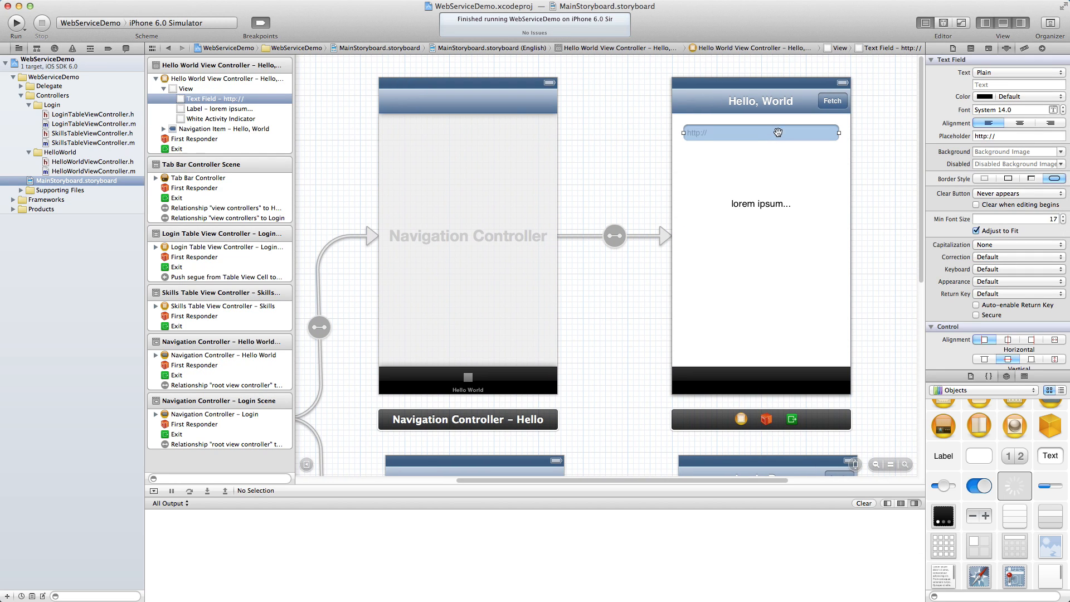
pyautogui.click(759, 203)
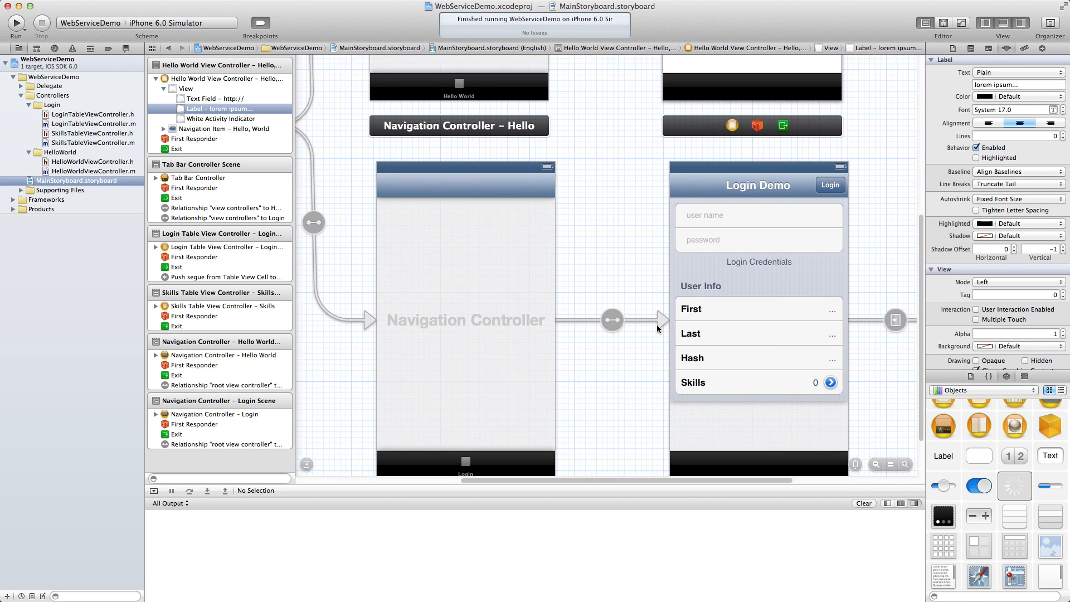
pyautogui.hscroll(3)
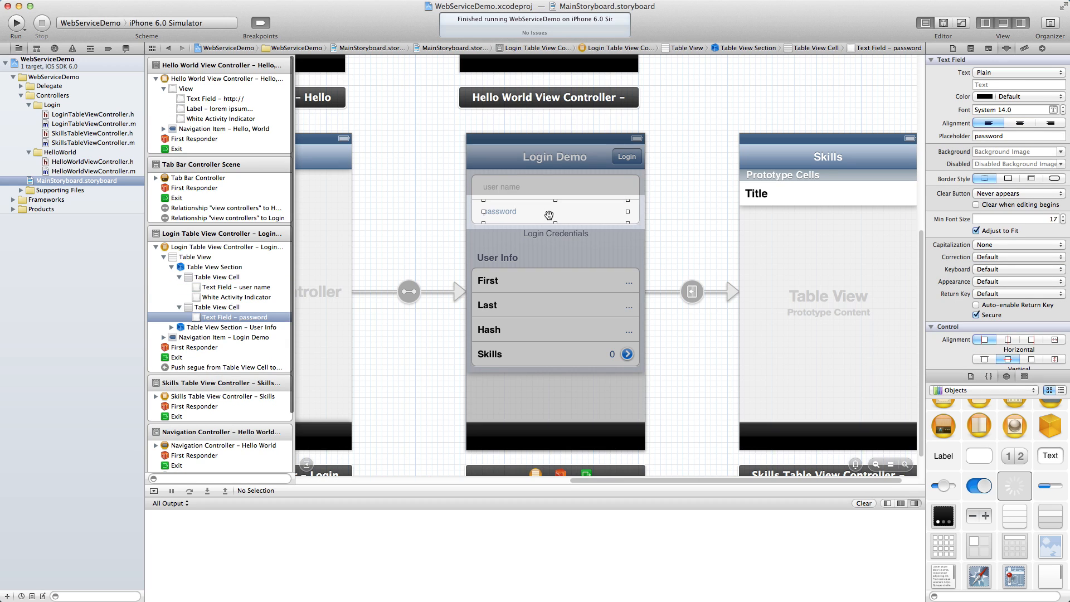
pyautogui.click(556, 306)
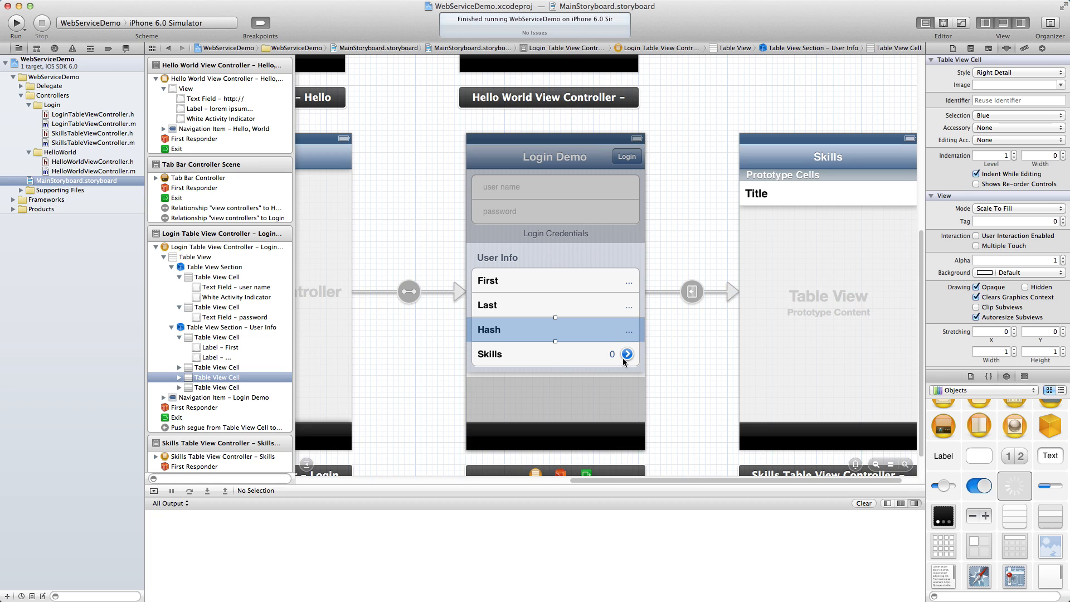
pyautogui.moveTo(710, 320)
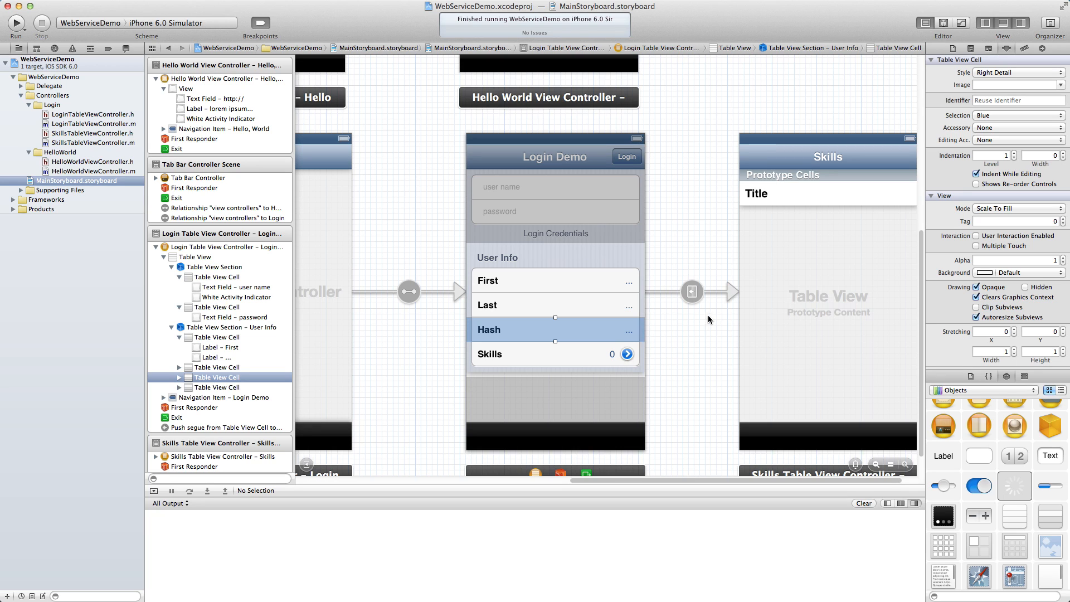
pyautogui.click(691, 291)
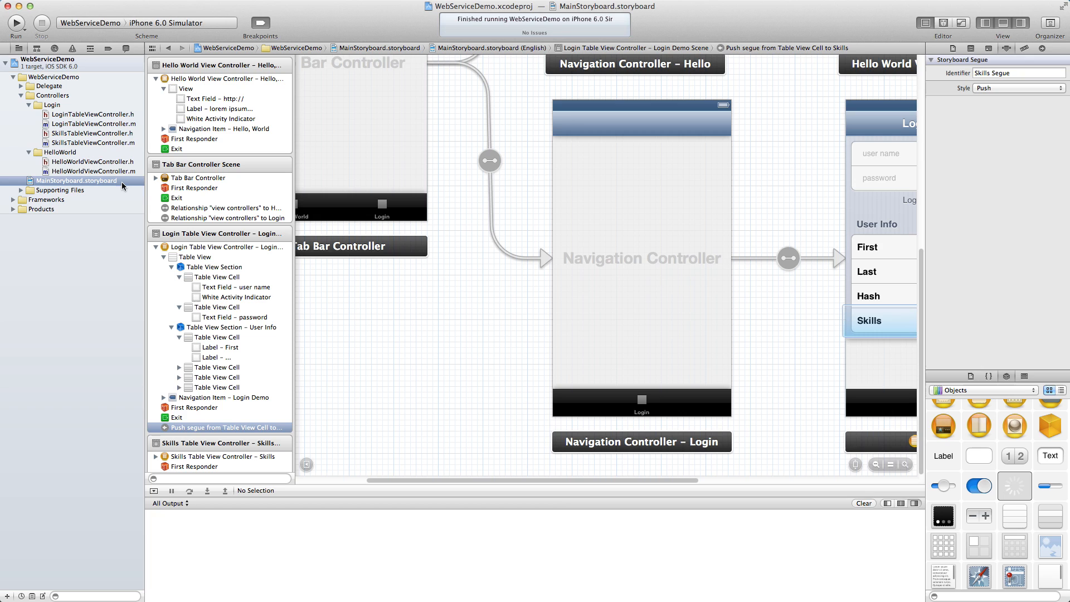
pyautogui.moveTo(121, 185)
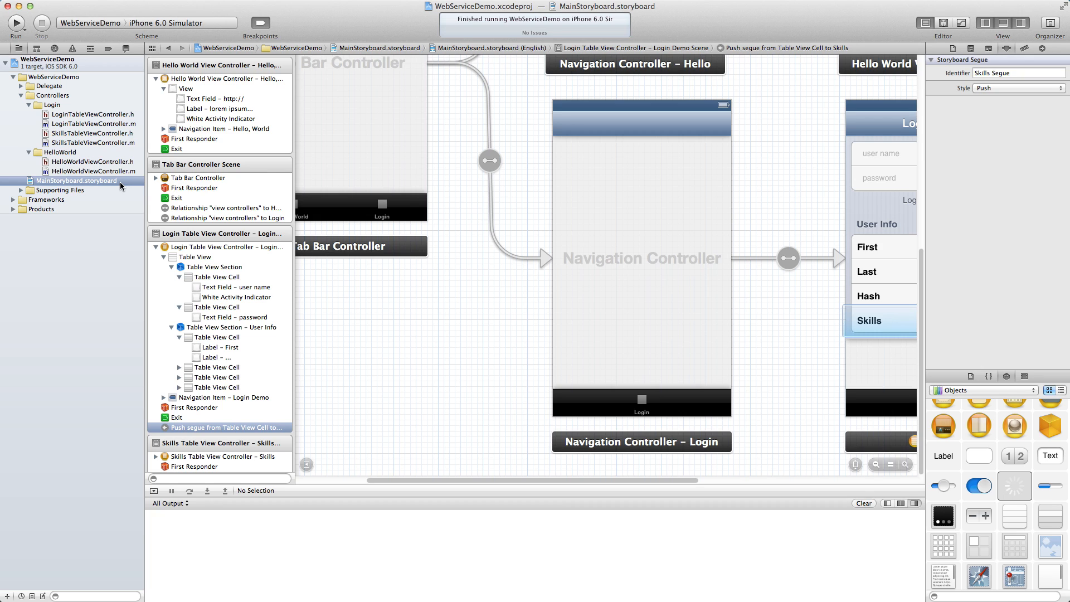
pyautogui.moveTo(110, 166)
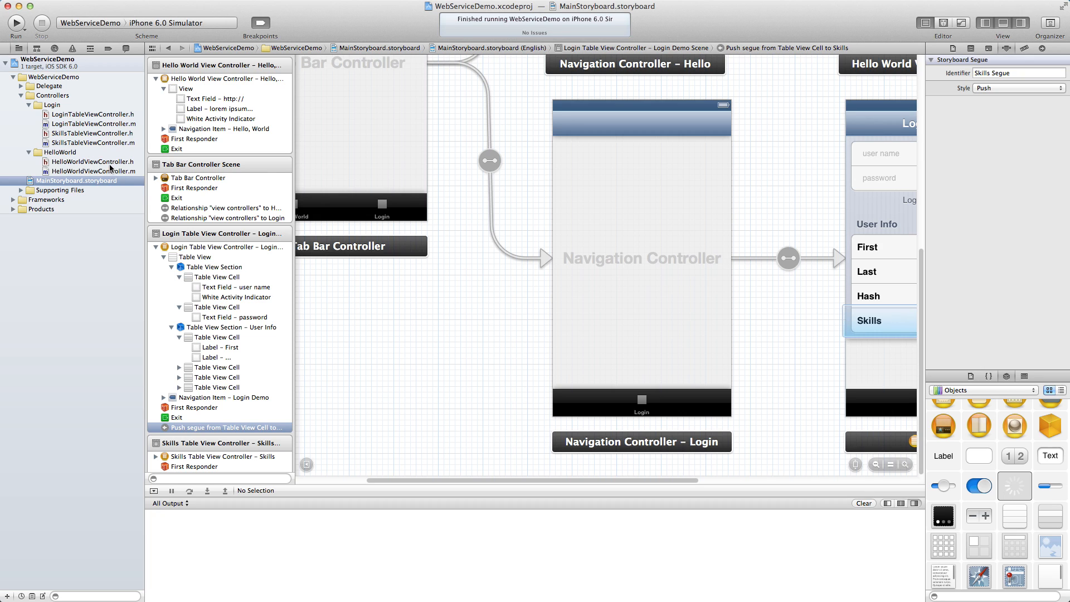
# Switch to the HelloWorldViewController.h header in the Project Navigator.
pyautogui.click(92, 162)
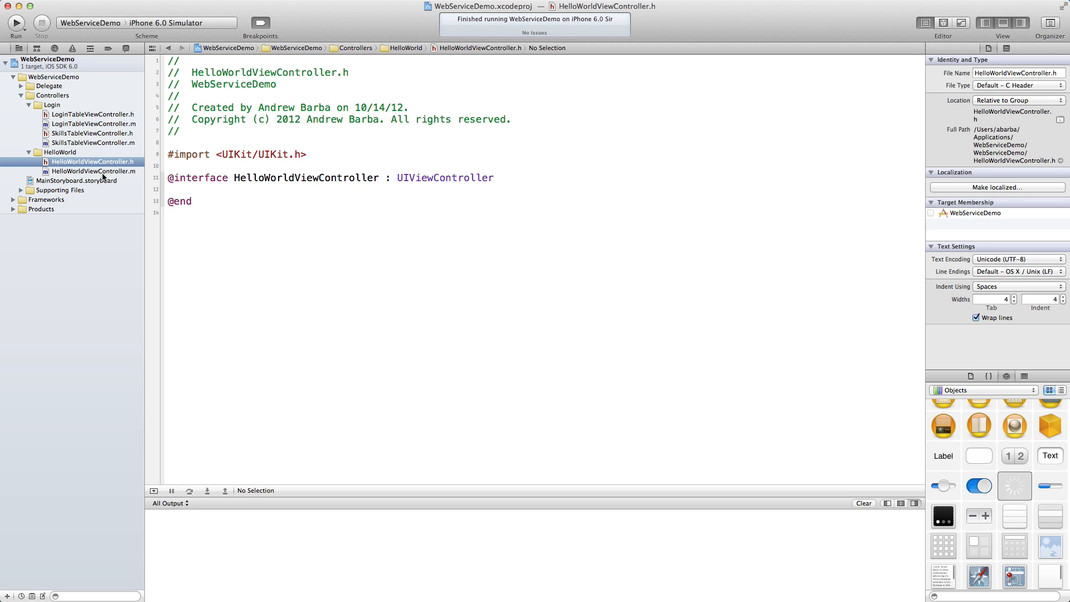
pyautogui.click(93, 171)
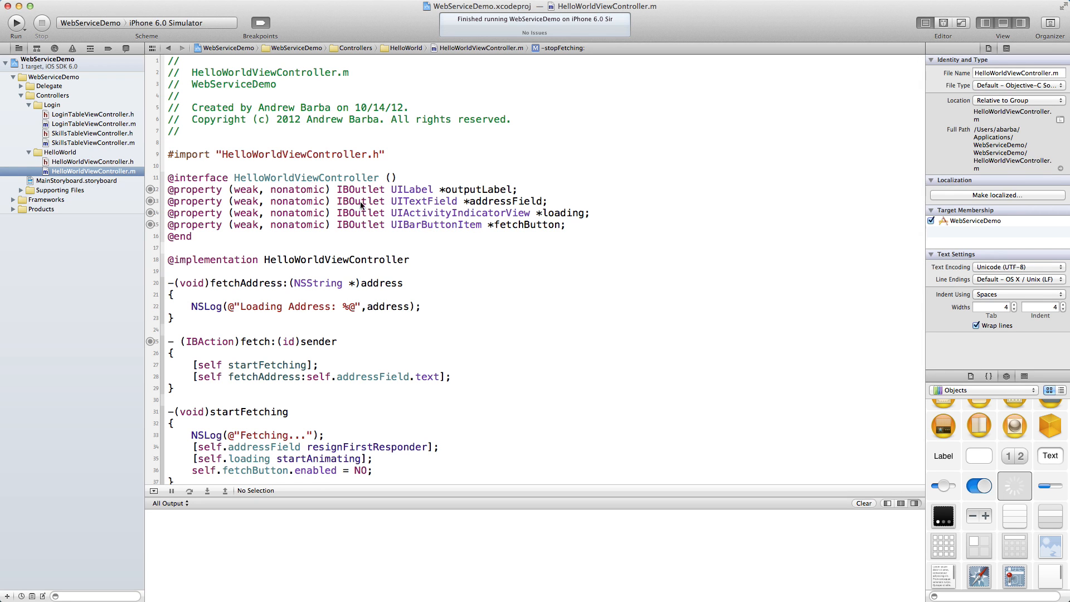
pyautogui.scroll(-3)
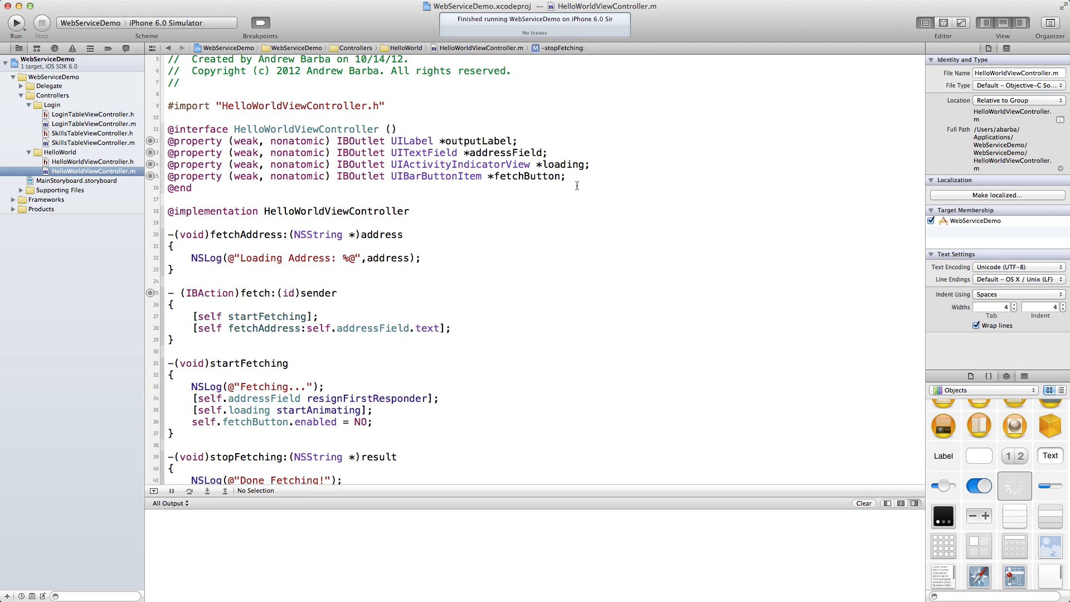
pyautogui.scroll(-3)
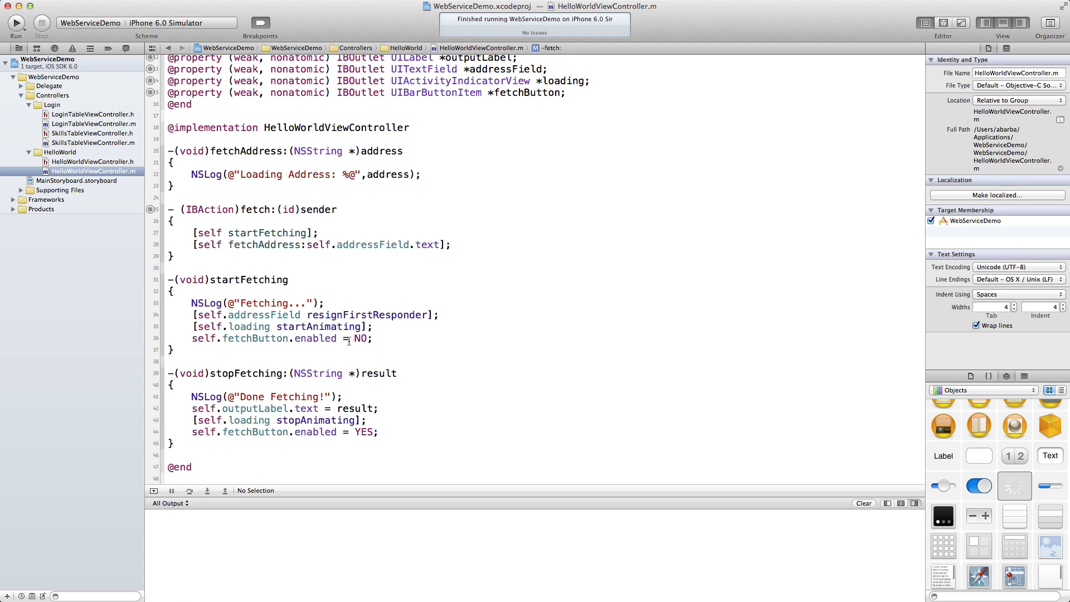
pyautogui.click(193, 233)
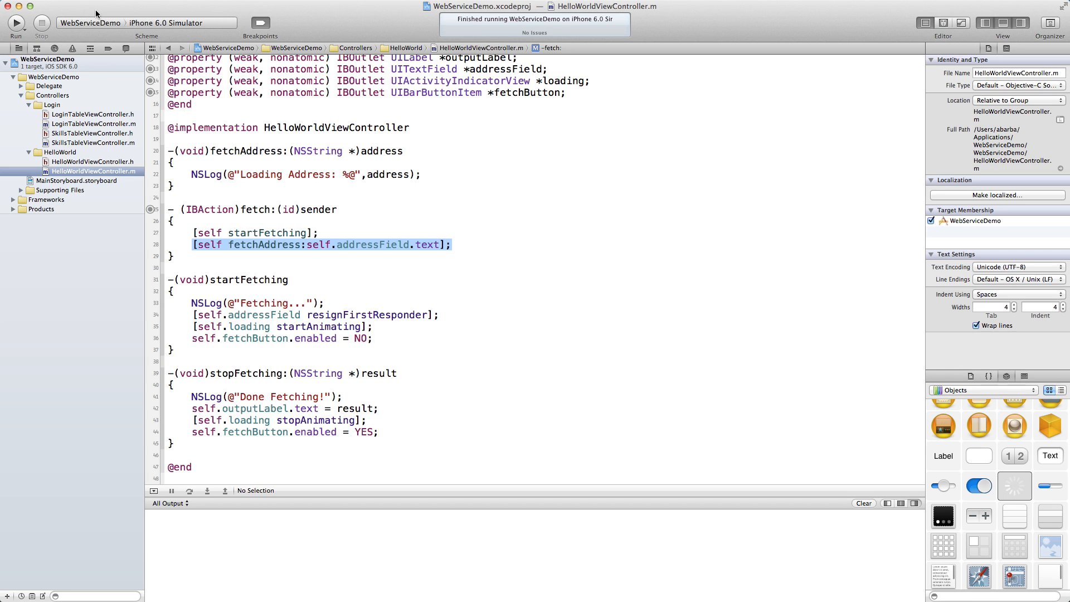
pyautogui.click(14, 22)
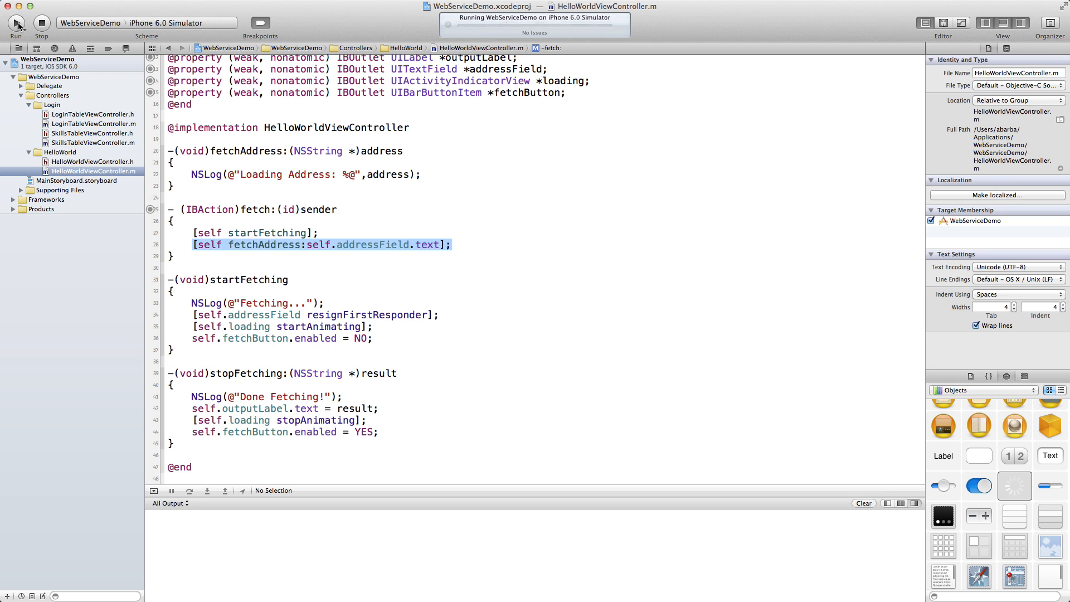
pyautogui.click(15, 23)
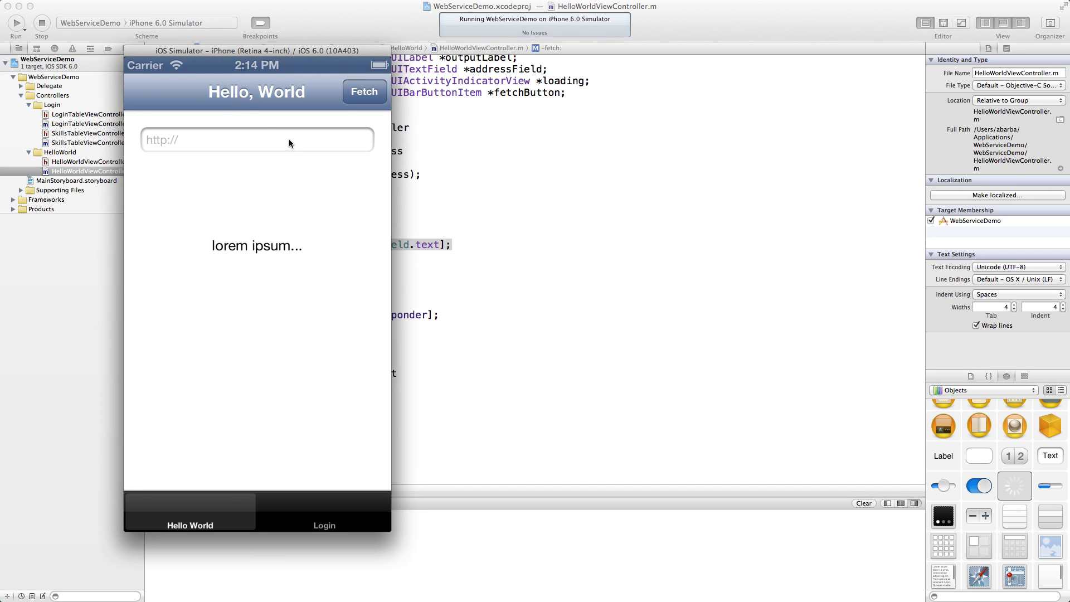
pyautogui.click(257, 139)
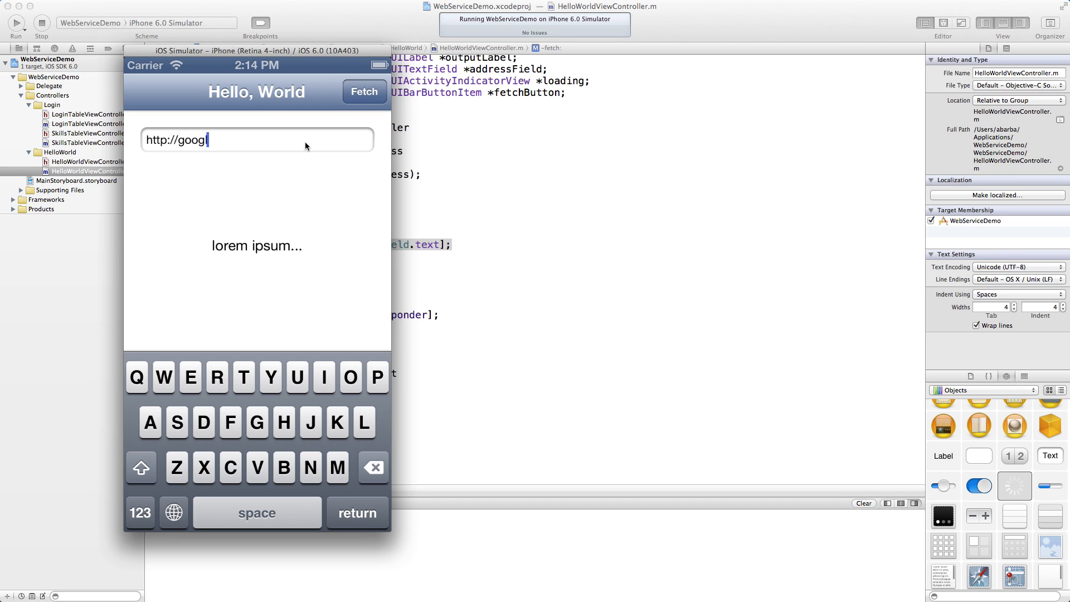
pyautogui.click(363, 91)
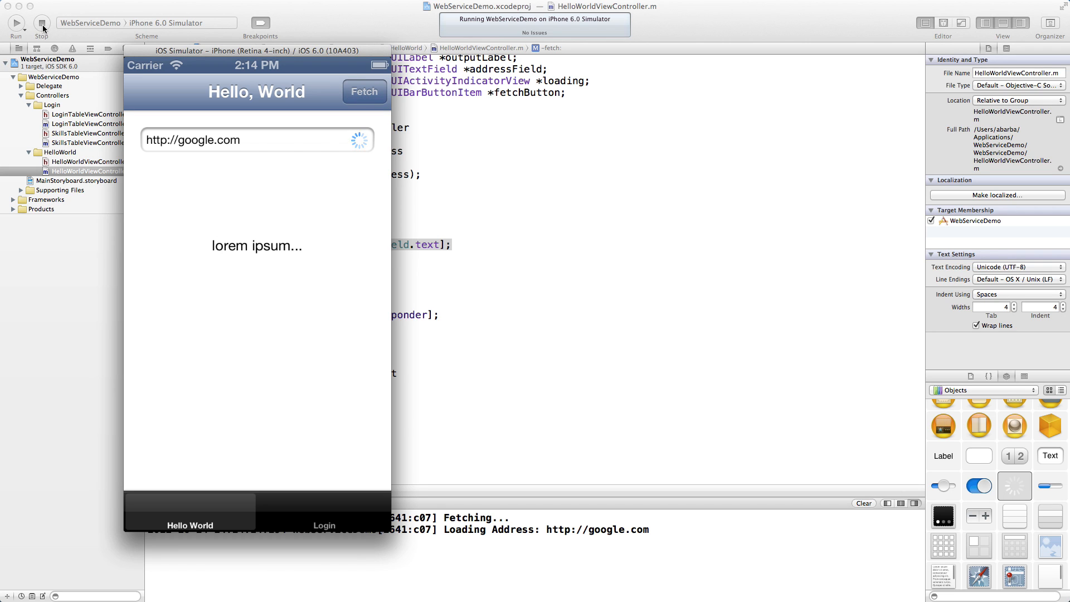
pyautogui.click(41, 22)
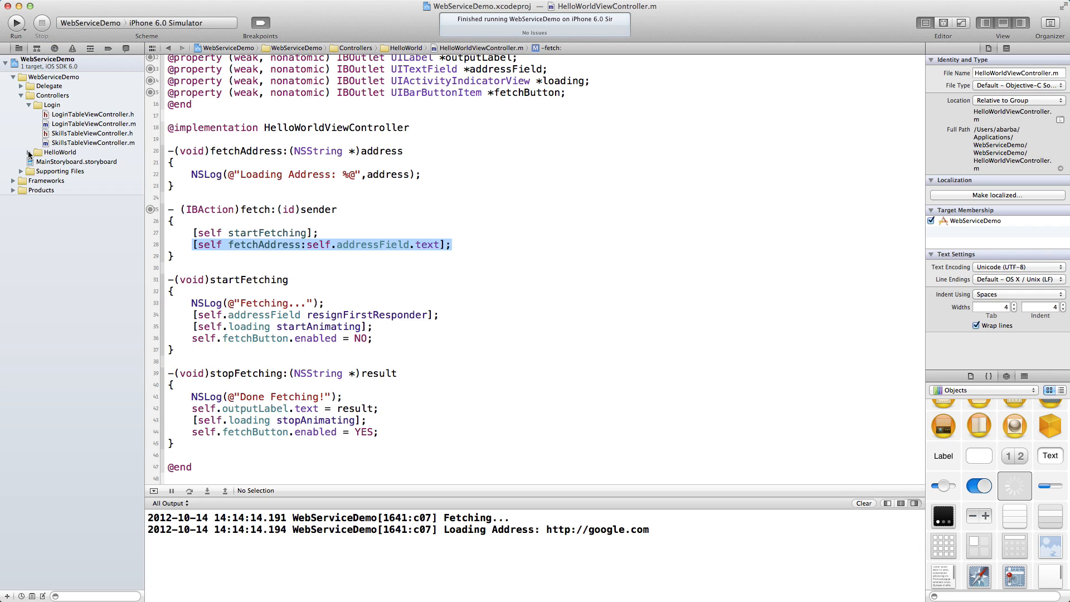
# Create a new group named WebService under the Controllers group.
pyautogui.rightClick(52, 95)
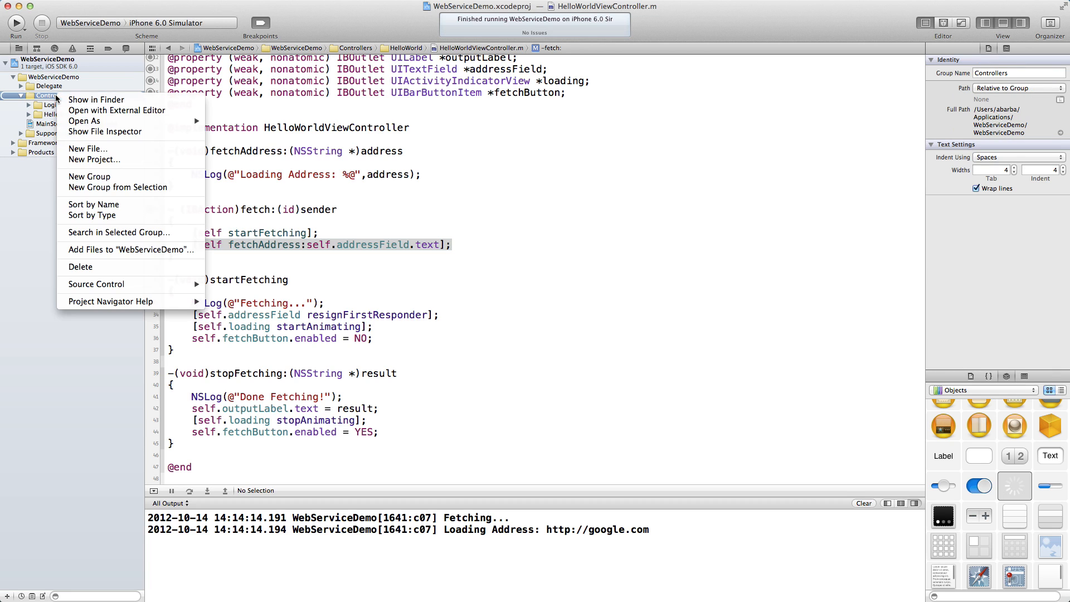
pyautogui.click(89, 176)
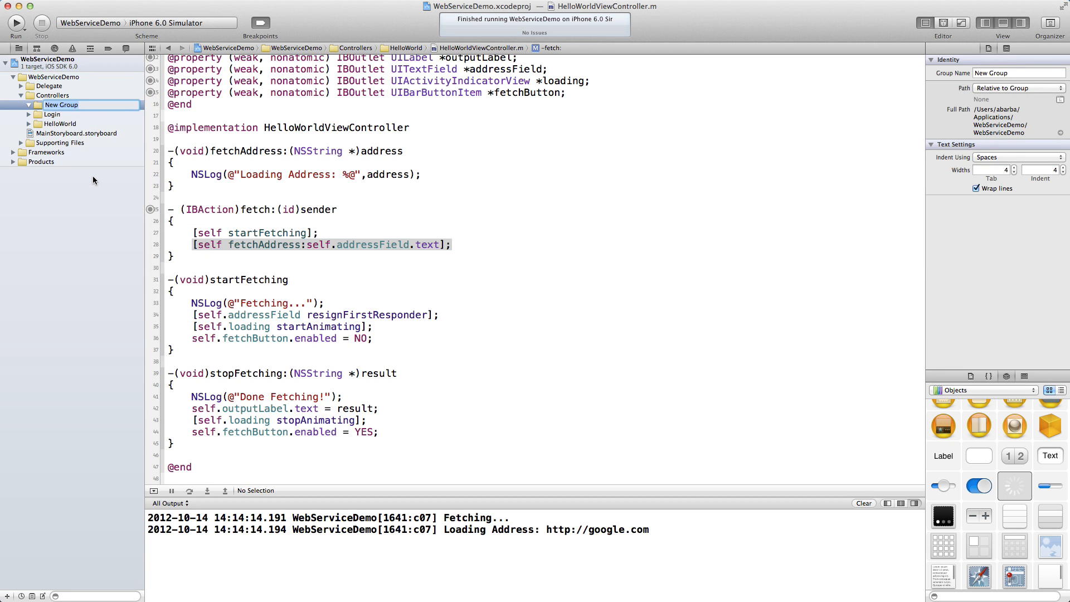
pyautogui.write('WebService')
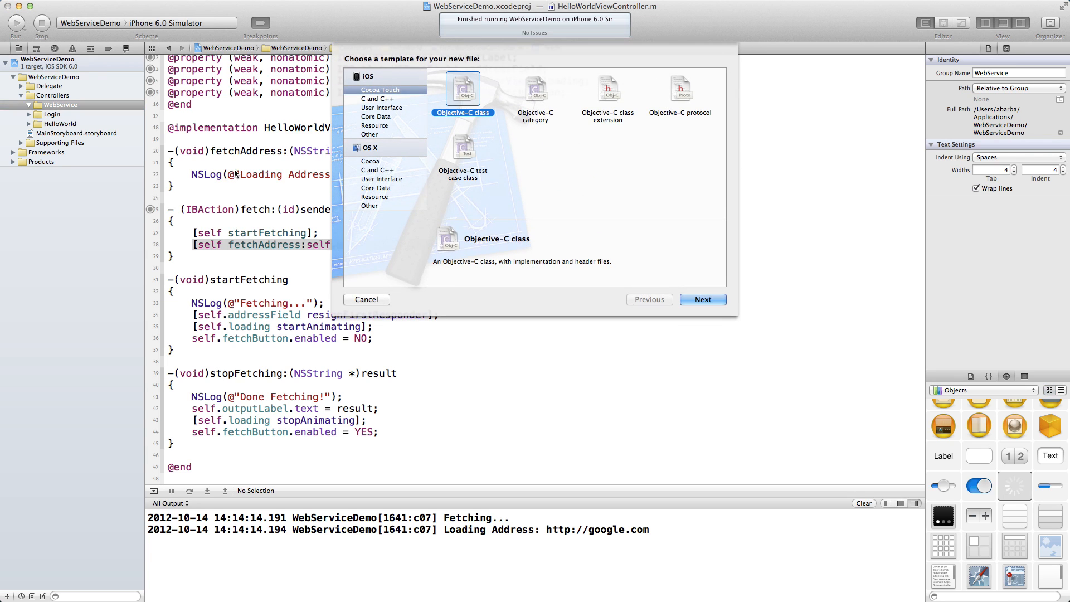
# Create an Objective-C class iOSRequest subclassing NSObject in WebService, replacing the existing files.
pyautogui.click(702, 299)
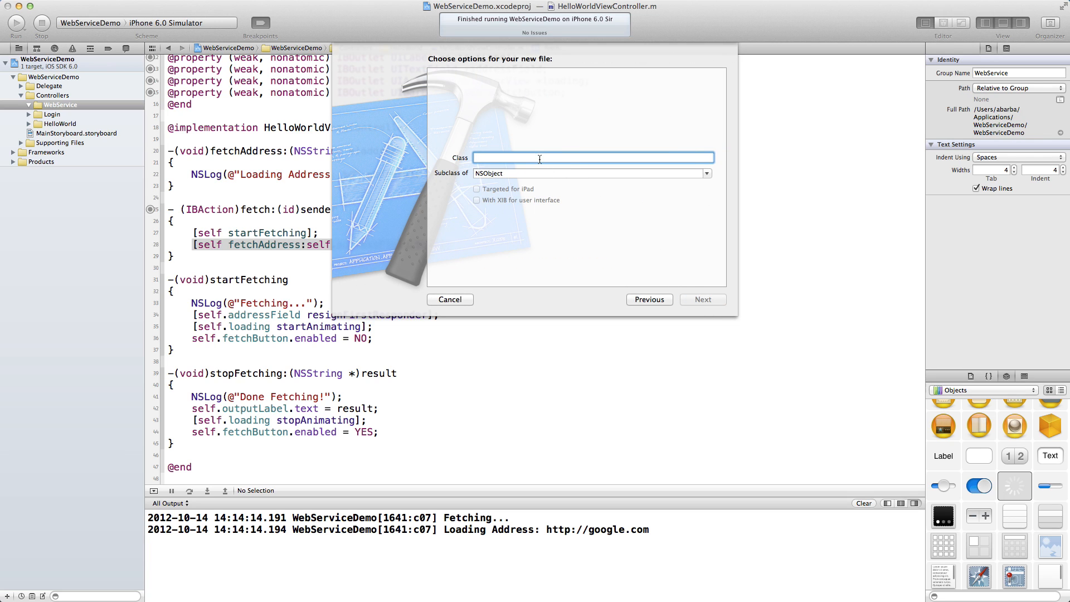
pyautogui.write('iOS')
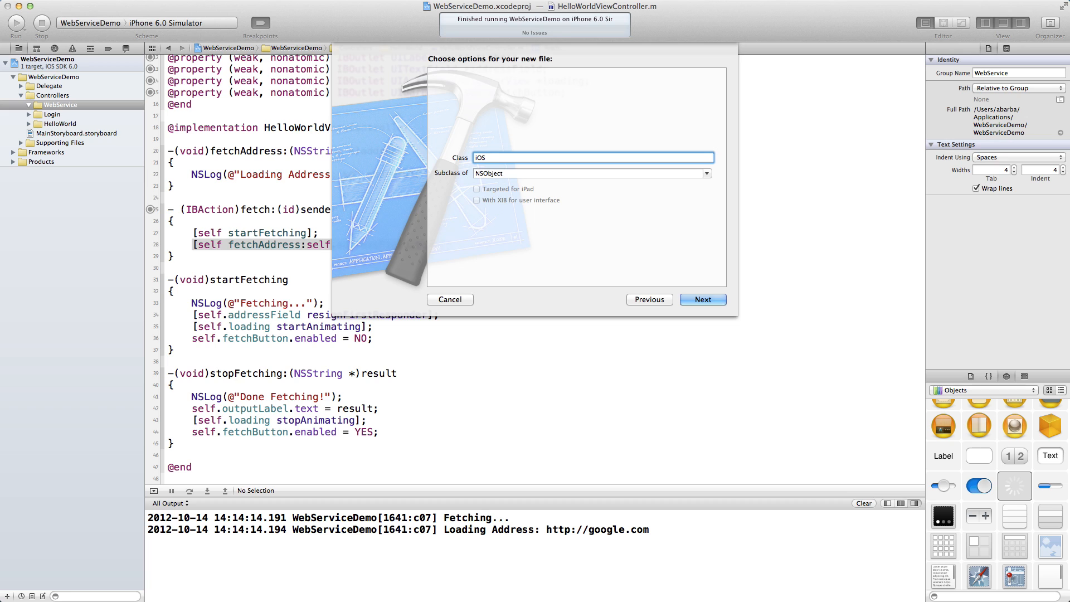
pyautogui.write('Request')
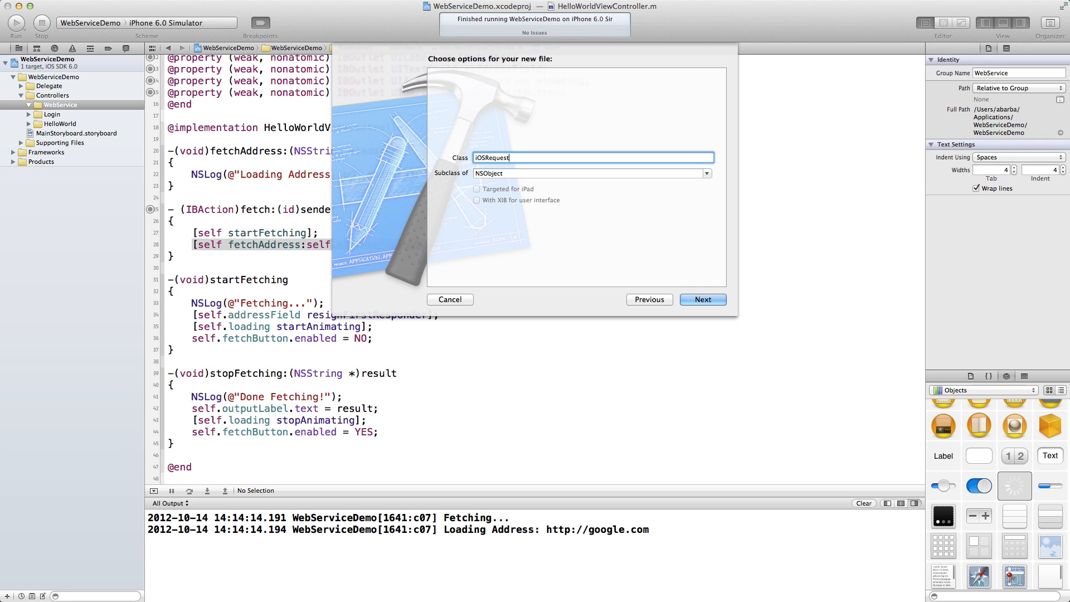
pyautogui.click(702, 300)
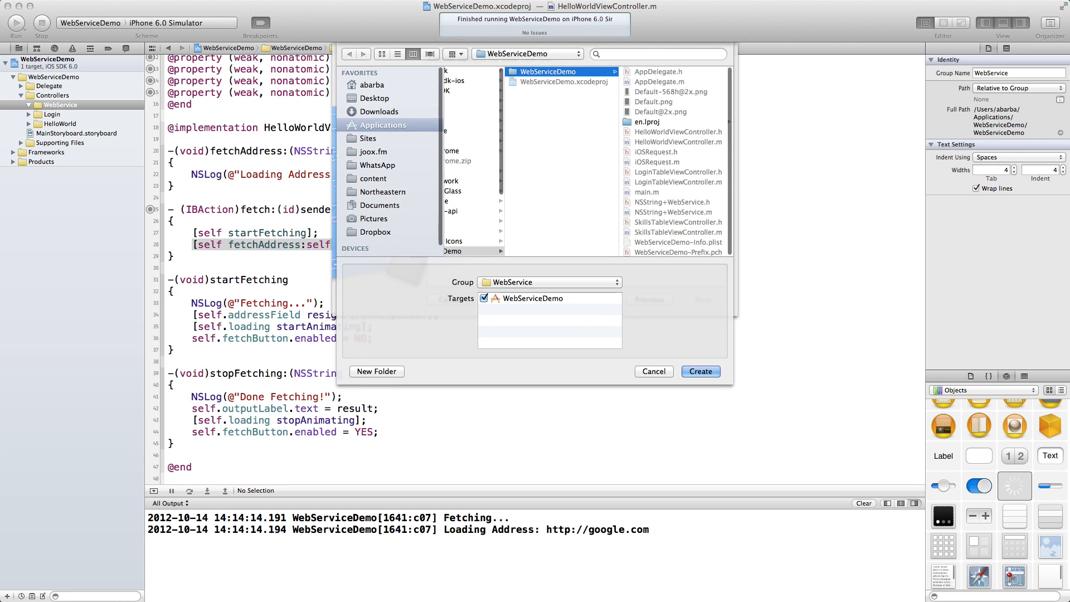
pyautogui.click(700, 371)
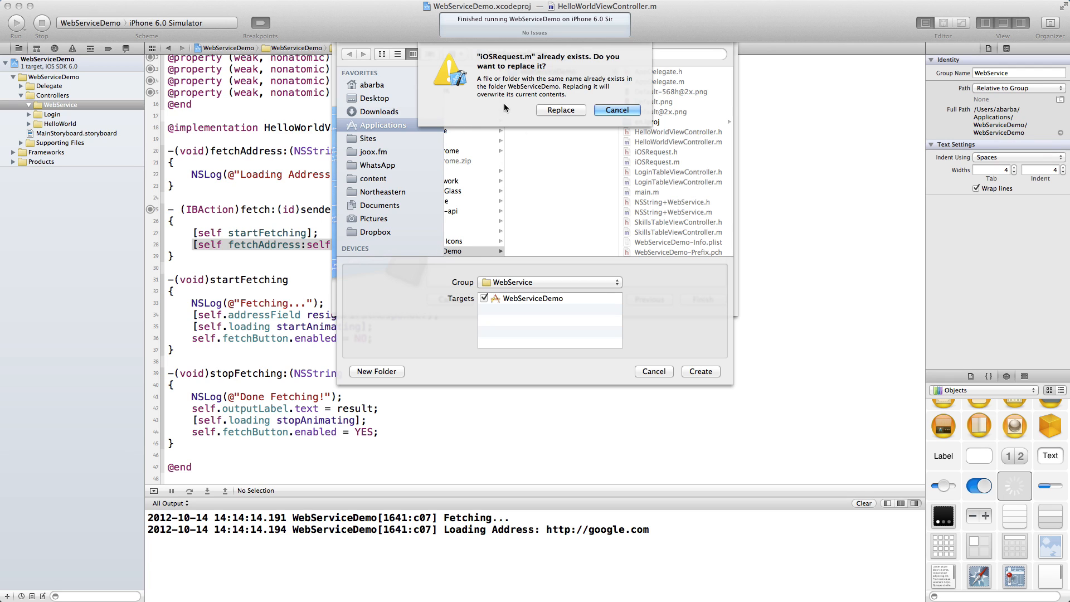
pyautogui.moveTo(580, 120)
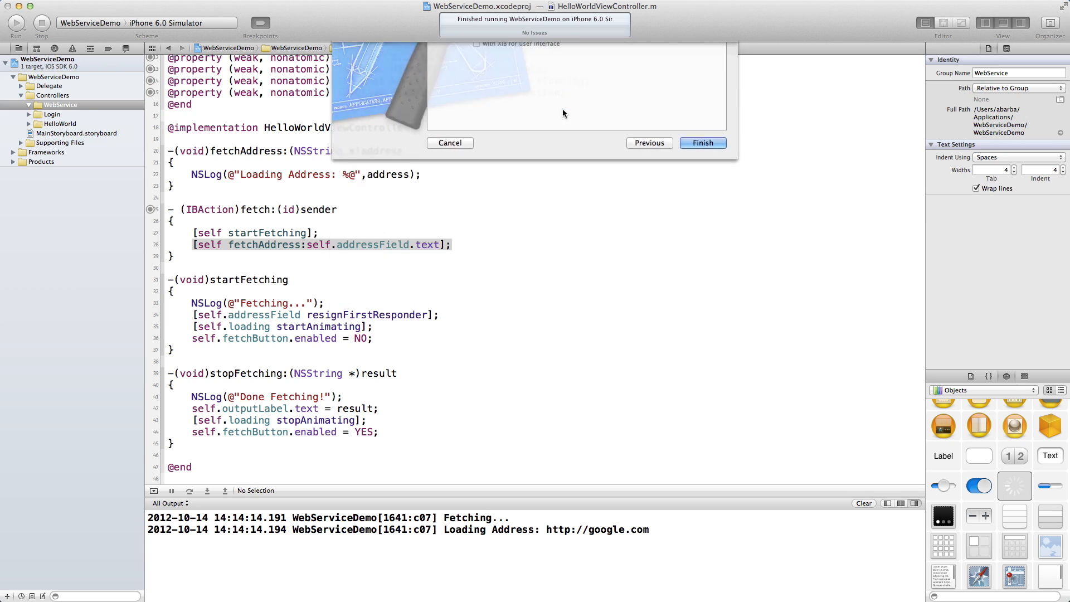
pyautogui.click(703, 143)
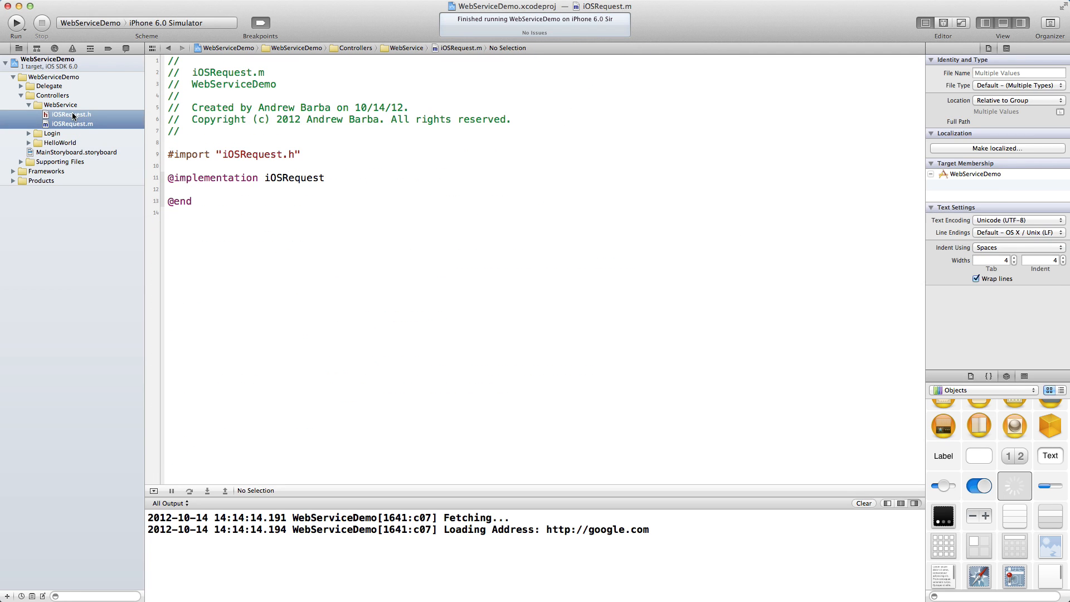
# In iOSRequest.h add typedef void(^RequestCompletionHandler)(NSString*,NSError*); above the interface.
pyautogui.click(72, 114)
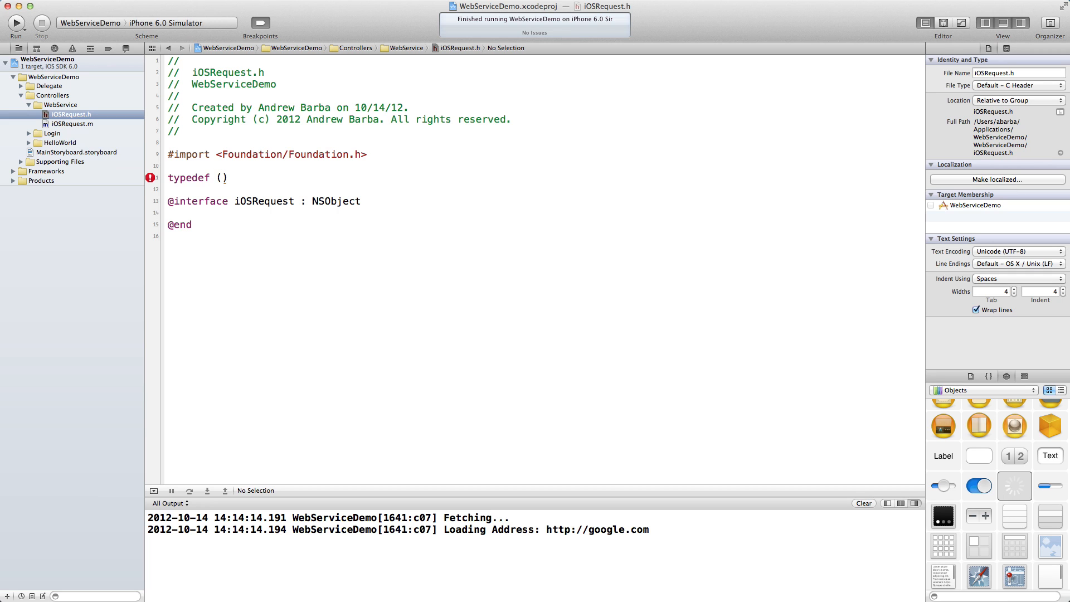
pyautogui.write('void')
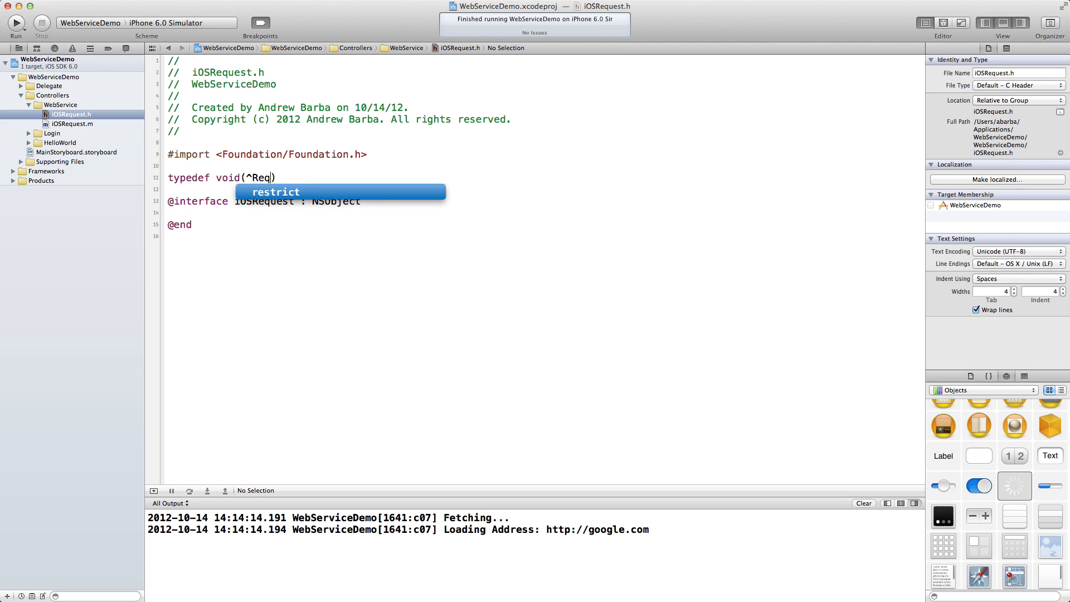
pyautogui.write('uestComp')
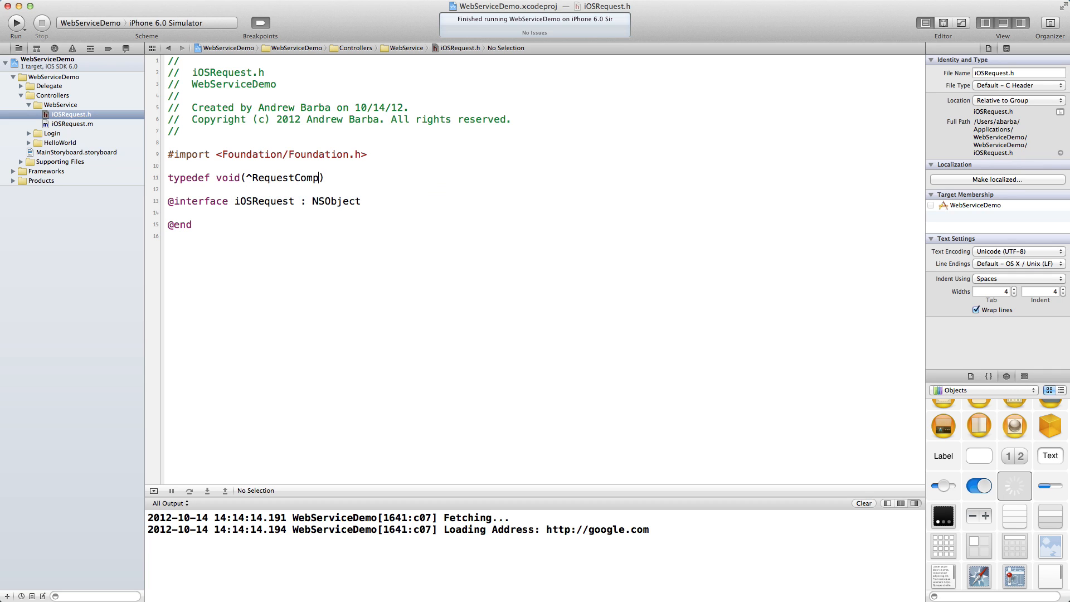
pyautogui.write('letionHandler')
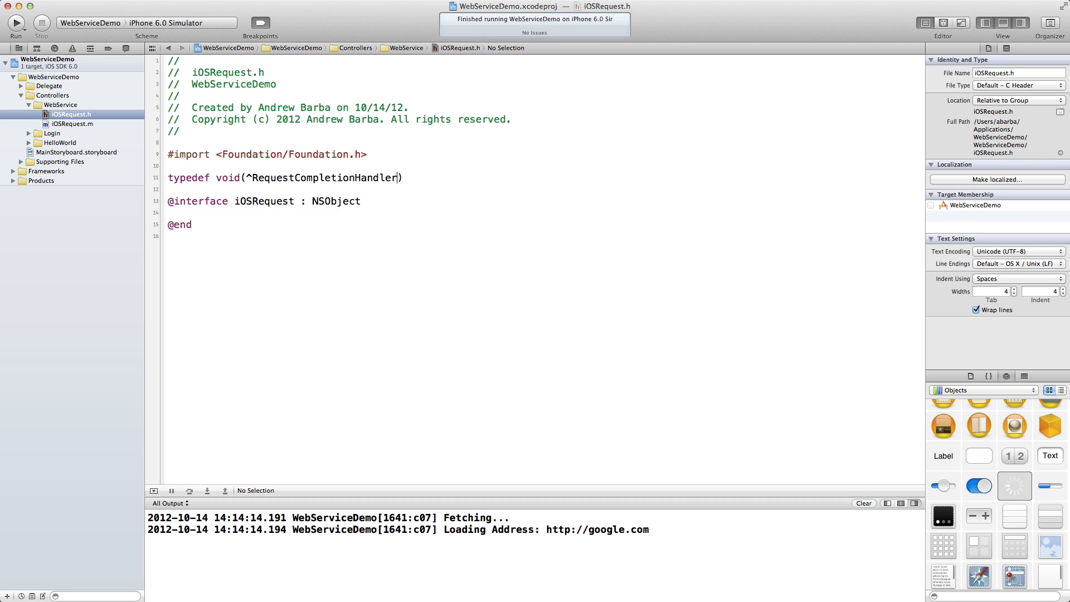
pyautogui.write('()')
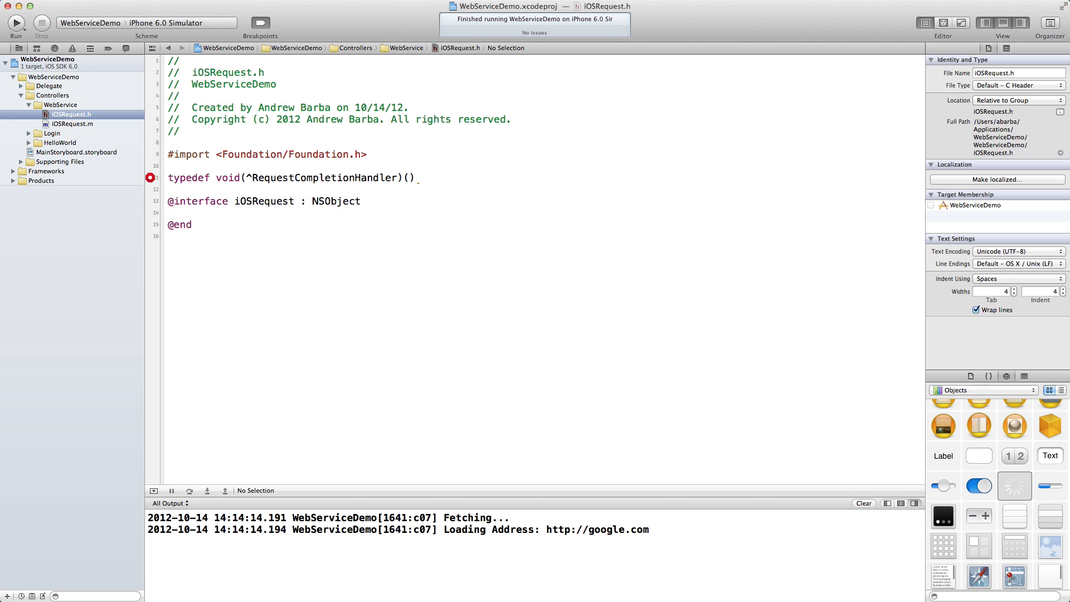
pyautogui.write('NSString')
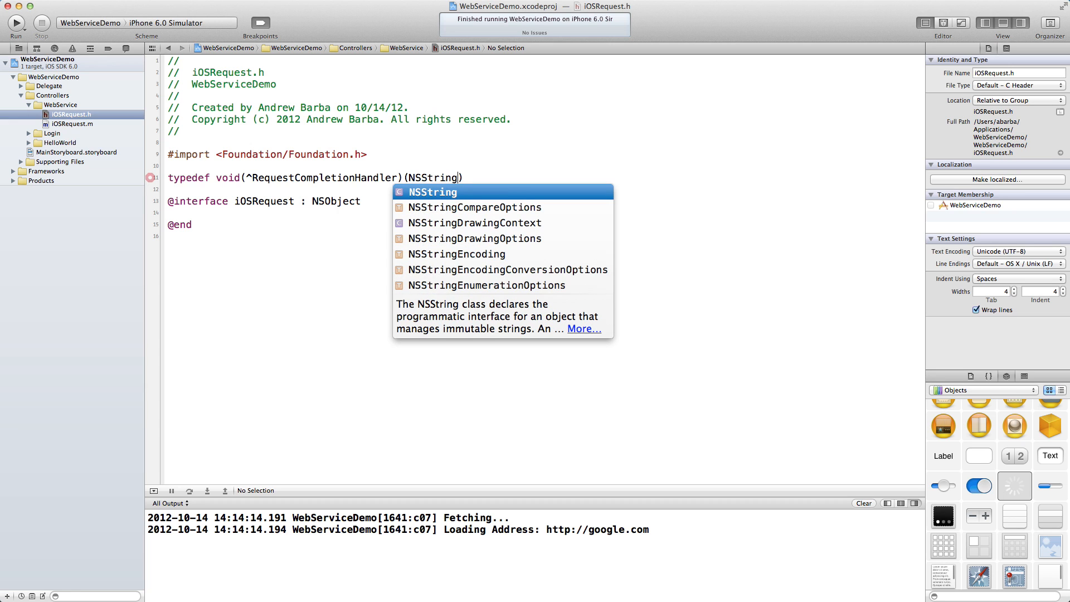
pyautogui.write('*,NSError')
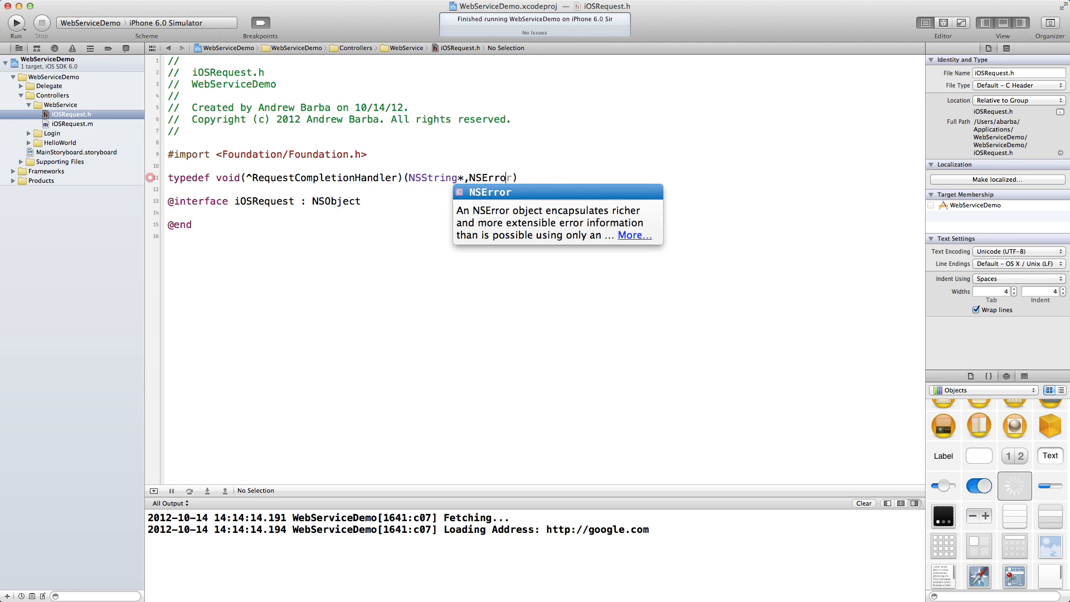
pyautogui.write('*')
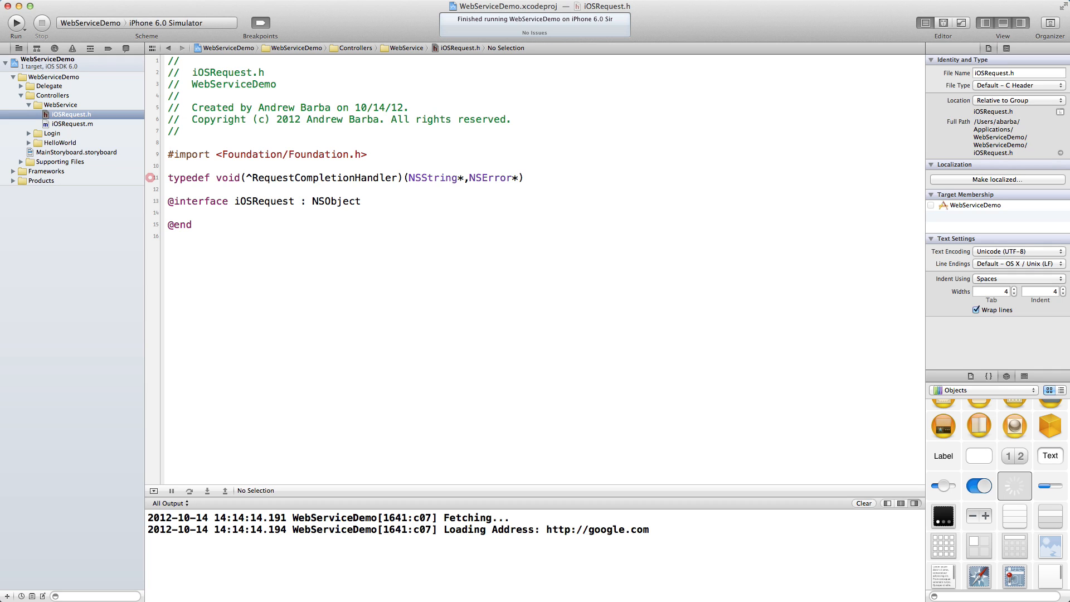
pyautogui.write(';')
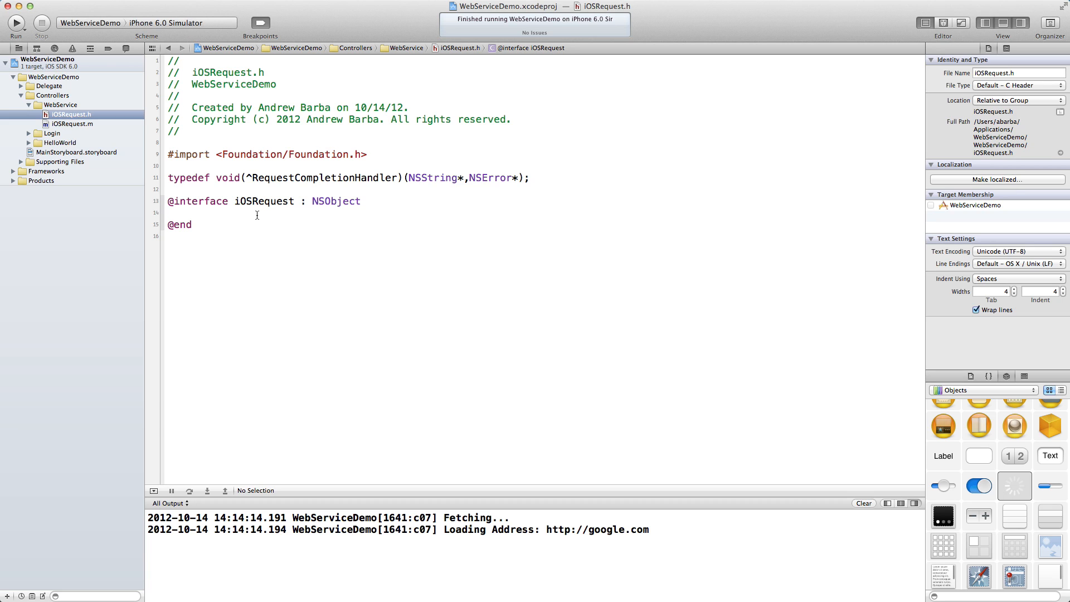
# Declare +(void)requestToPath:(NSString *)path in iOSRequest.h.
pyautogui.write('+()')
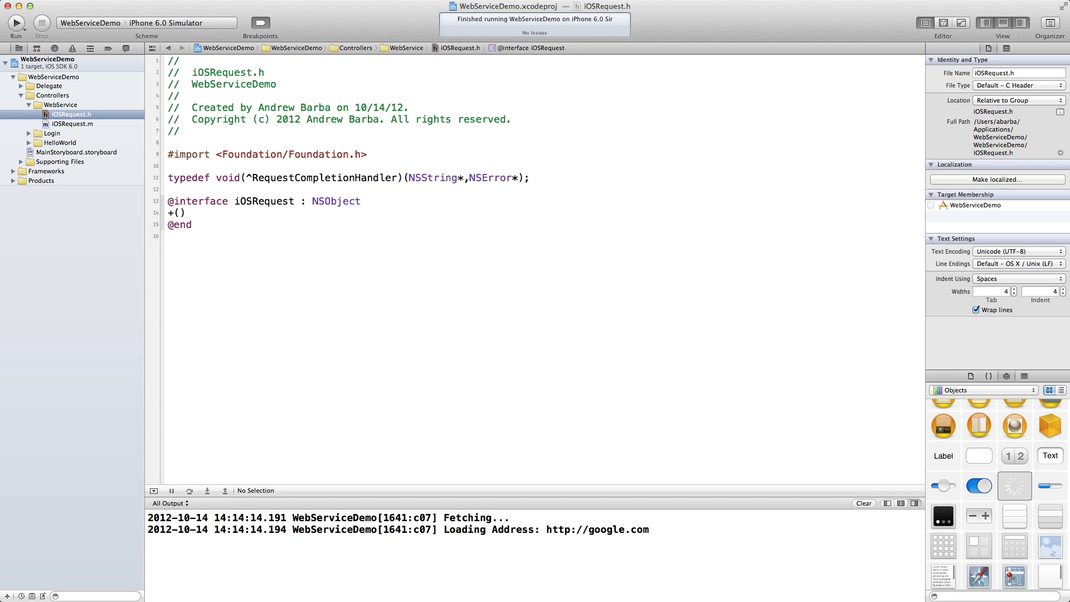
pyautogui.write('void')
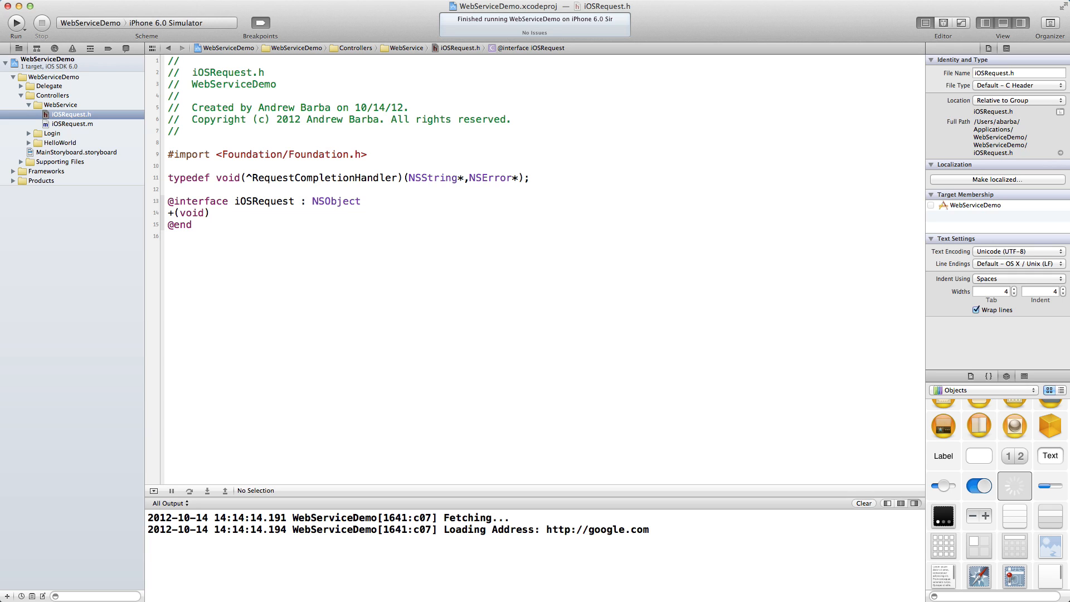
pyautogui.write('request')
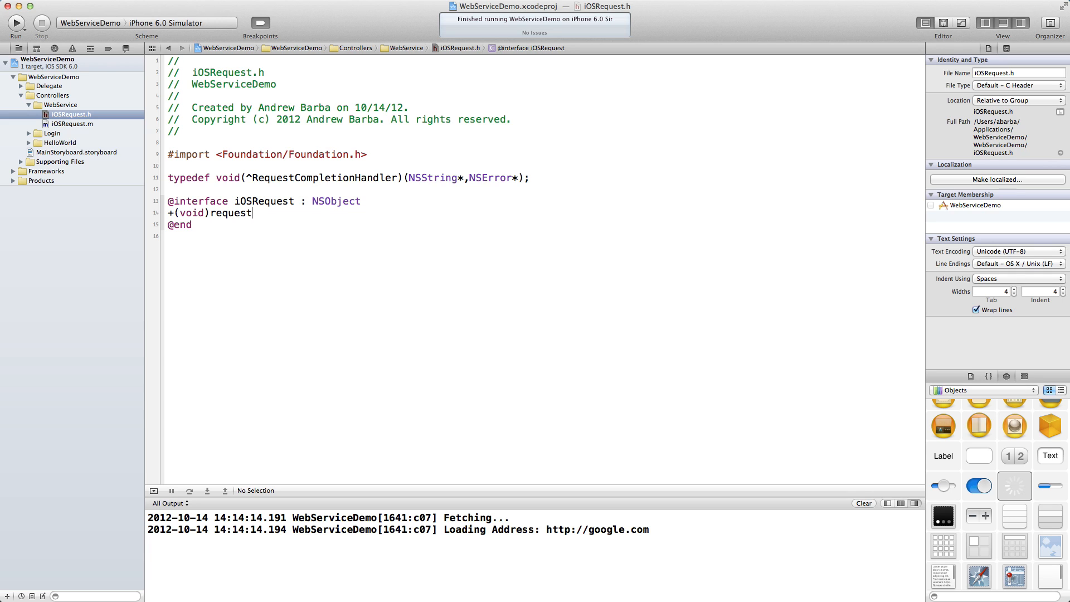
pyautogui.write('To')
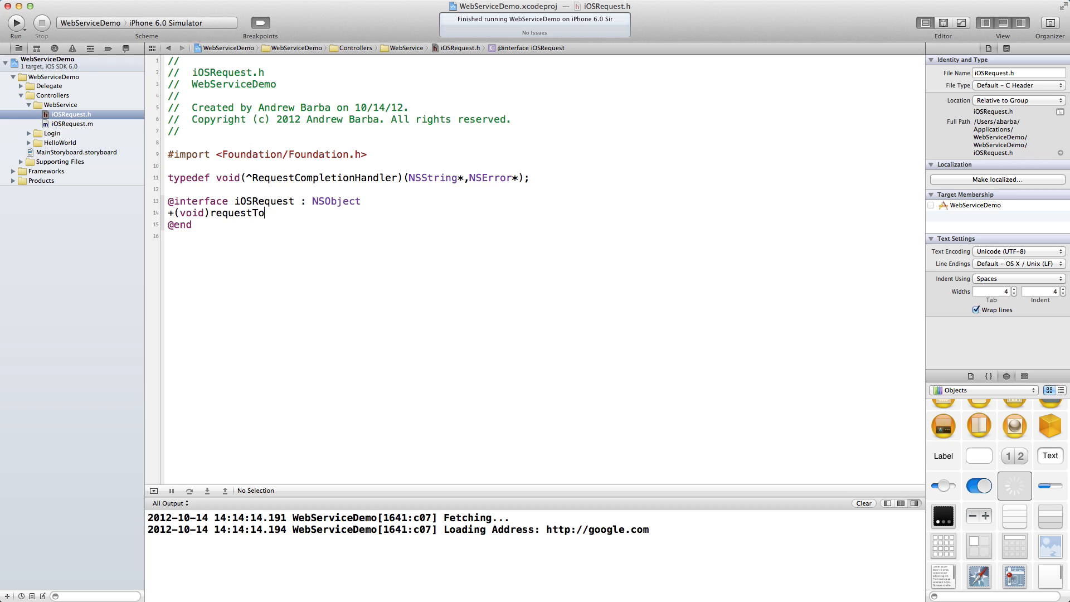
pyautogui.write('Path:()')
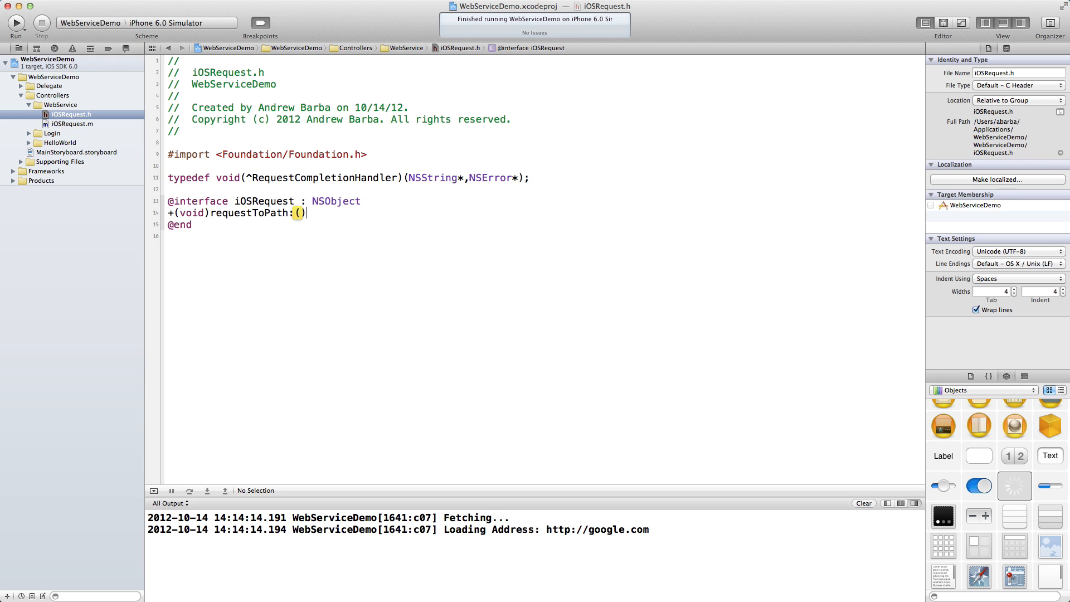
pyautogui.write('NSString *')
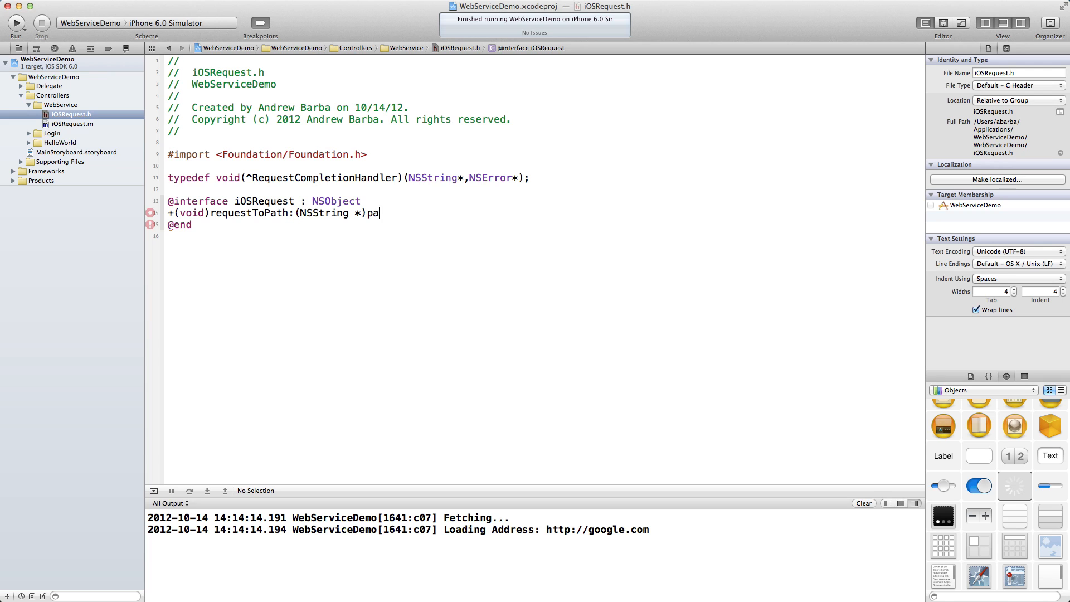
pyautogui.write('th')
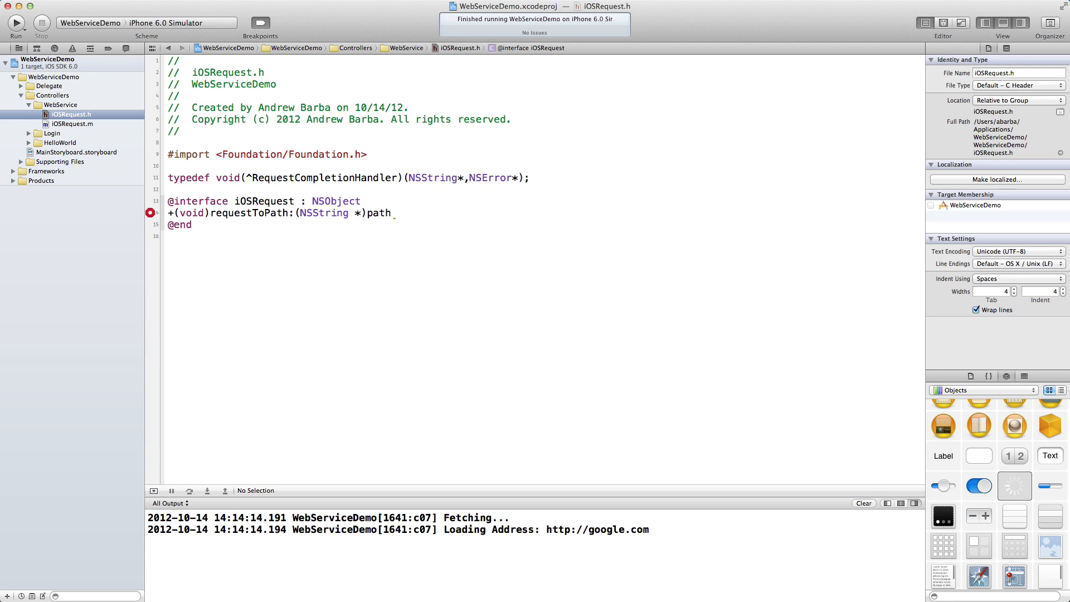
# Finish the declaration with onCompletion:(RequestCompletionHandler)complete;.
pyautogui.write('onCompletion')
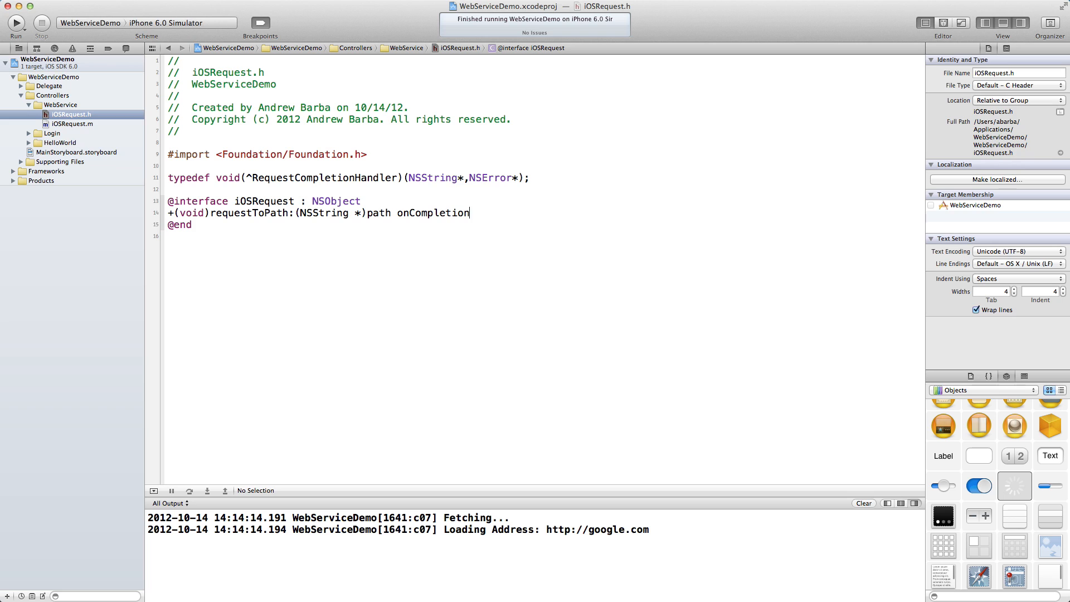
pyautogui.write(':()')
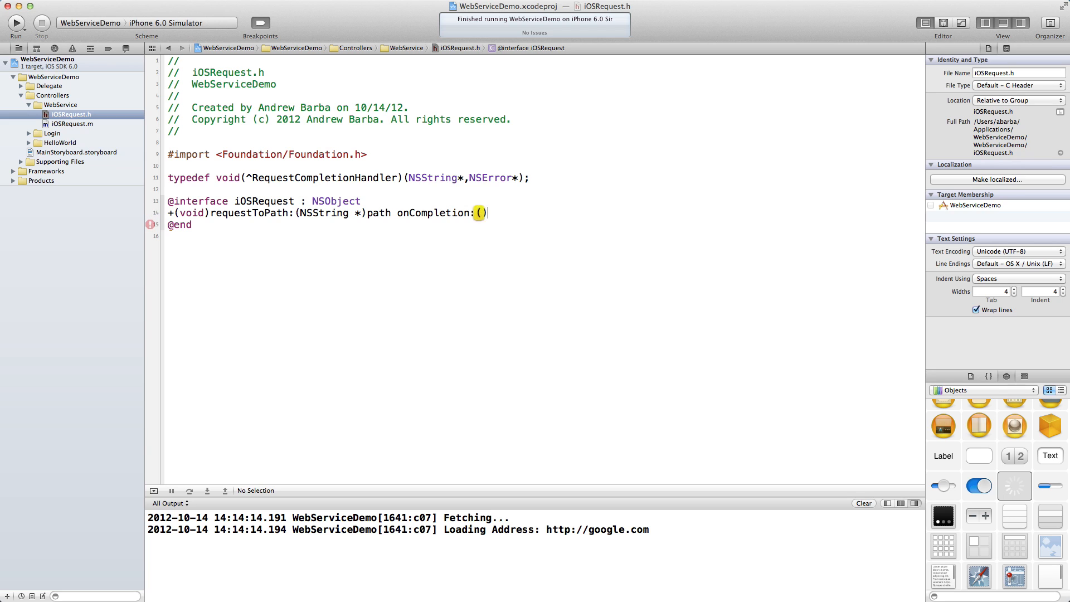
pyautogui.write('RequestCompletionHandler')
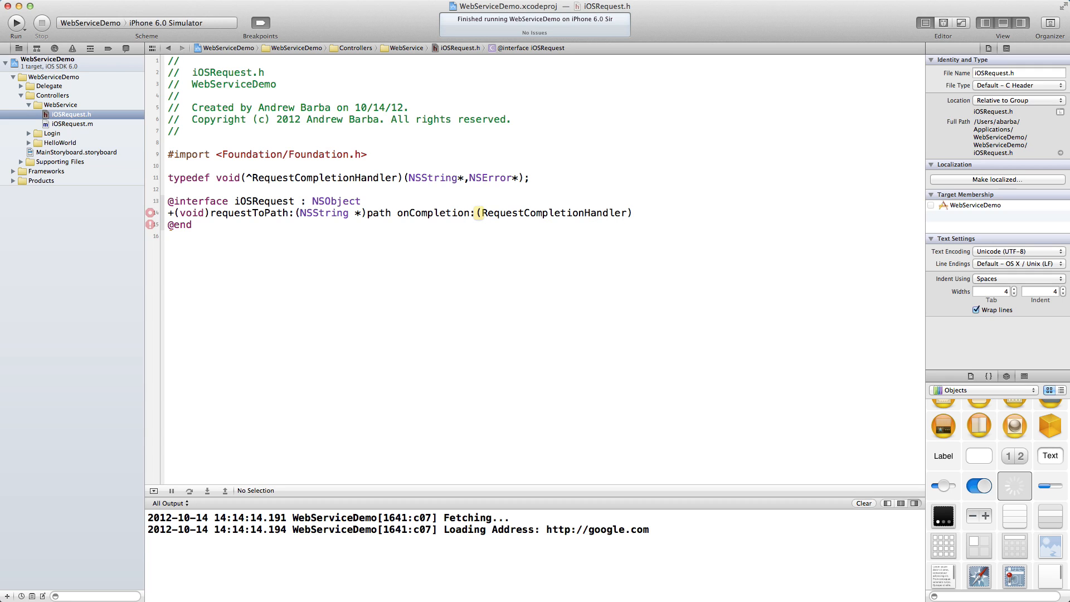
pyautogui.write('complete;')
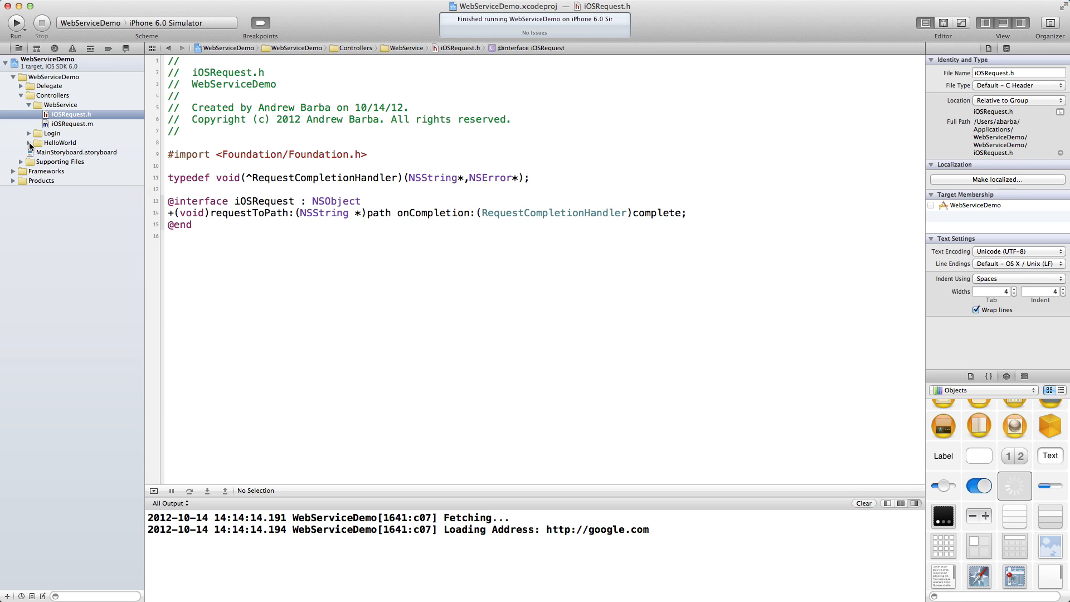
pyautogui.click(92, 162)
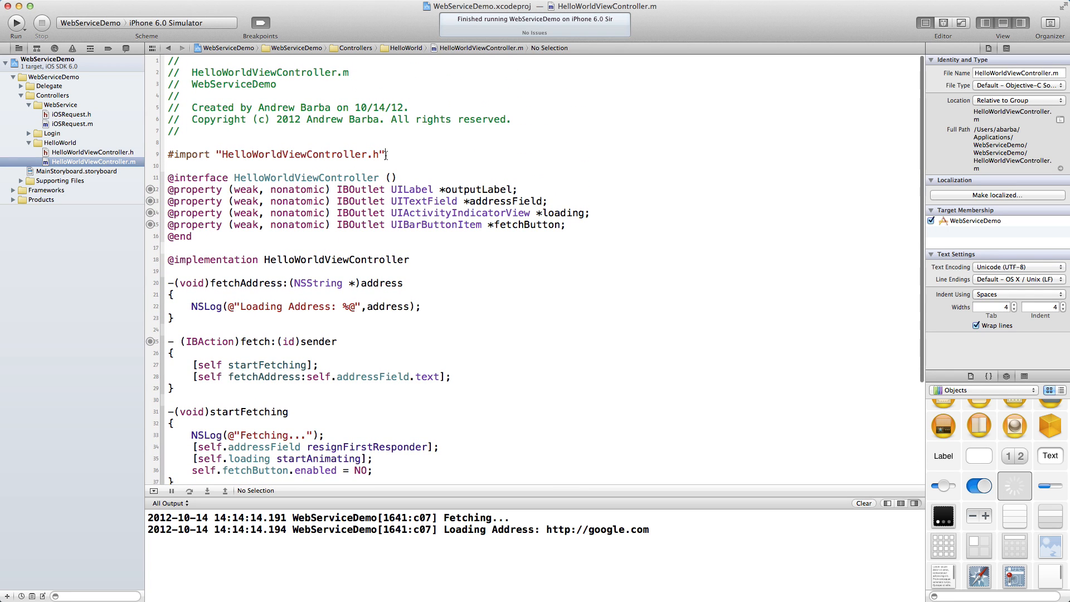
# Import iOSRequest.h and call [iOSRequest requestToPath:onCompletion:] with a result/error block in fetchAddress:.
pyautogui.write('#import "header"')
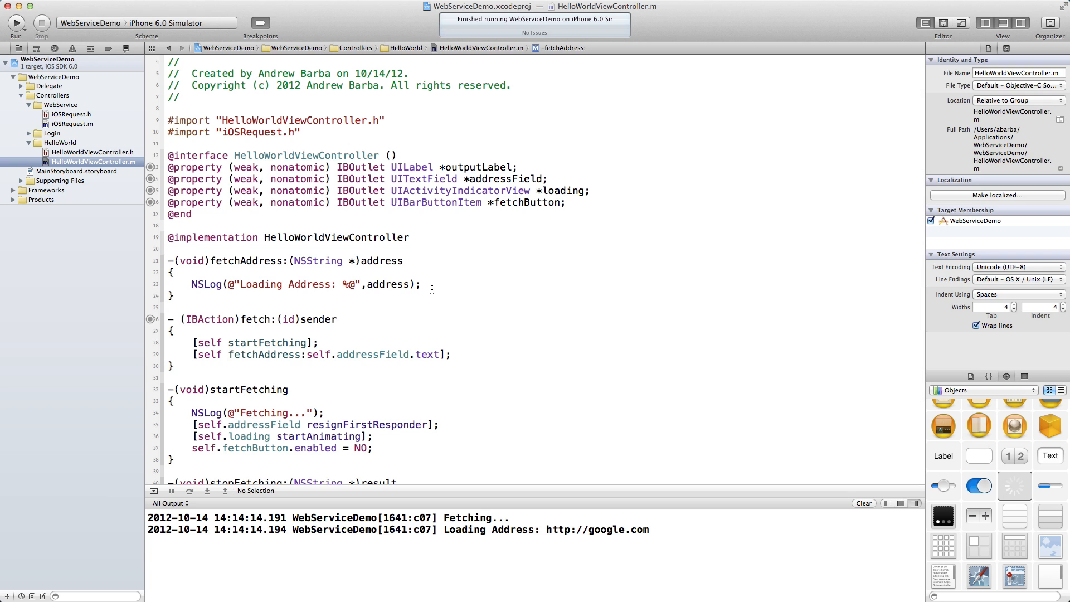
pyautogui.write('[')
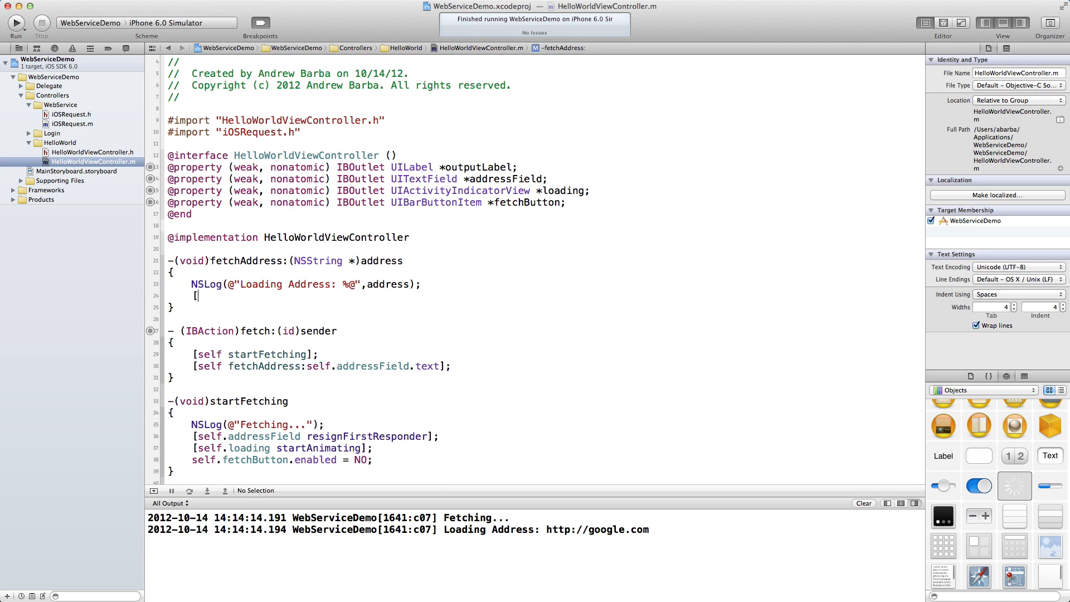
pyautogui.write('iOSRequest requestToPath:address onCompletion:^(')
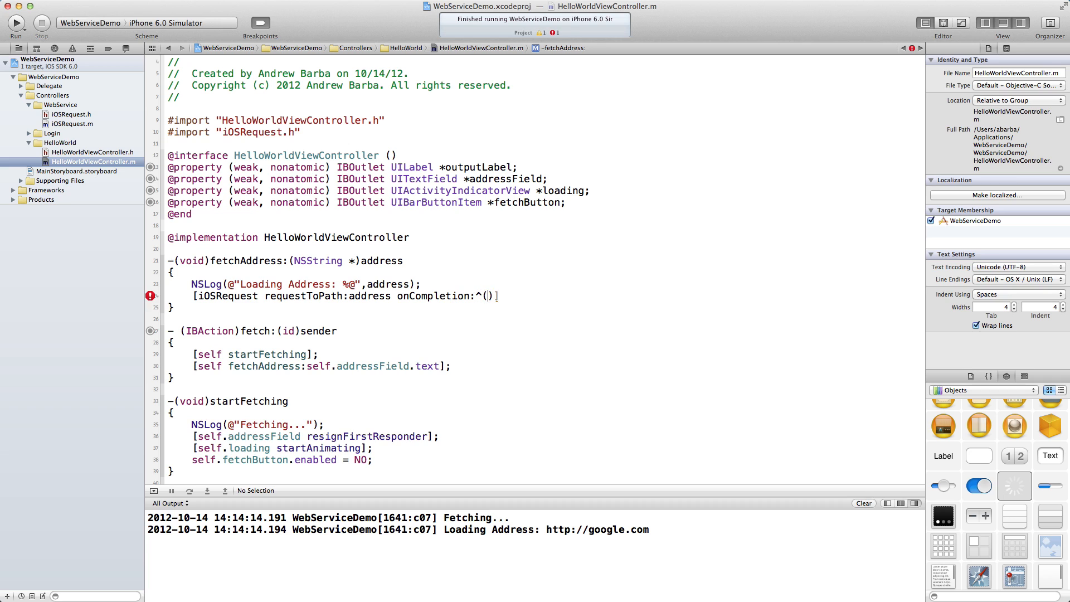
pyautogui.write('NSString *resul')
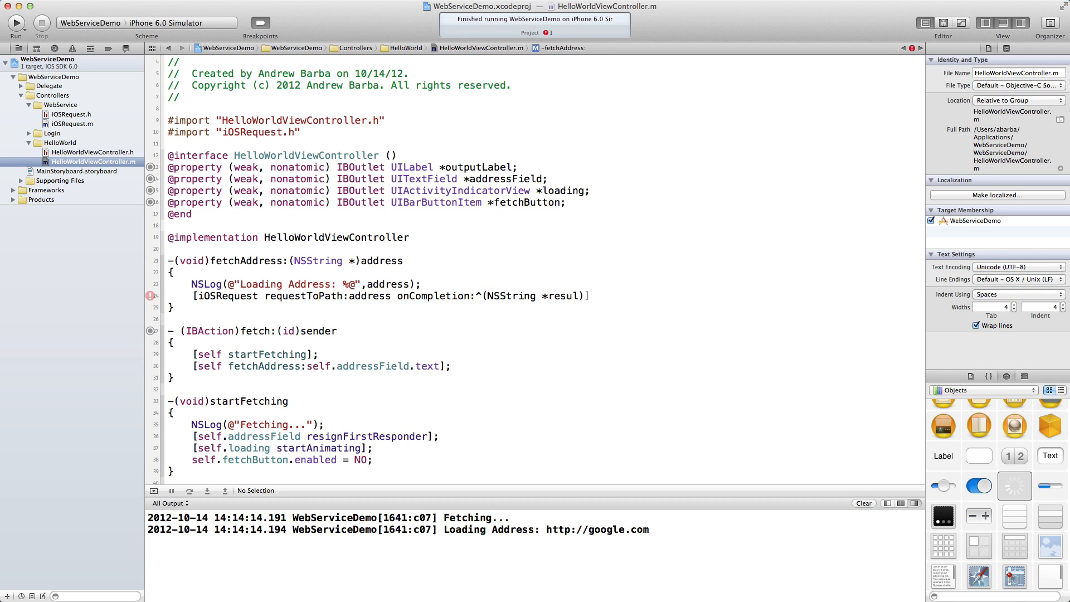
pyautogui.write('t,')
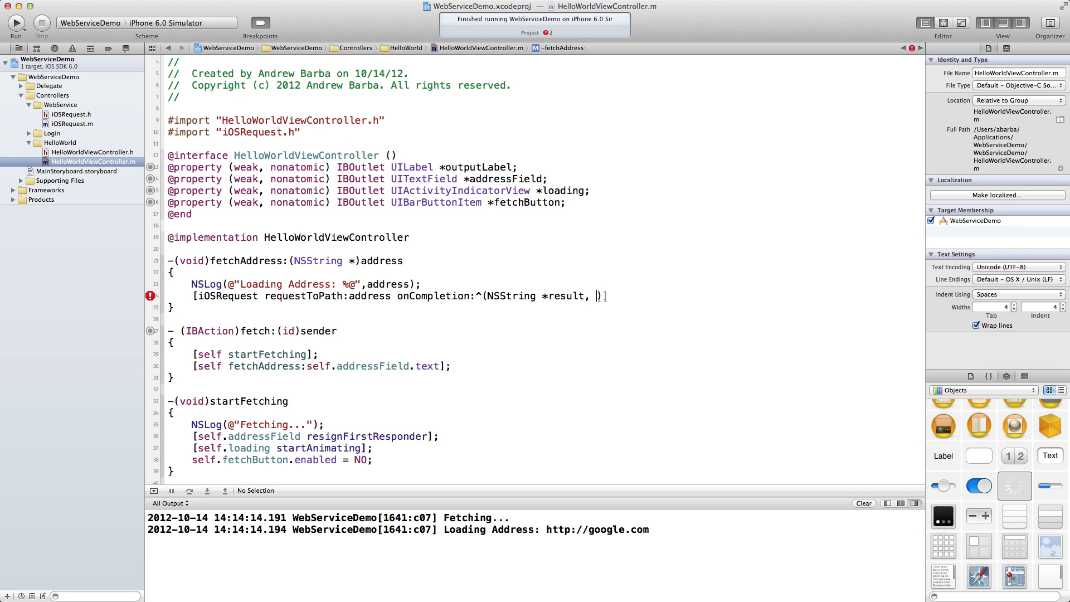
pyautogui.write('NSError *error')
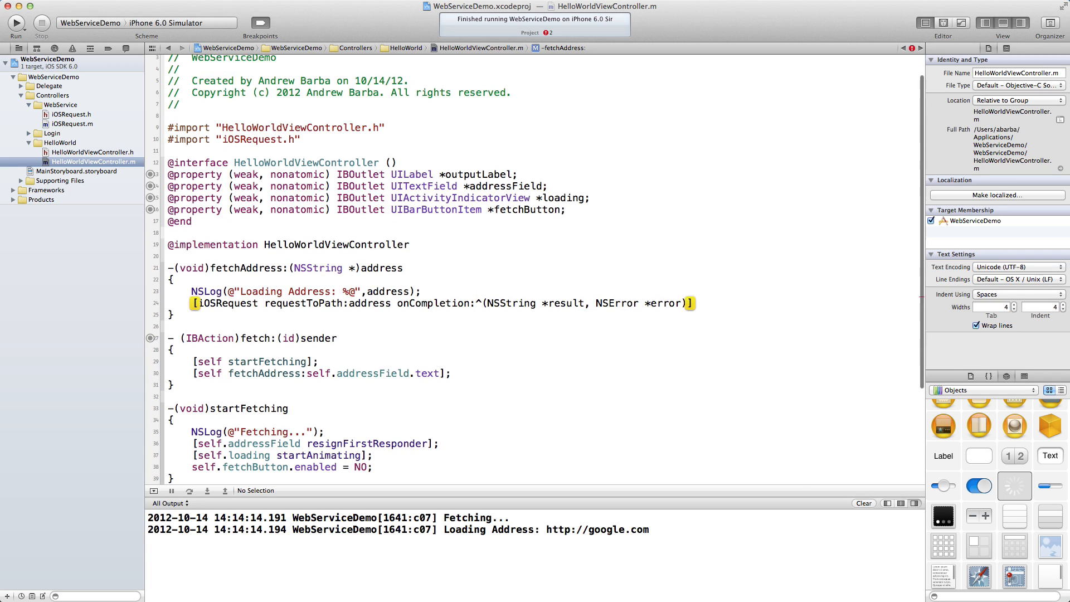
pyautogui.write('{')
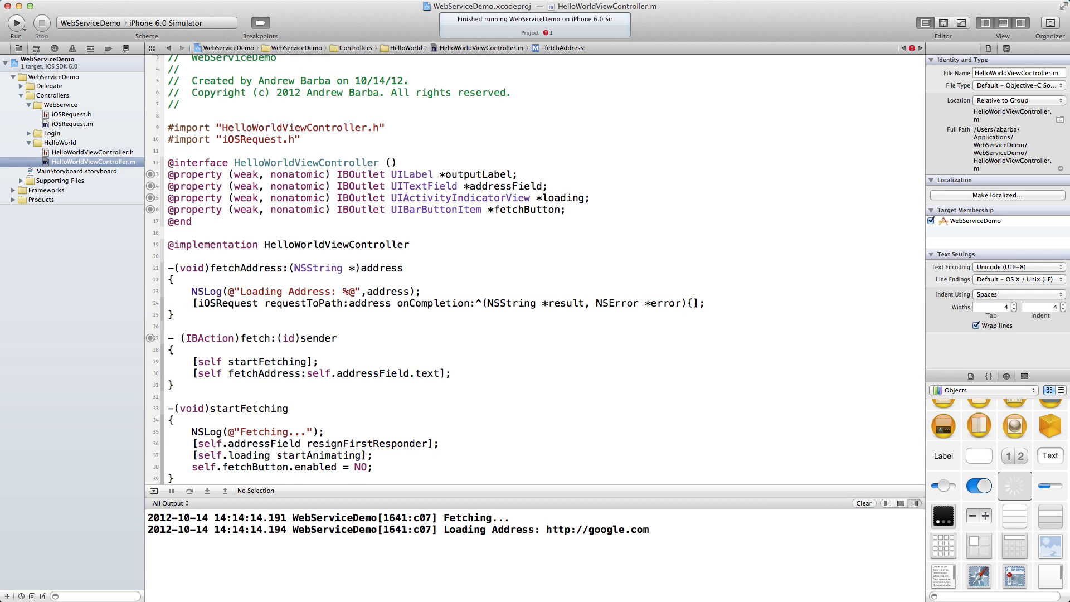
pyautogui.press('enter')
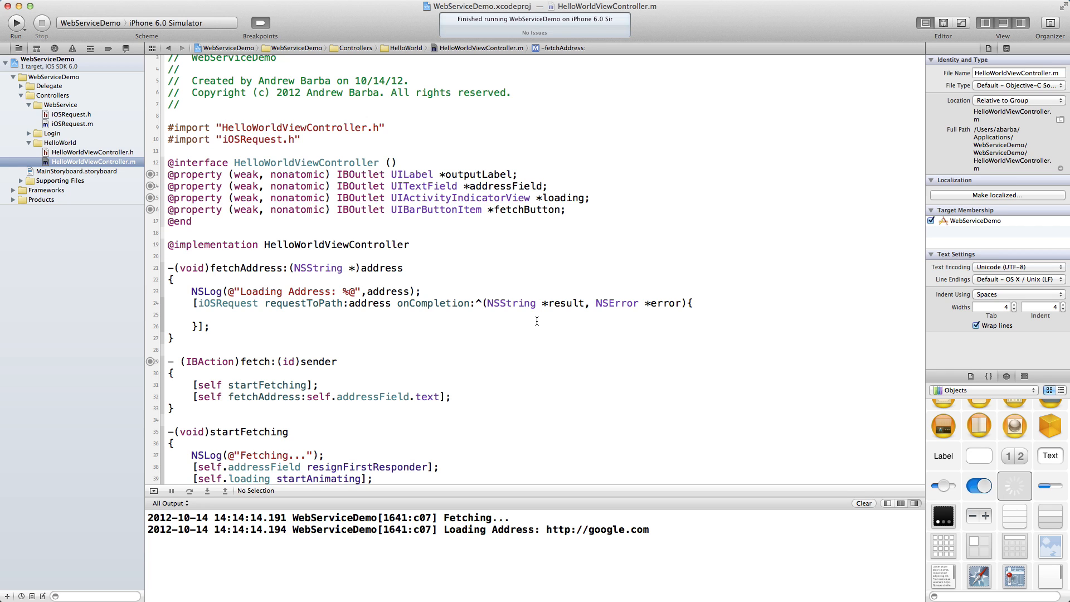
# On error call stopFetching: with "Failed to Fetch" and NSLog the error.
pyautogui.write('if (e')
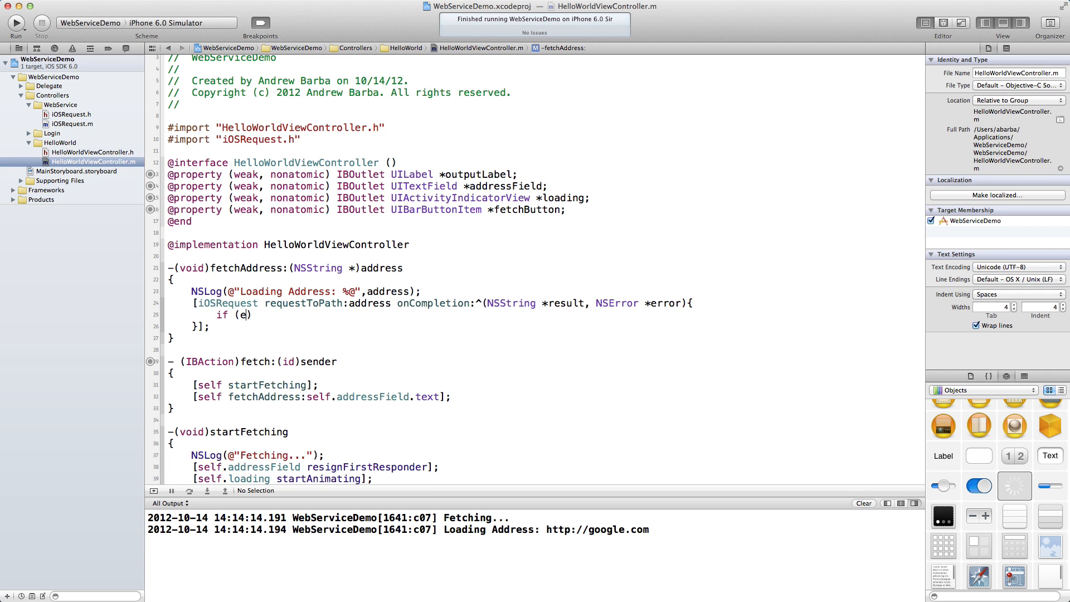
pyautogui.write('rror) {')
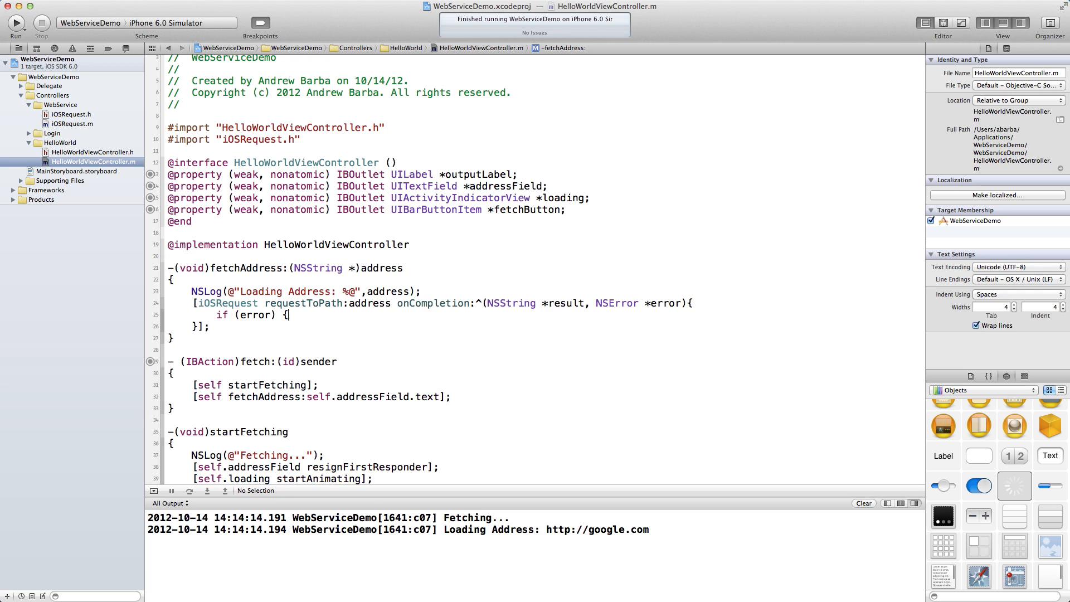
pyautogui.write('} else {')
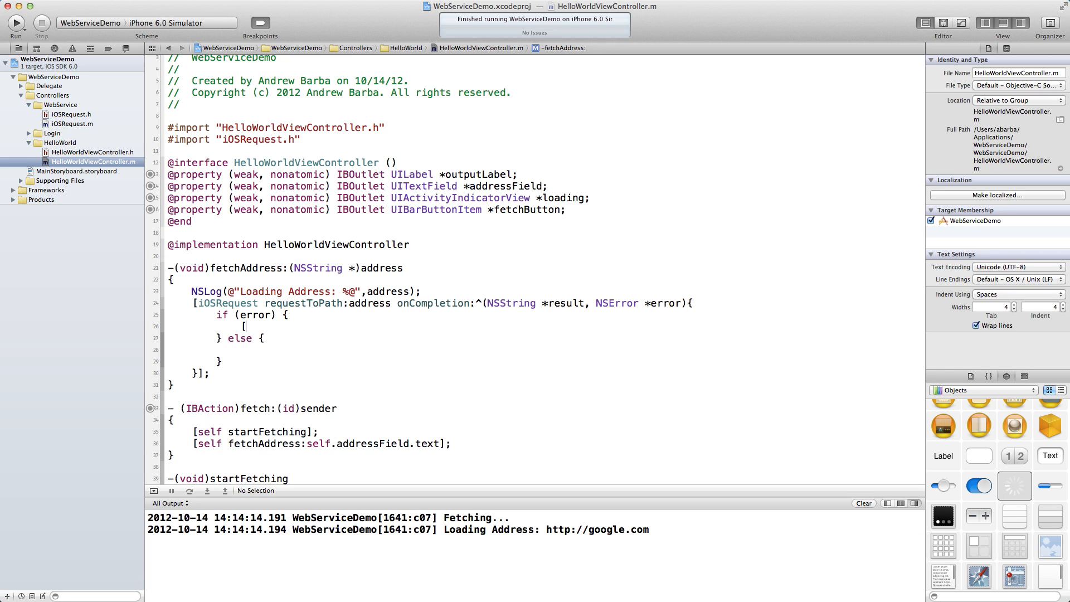
pyautogui.write('stopFetching')
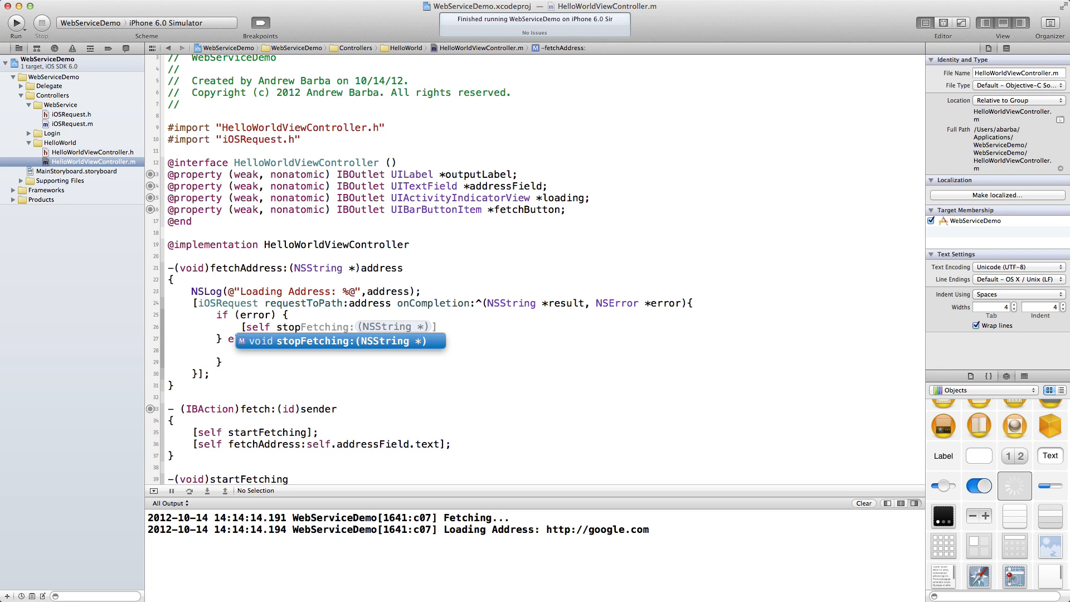
pyautogui.write('@"')
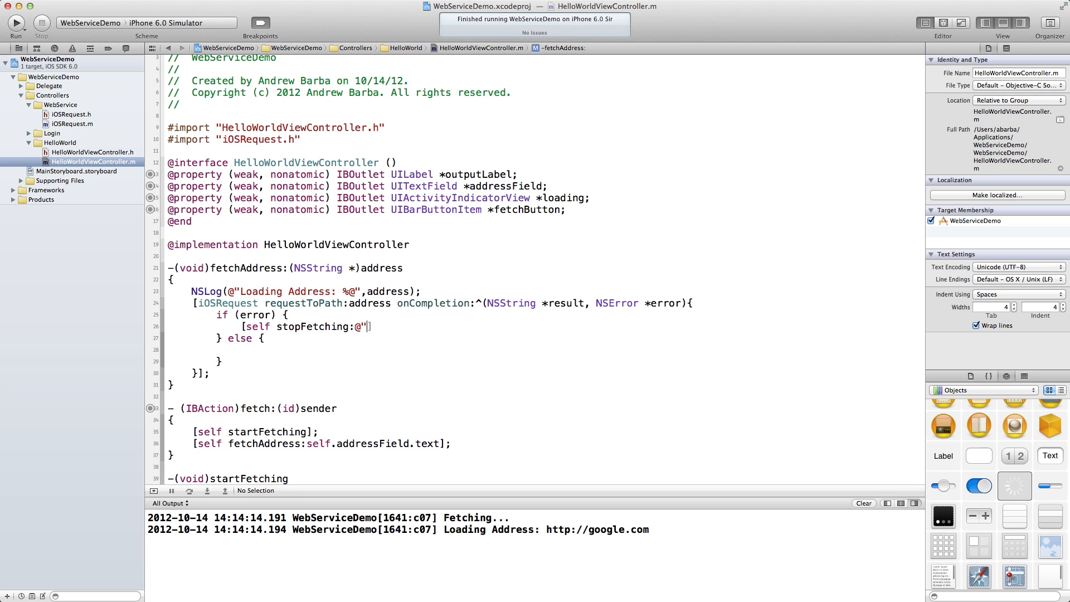
pyautogui.write('"];')
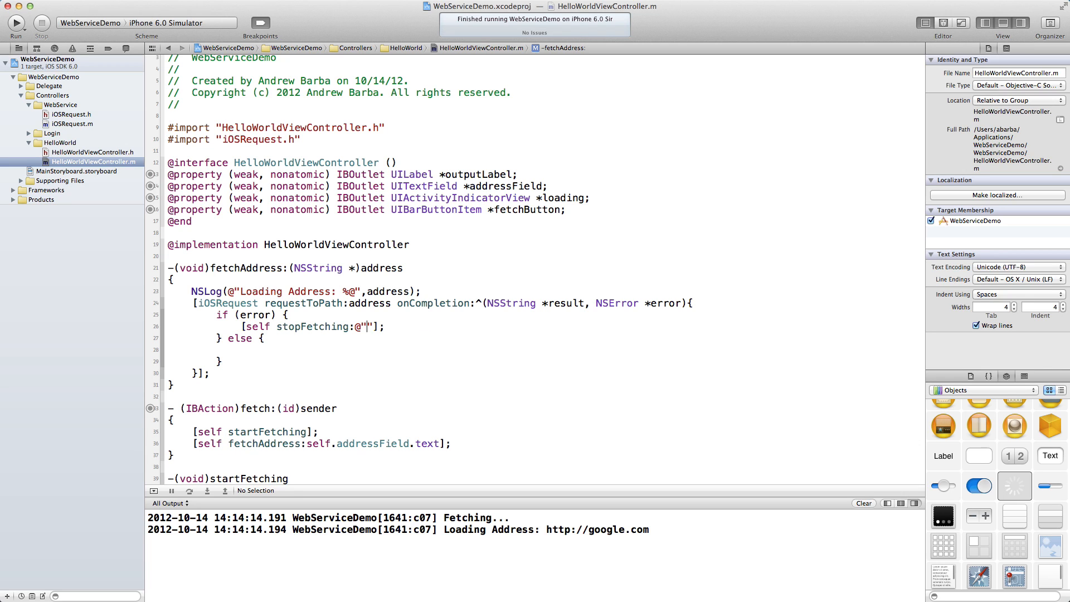
pyautogui.write('Failed')
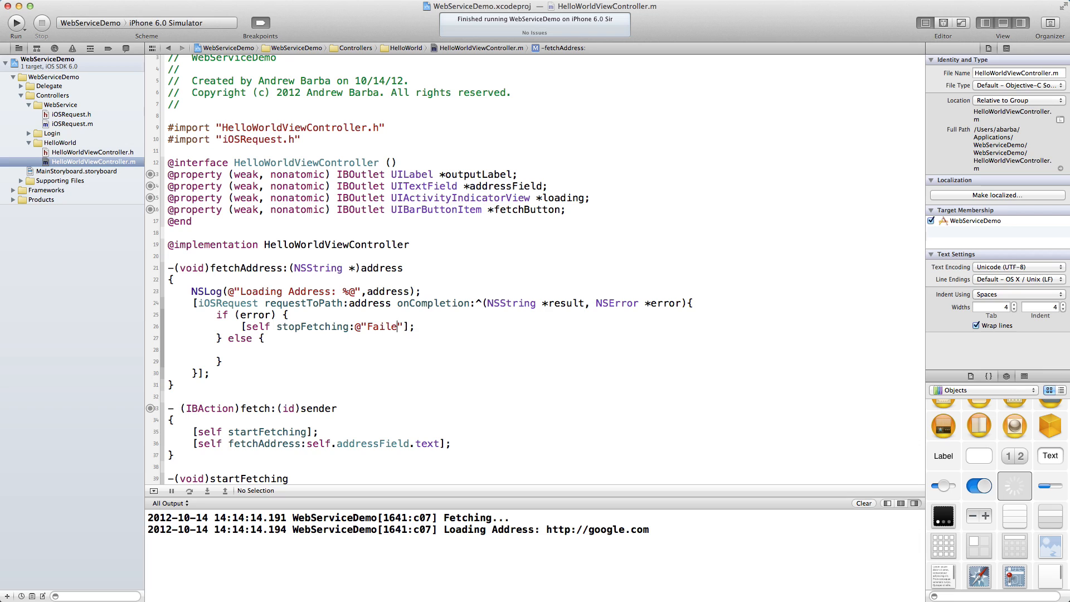
pyautogui.write('d to Fetch')
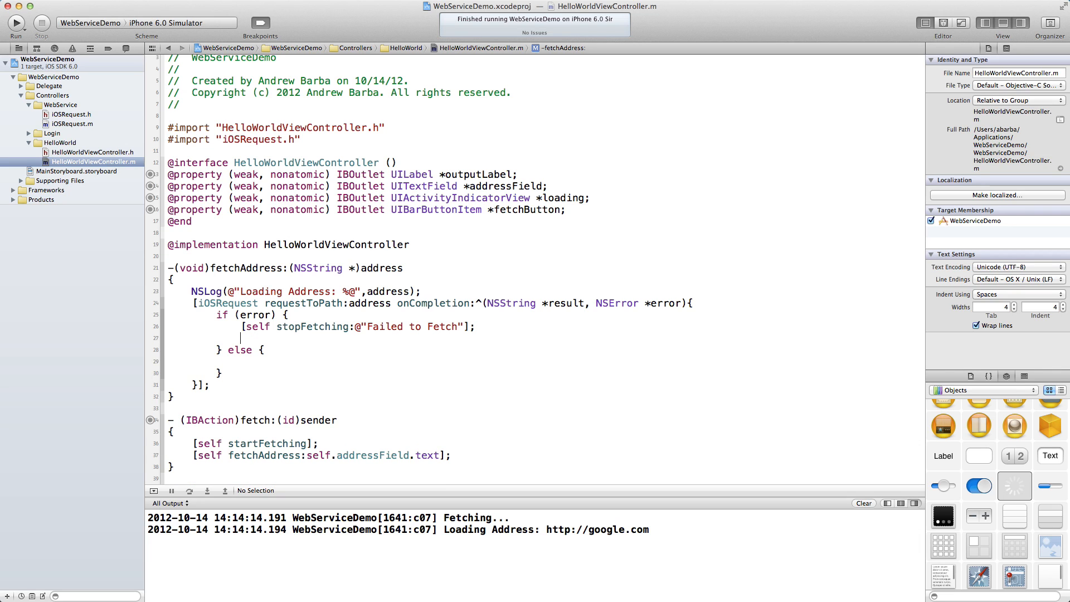
pyautogui.write('NSLog()')
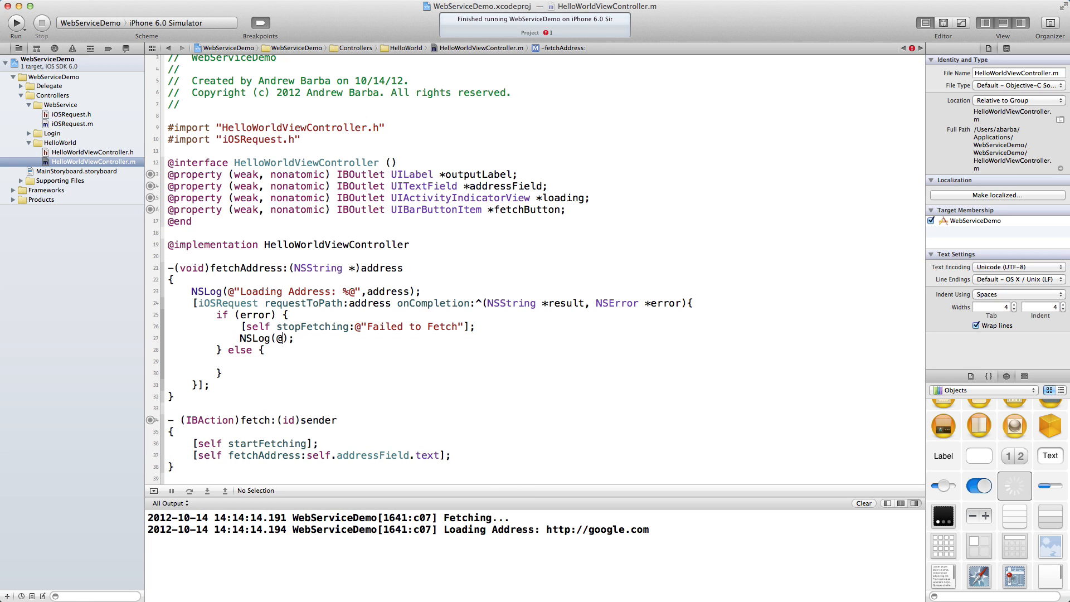
pyautogui.write('@"%@",error')
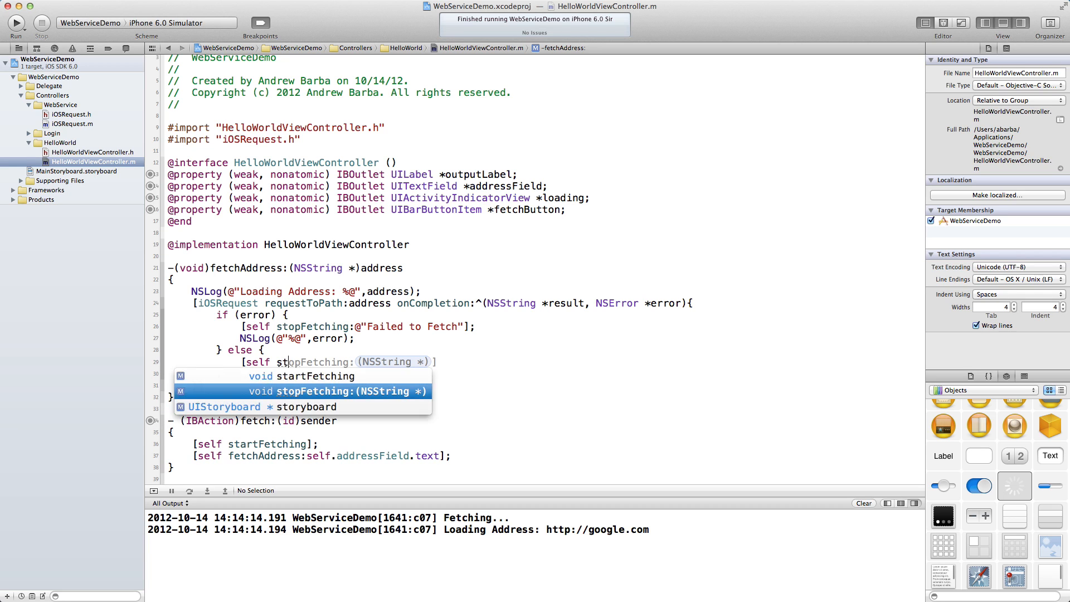
# Otherwise pass result to stopFetching: in the else branch.
pyautogui.press('Return')
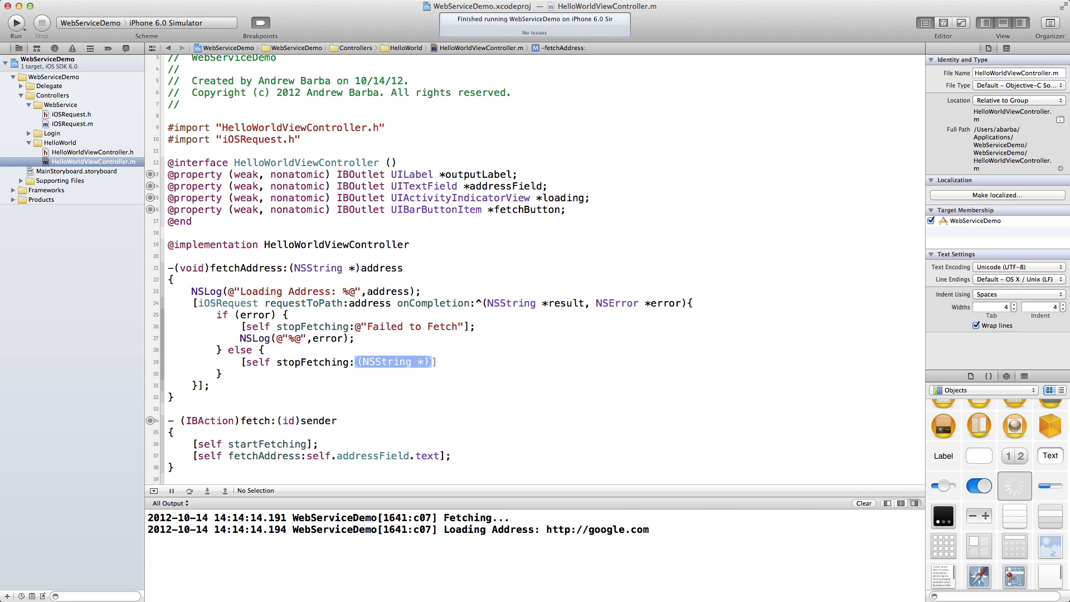
pyautogui.write('result')
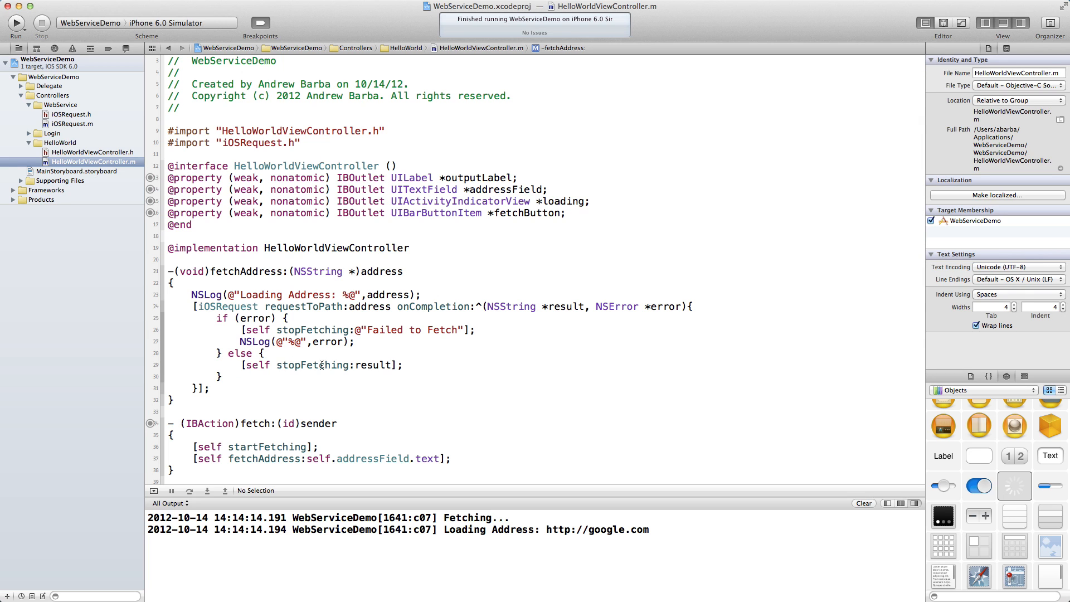
pyautogui.scroll(-3)
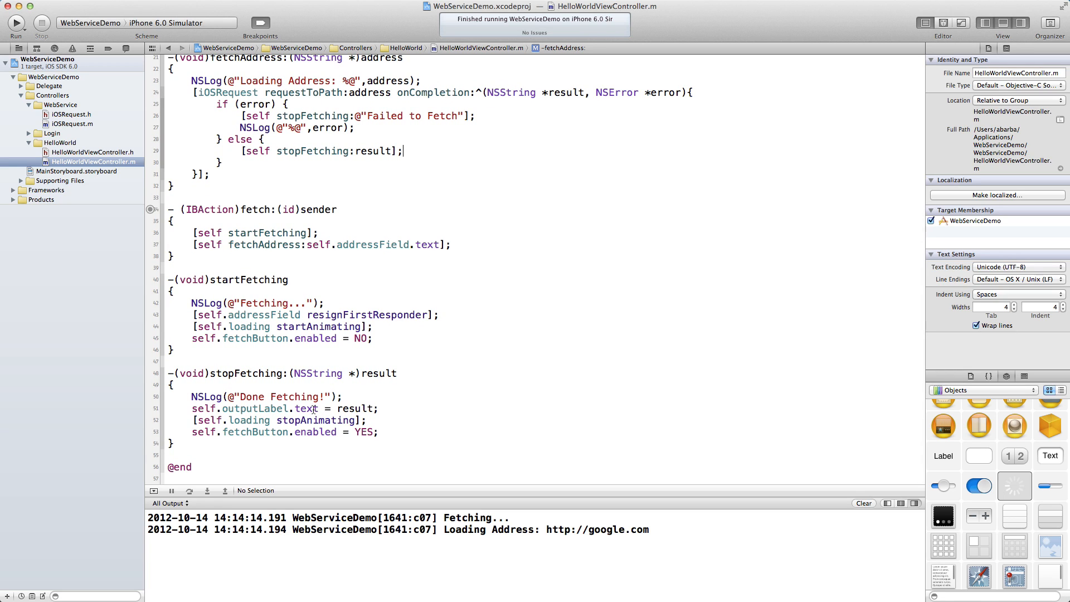
pyautogui.moveTo(344, 420)
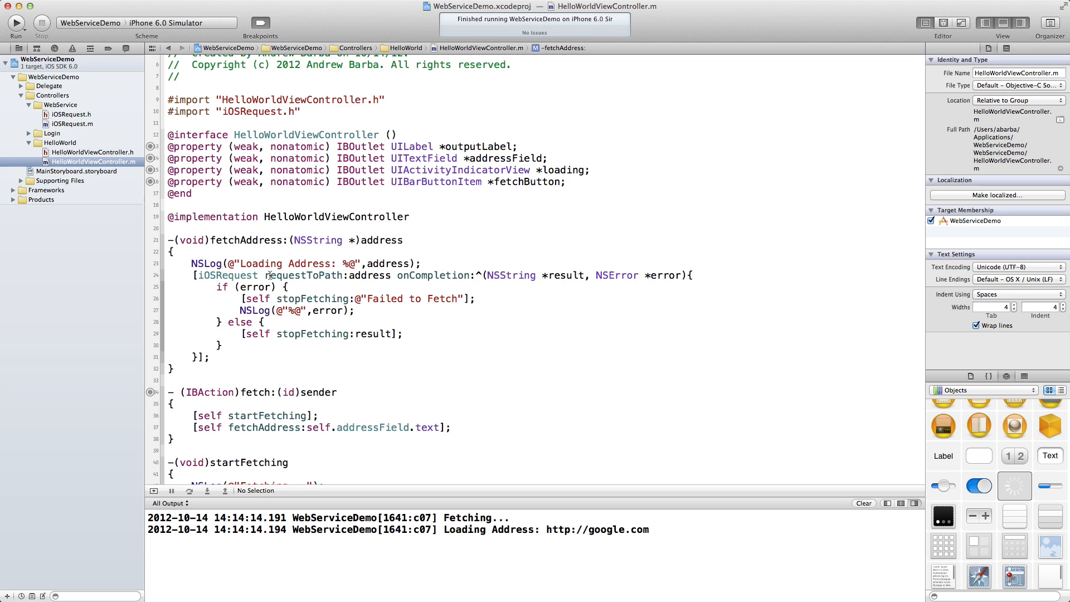
# In iOSRequest.m add the requestToPath:onCompletion: implementation and begin the NSURLConnection call.
pyautogui.click(71, 124)
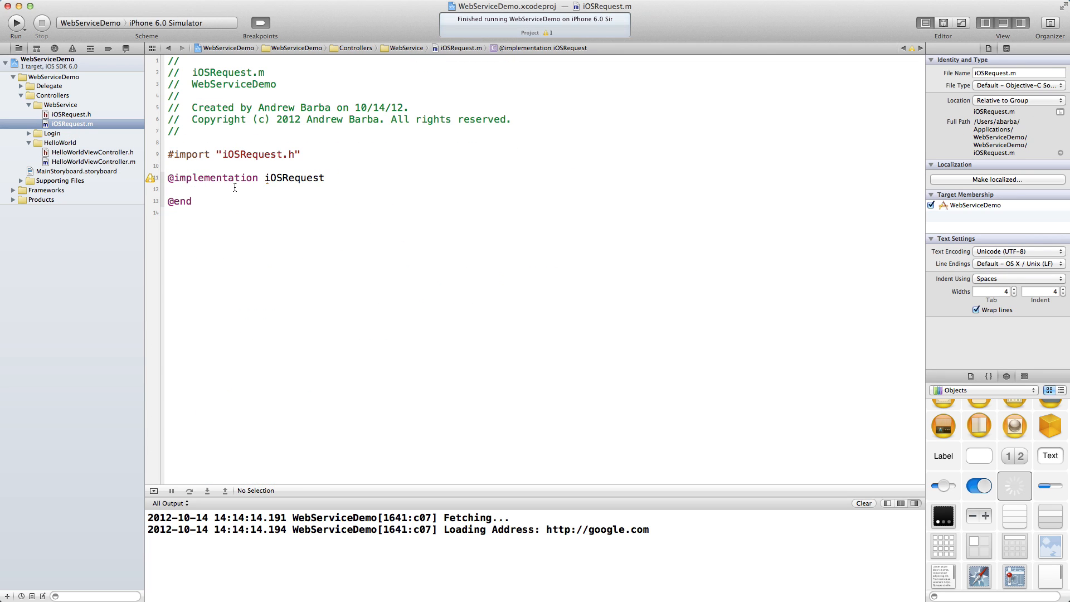
pyautogui.write('+(void)requestToPath:(NSString *)path onCompletion:(RequestCompletionHandler)complete')
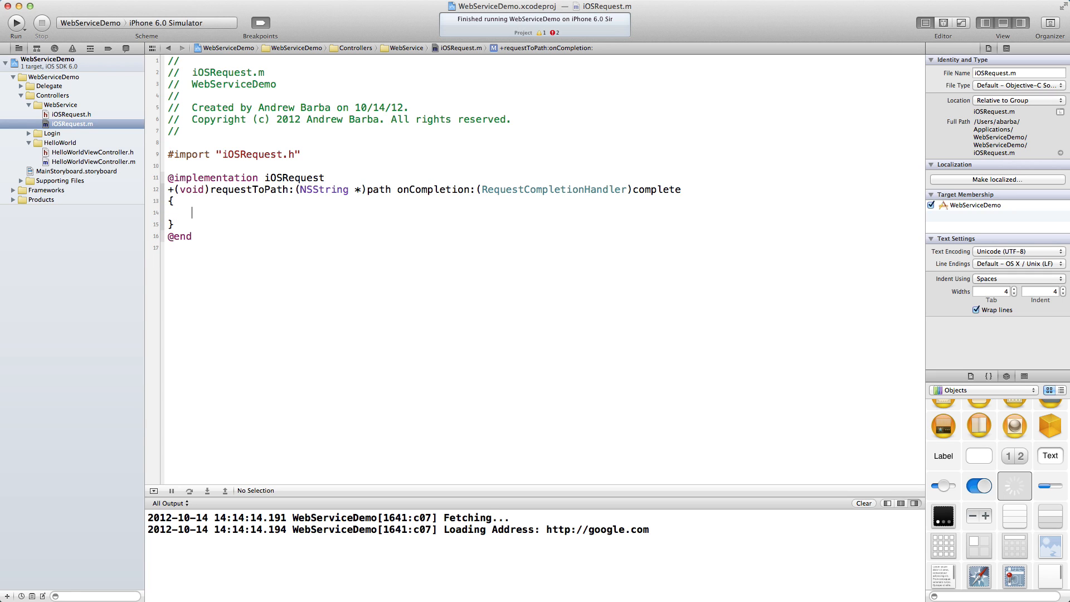
pyautogui.write('[')
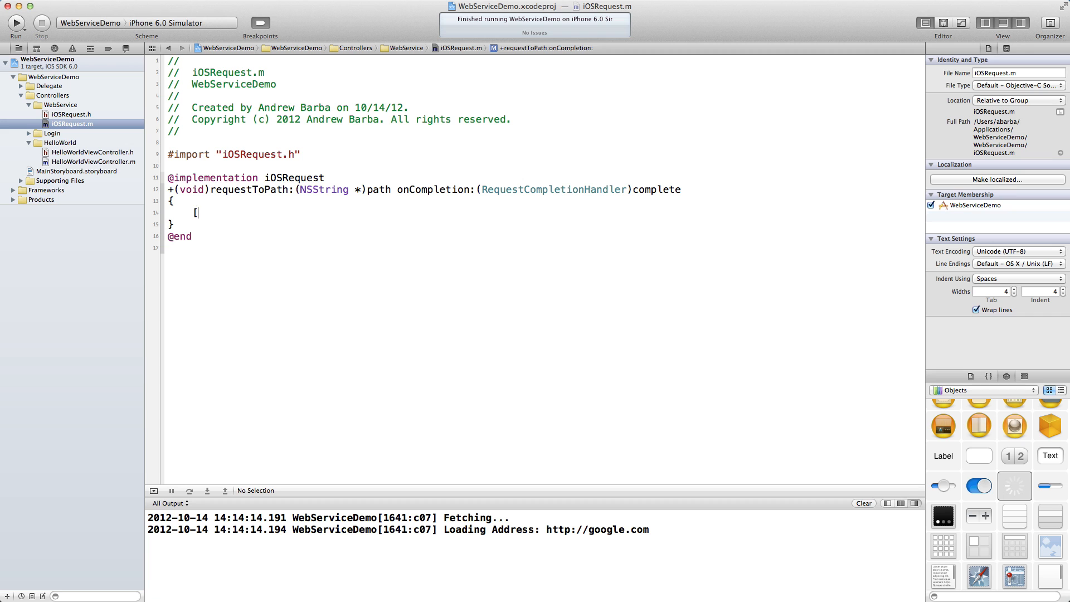
pyautogui.write('NSURLConnection sendAsynchronousRequest:nil queue:nil completionHandler:^(')
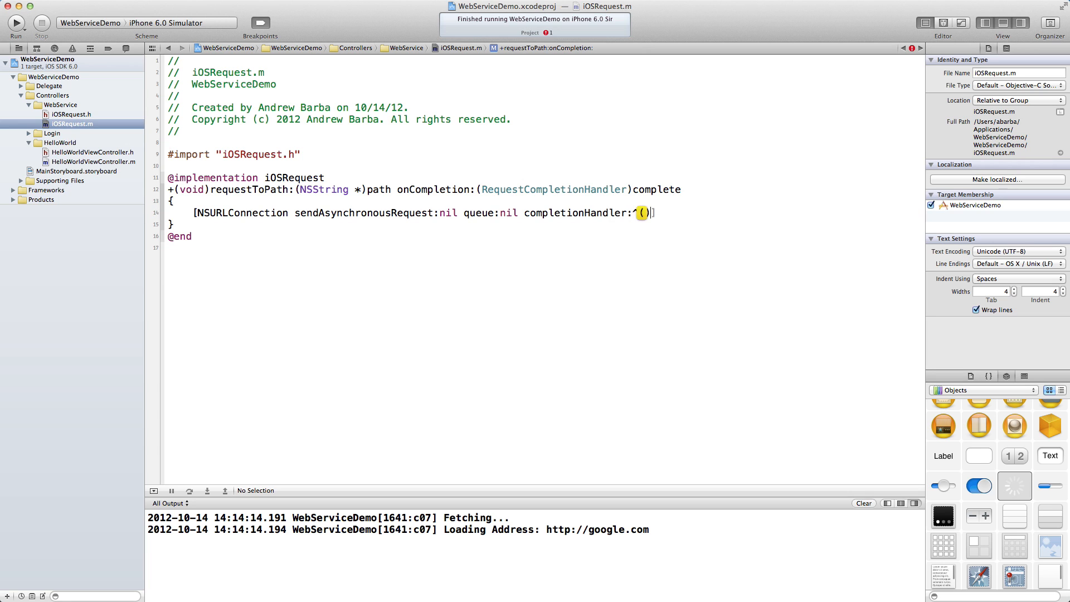
# Complete sendAsynchronousRequest:queue:completionHandler: with response, data and error block parameters.
pyautogui.write('NSURLConnection')
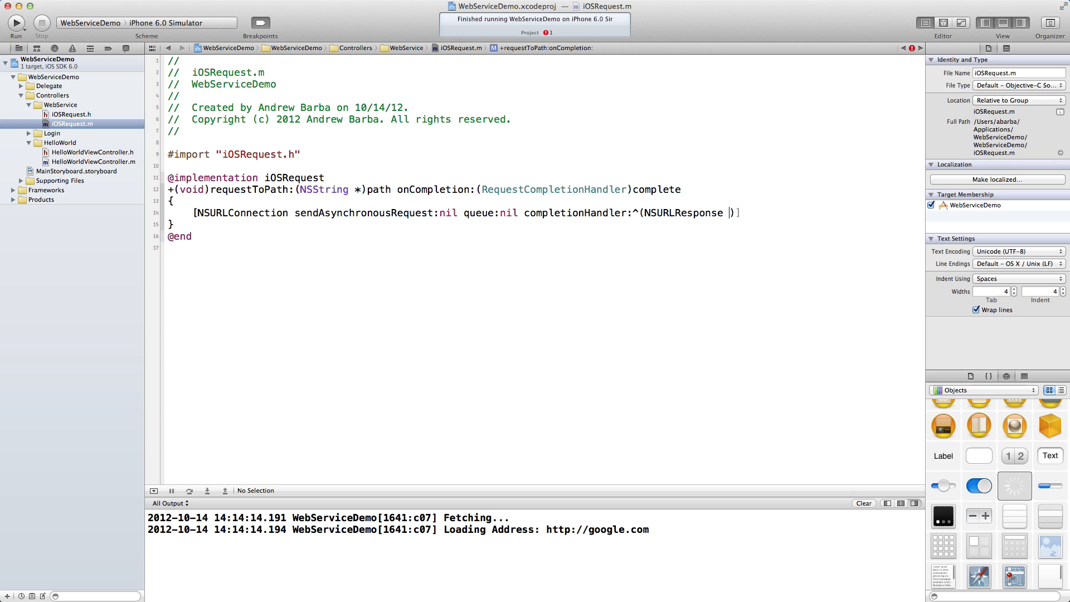
pyautogui.write('*response')
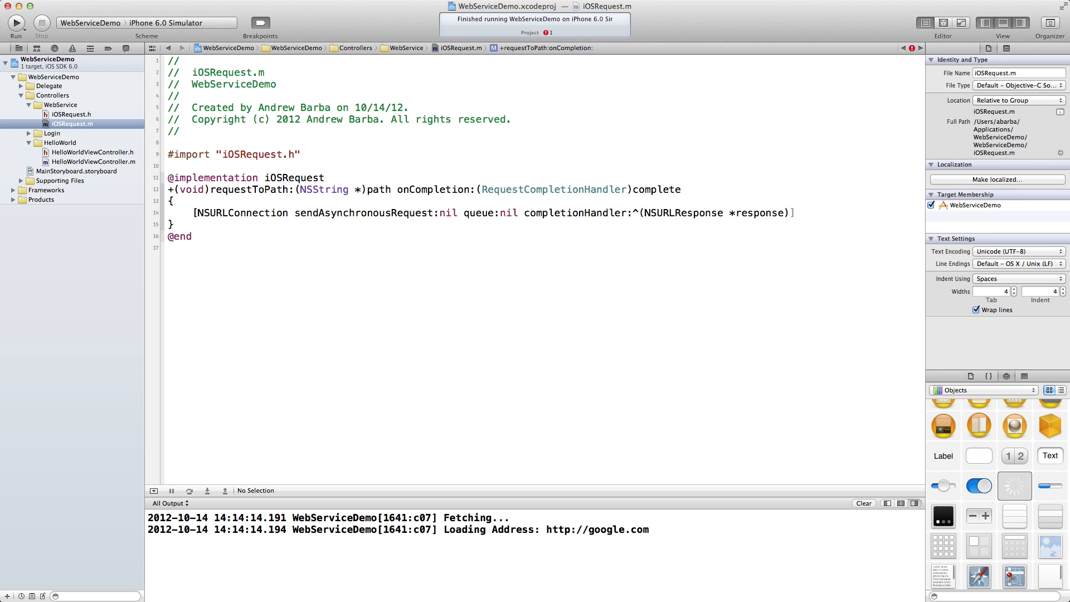
pyautogui.write('NSData *')
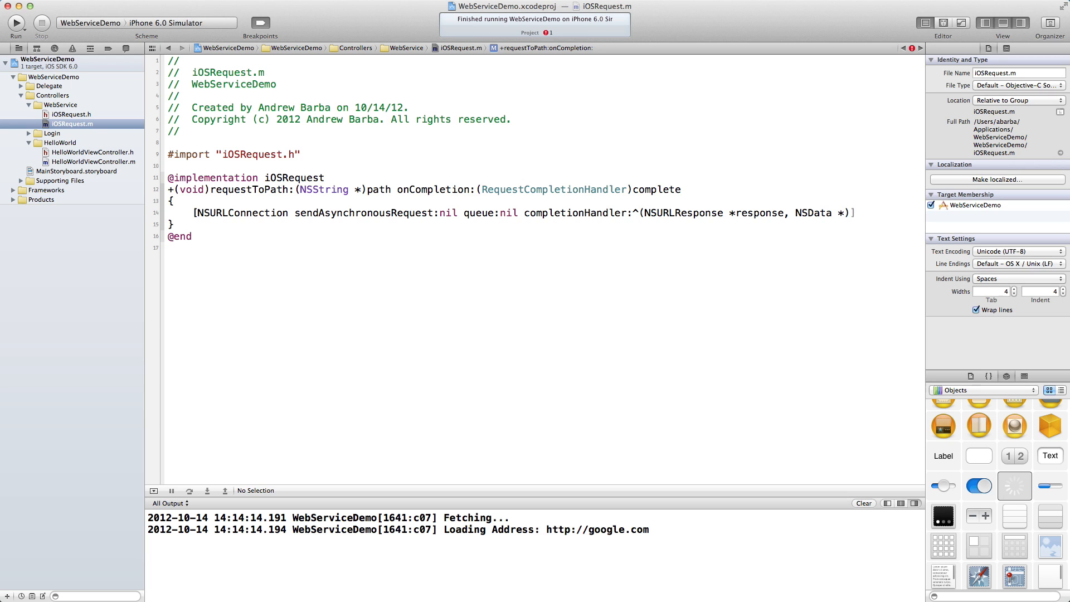
pyautogui.write('data,')
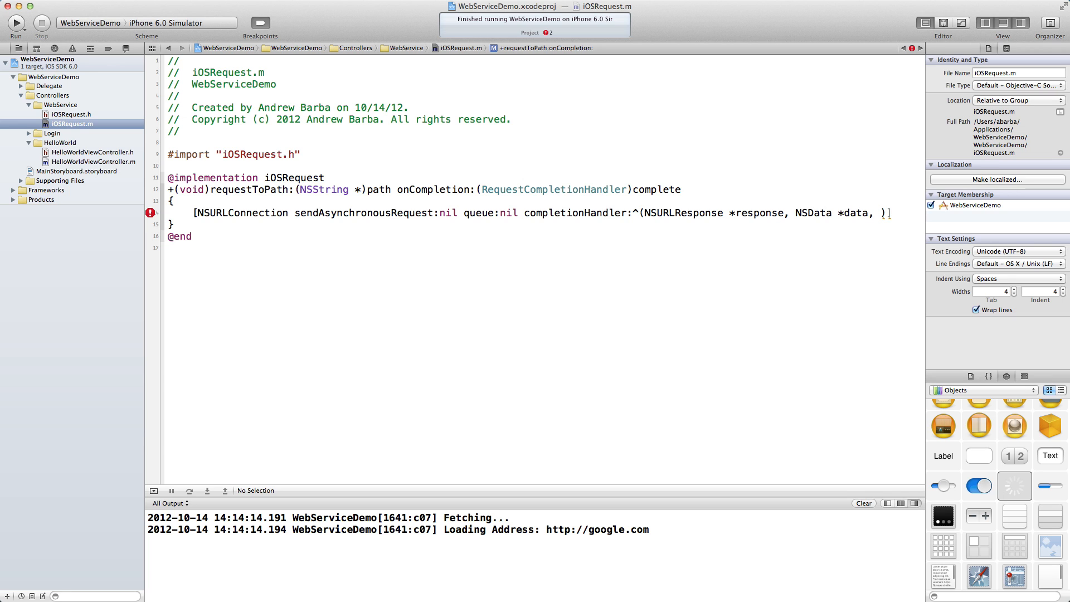
pyautogui.write('NSError')
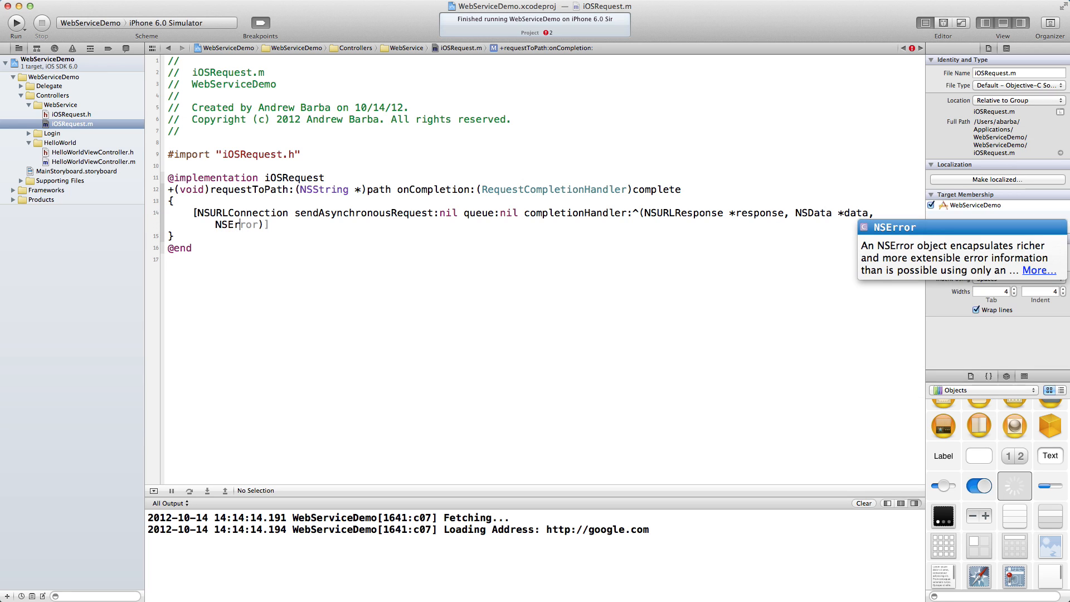
pyautogui.write('error)];')
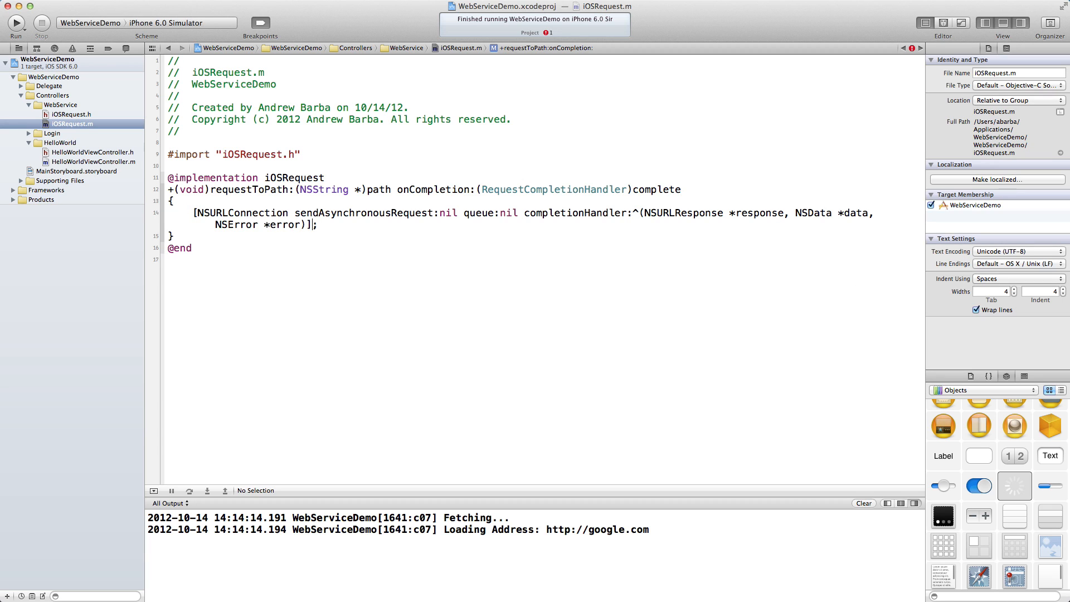
pyautogui.click(463, 213)
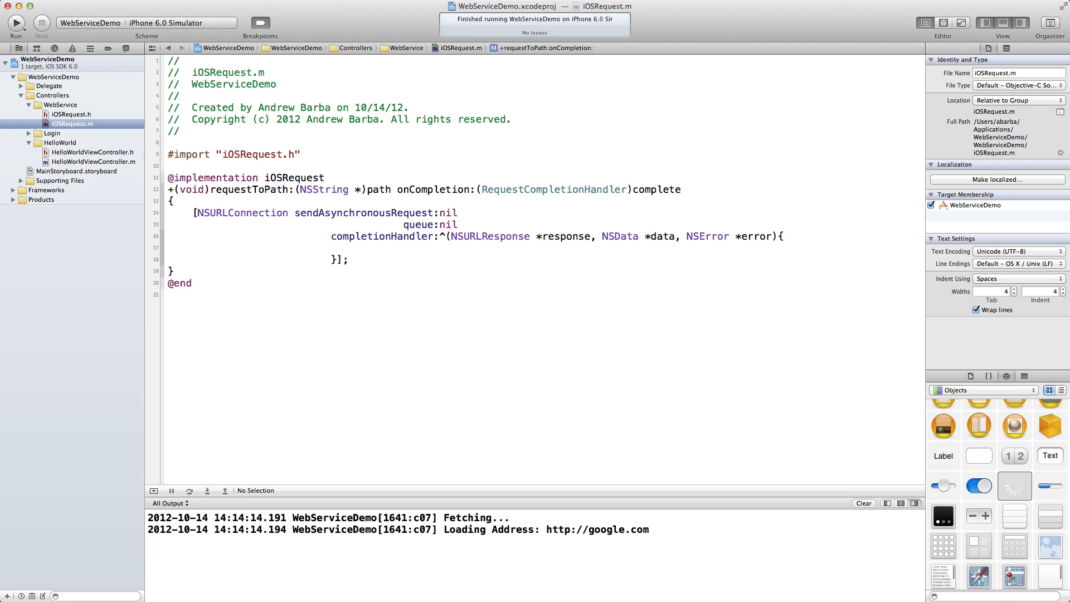
# Build NSString *result from data with initWithData:encoding:NSUTF8StringEncoding inside the block.
pyautogui.click(353, 247)
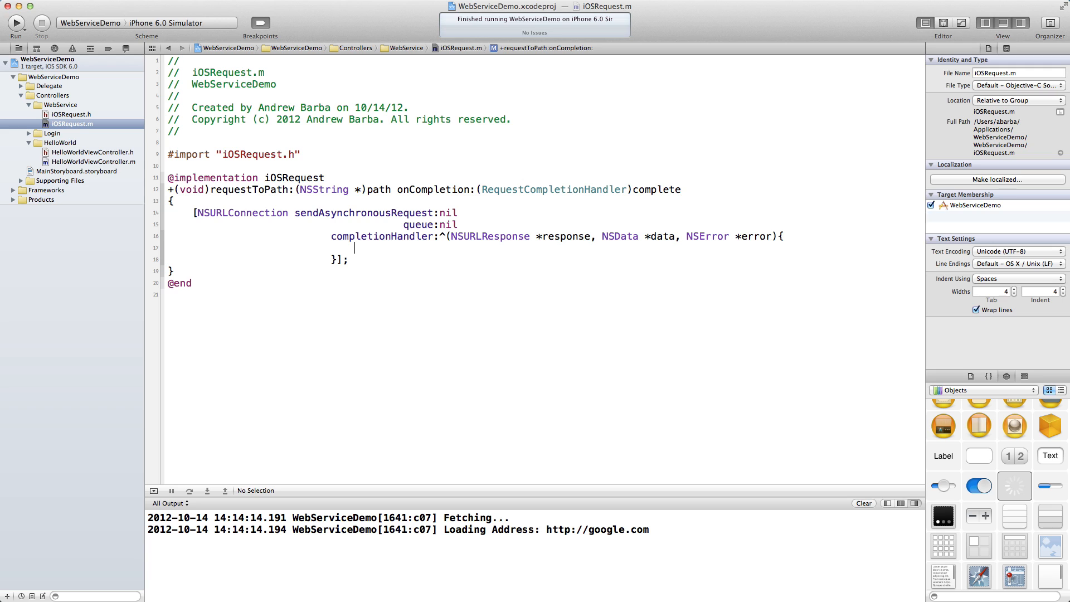
pyautogui.moveTo(777, 87)
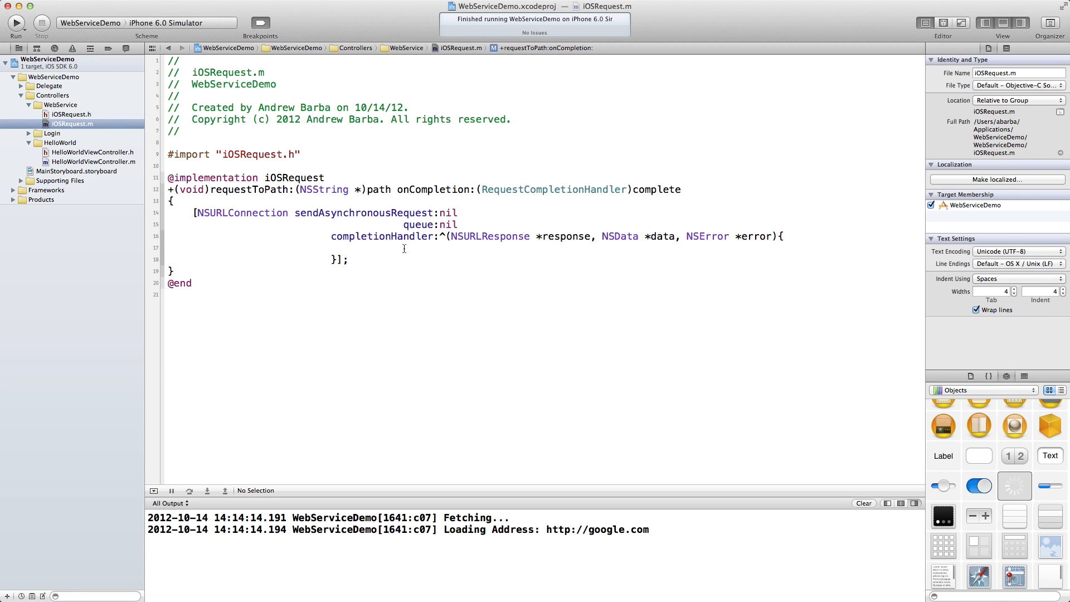
pyautogui.write('NSString *result')
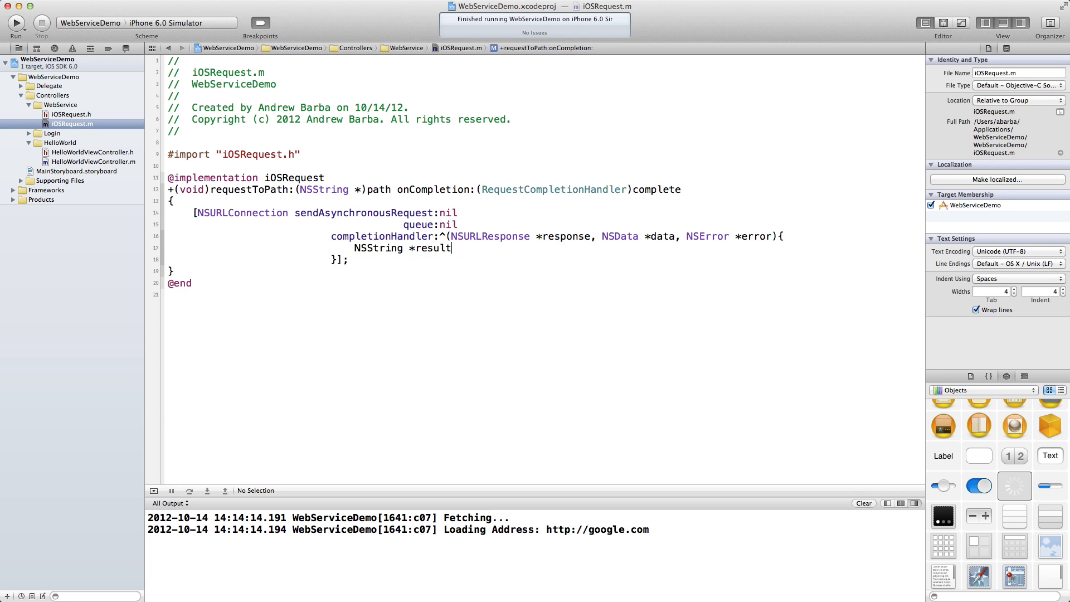
pyautogui.write('= [')
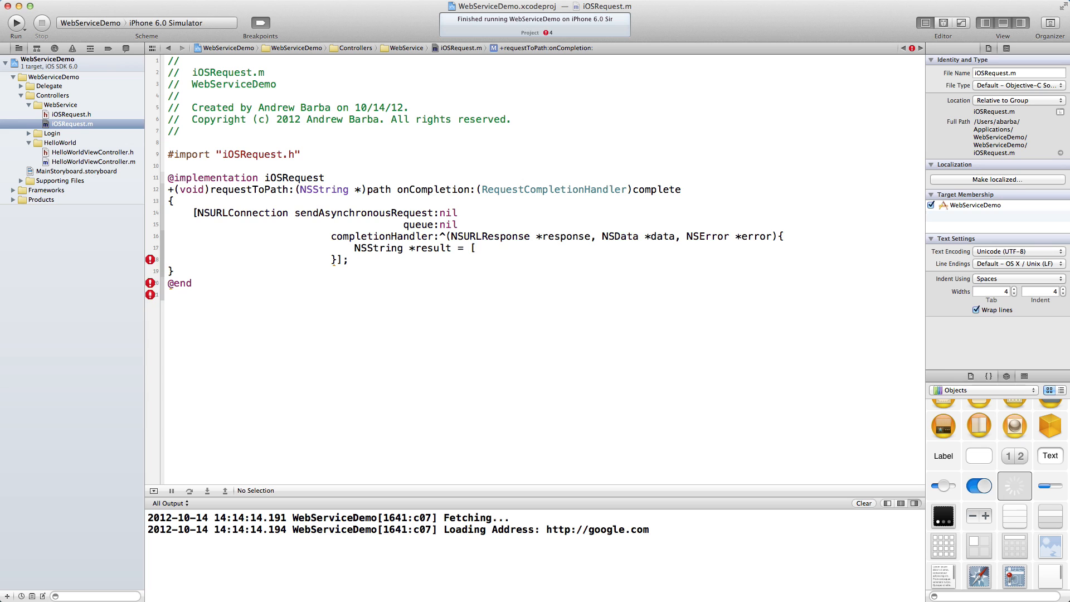
pyautogui.write('NSString alloc] init')
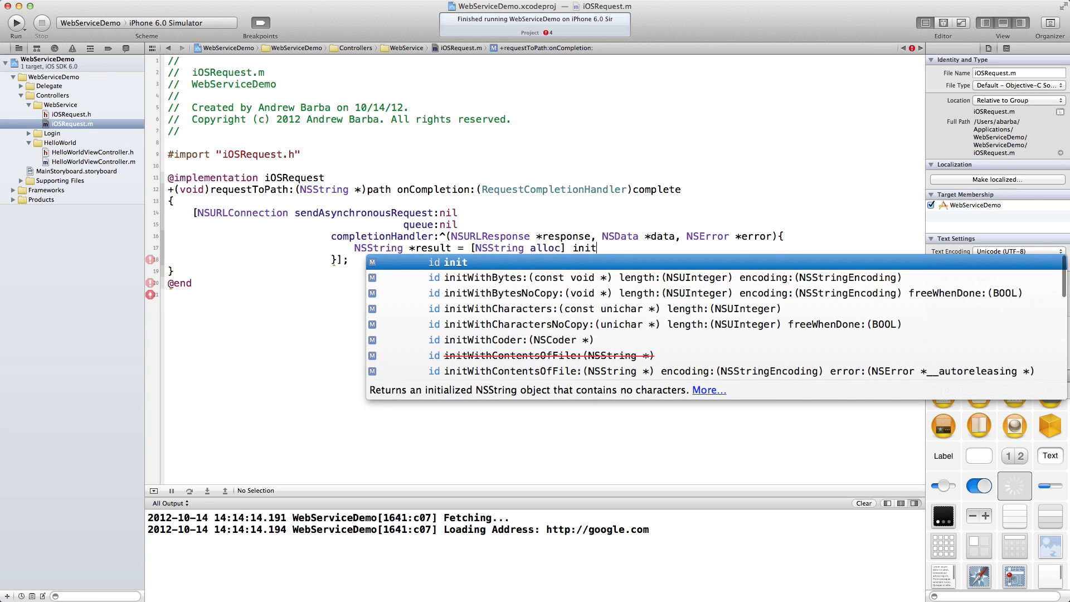
pyautogui.write('WithData:data encoding:NSUTF8StringEncoding];')
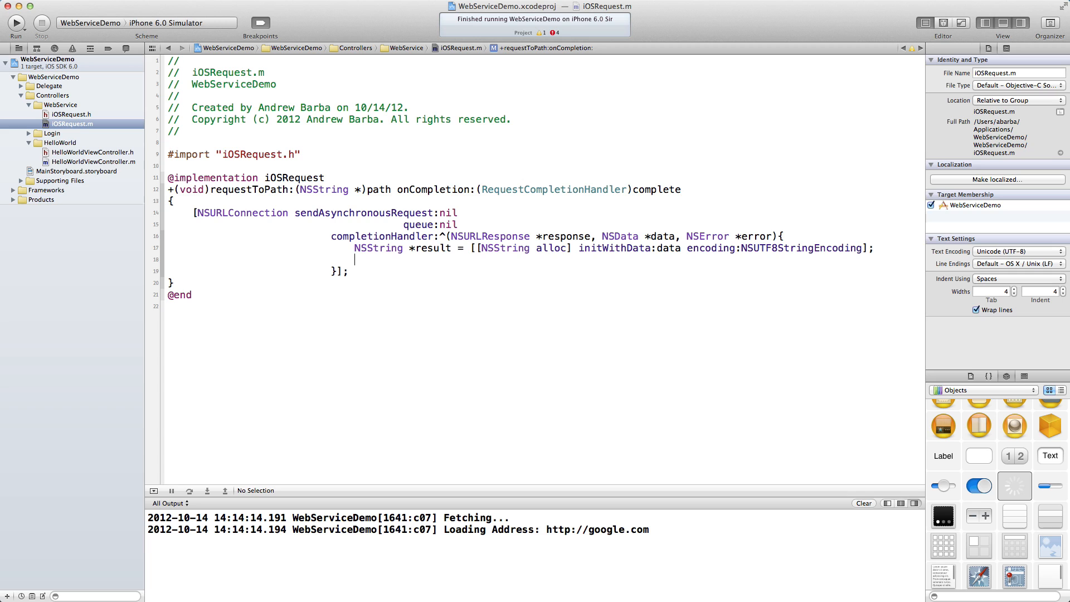
# Add if (complete) complete(result,error); and review the handler declaration in iOSRequest.h.
pyautogui.write('if (')
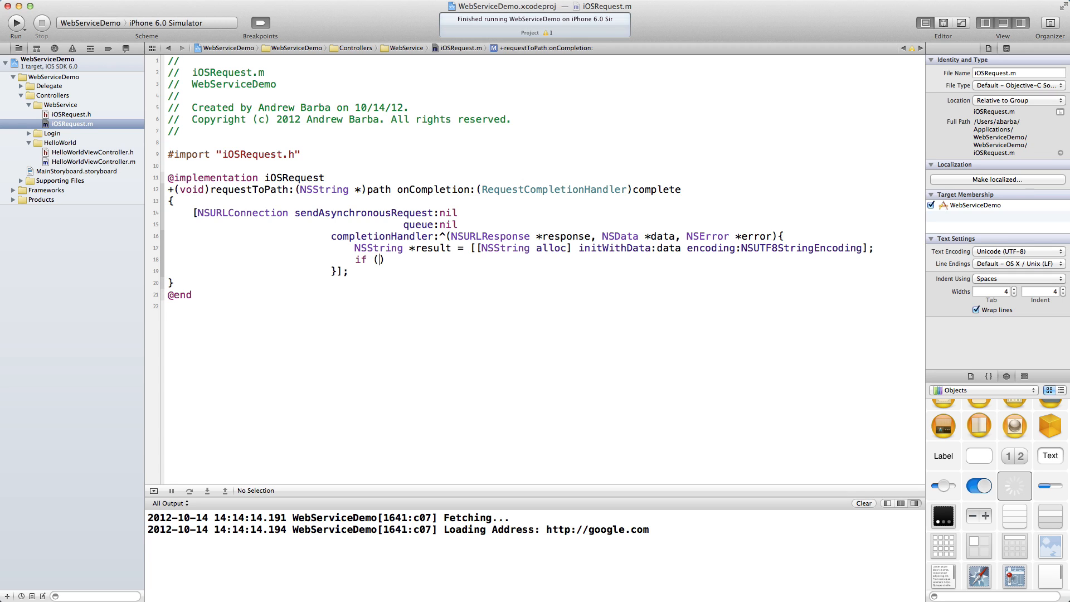
pyautogui.write('complete)')
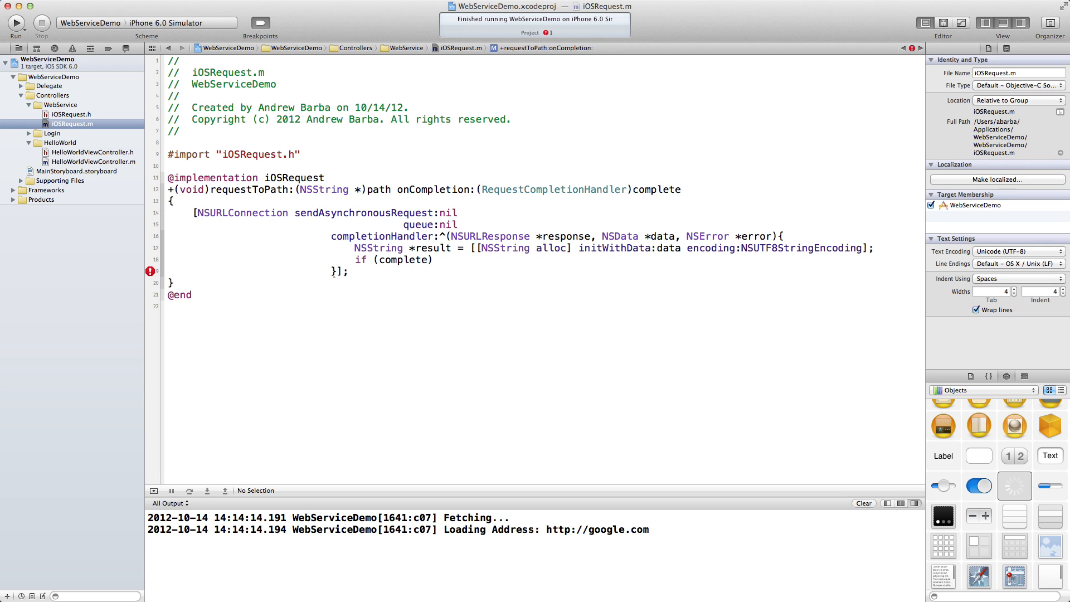
pyautogui.click(442, 260)
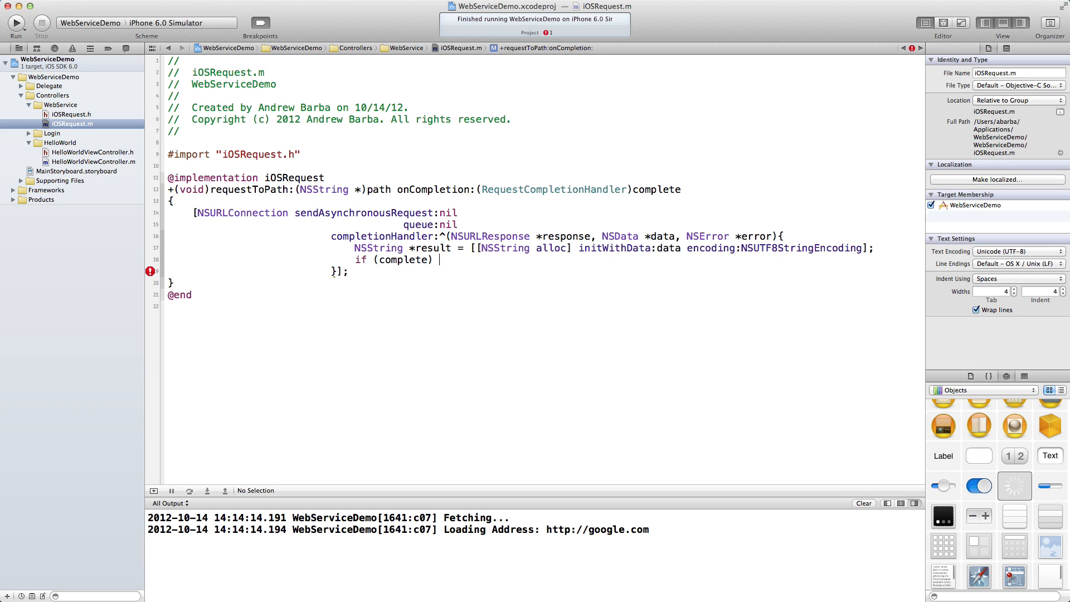
pyautogui.write('complete(result,error);')
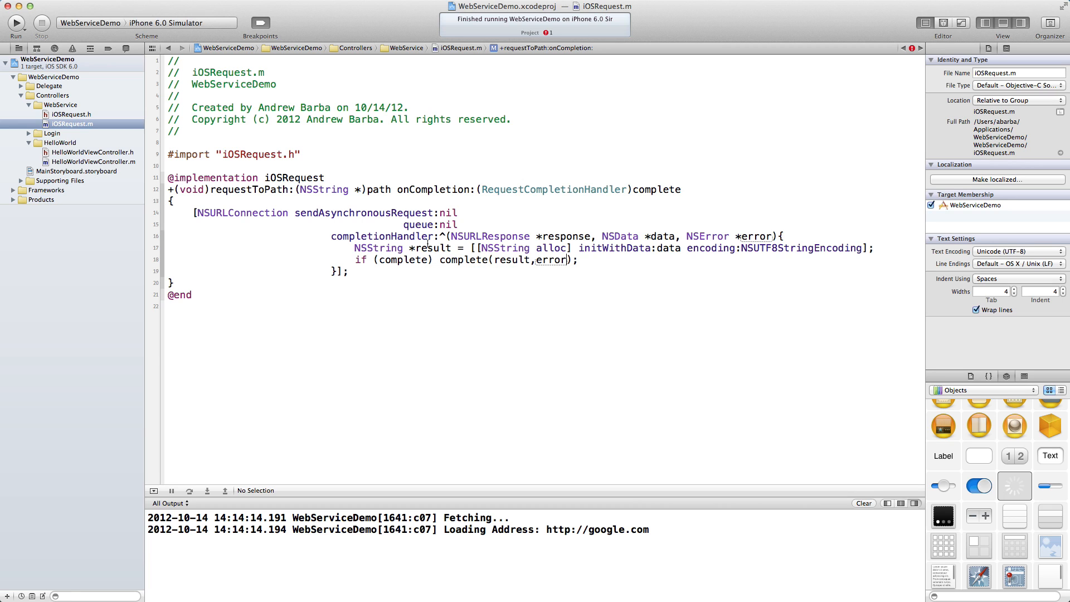
pyautogui.click(71, 113)
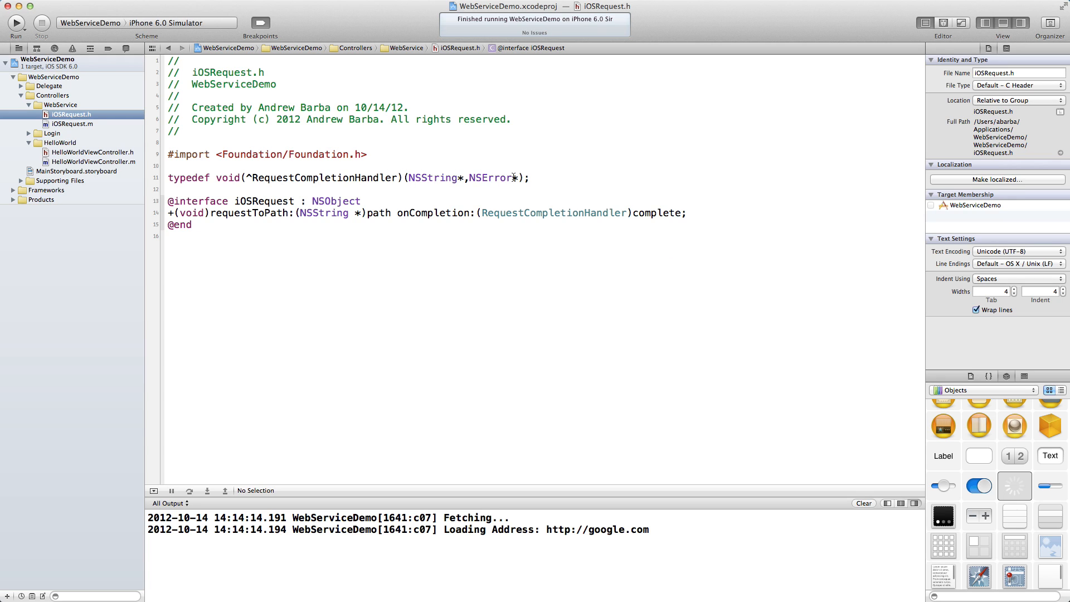
# In iOSRequest.m declare NSOperationQueue *backgroundQueue and pass it as the request's queue: argument.
pyautogui.click(73, 124)
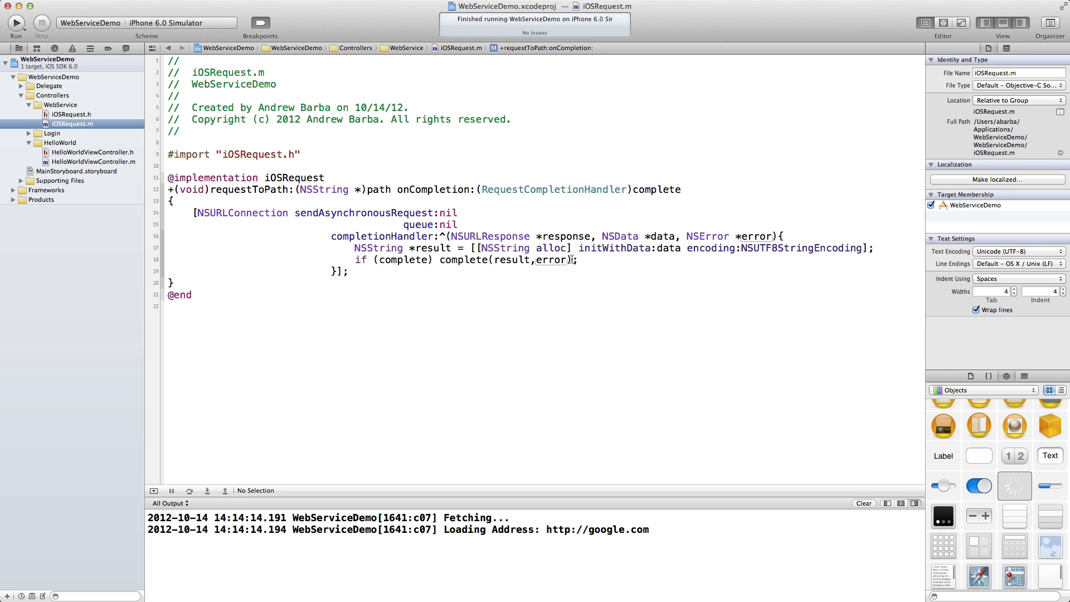
pyautogui.moveTo(461, 213)
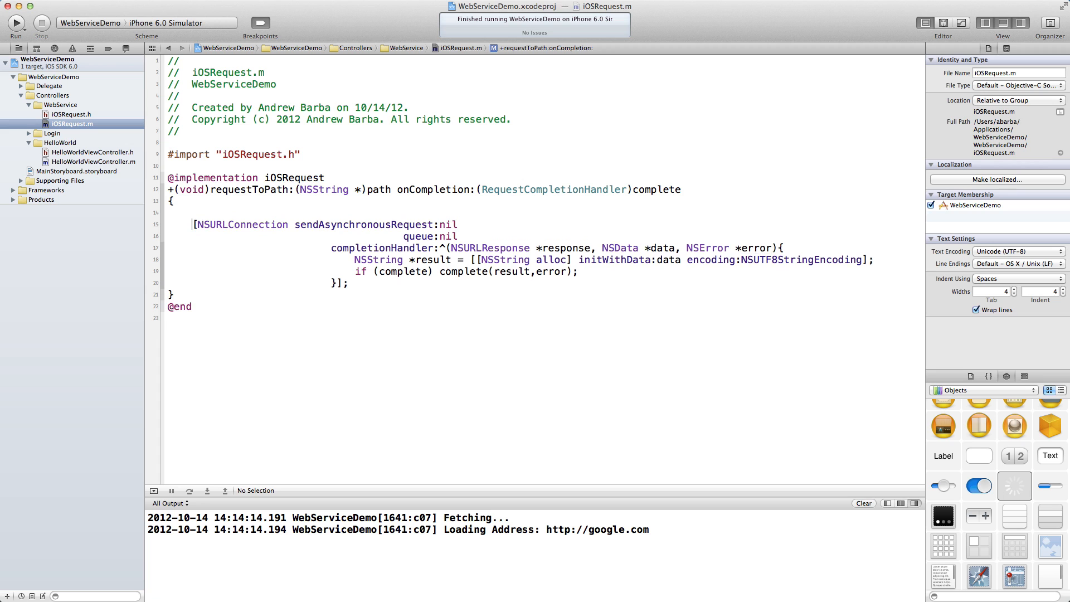
pyautogui.write('NSOper')
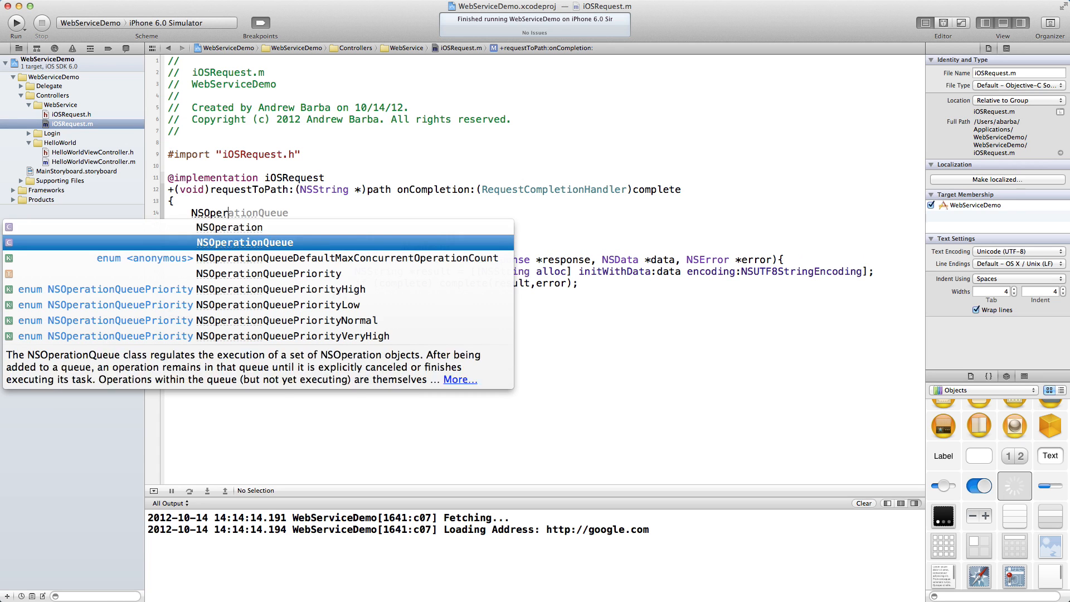
pyautogui.write('backg')
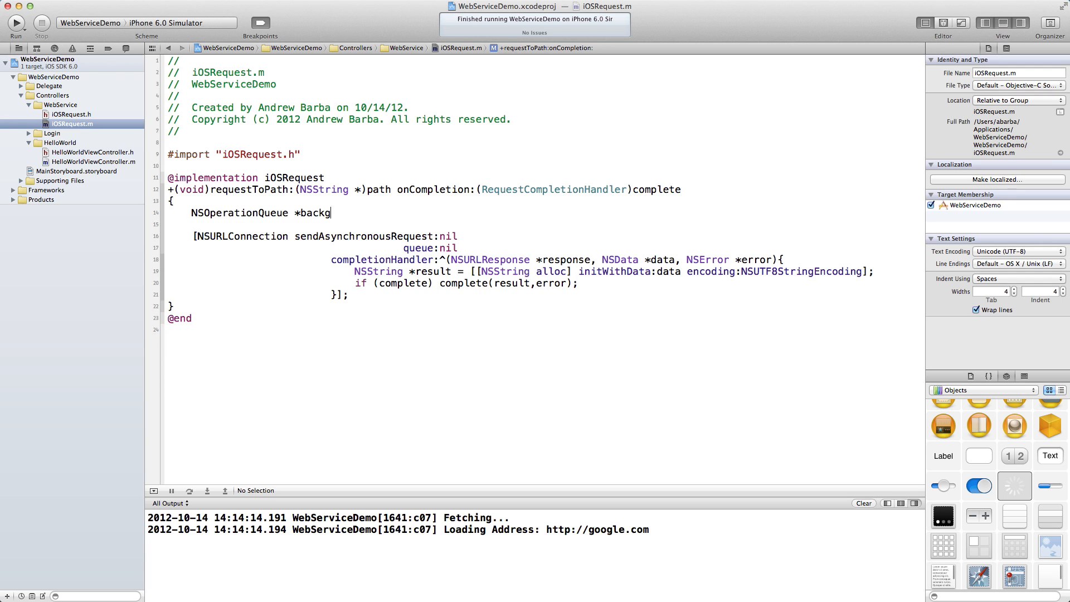
pyautogui.write('roundQueue')
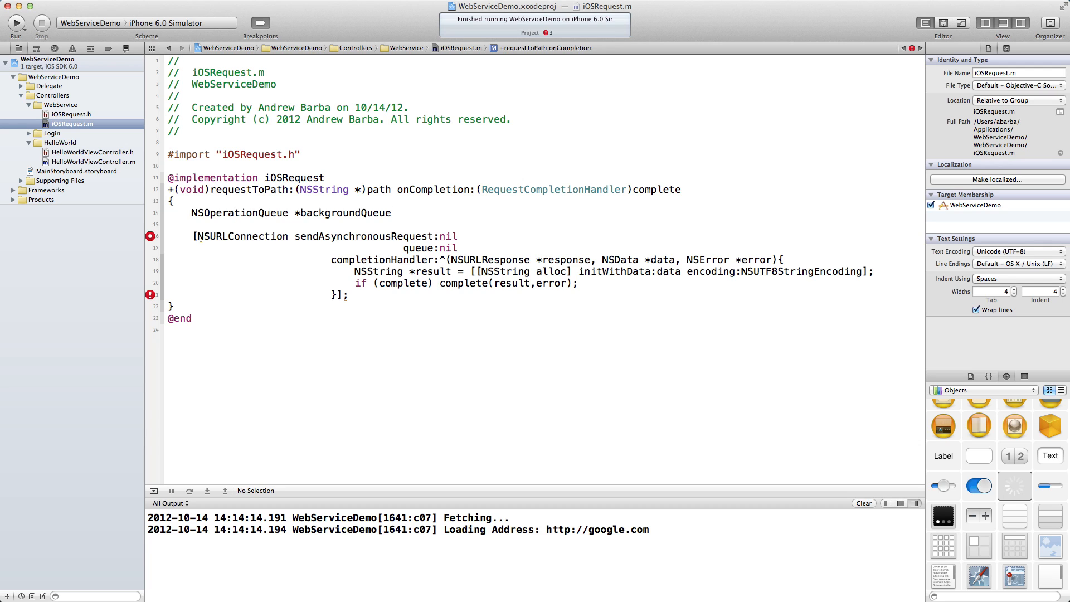
pyautogui.click(391, 212)
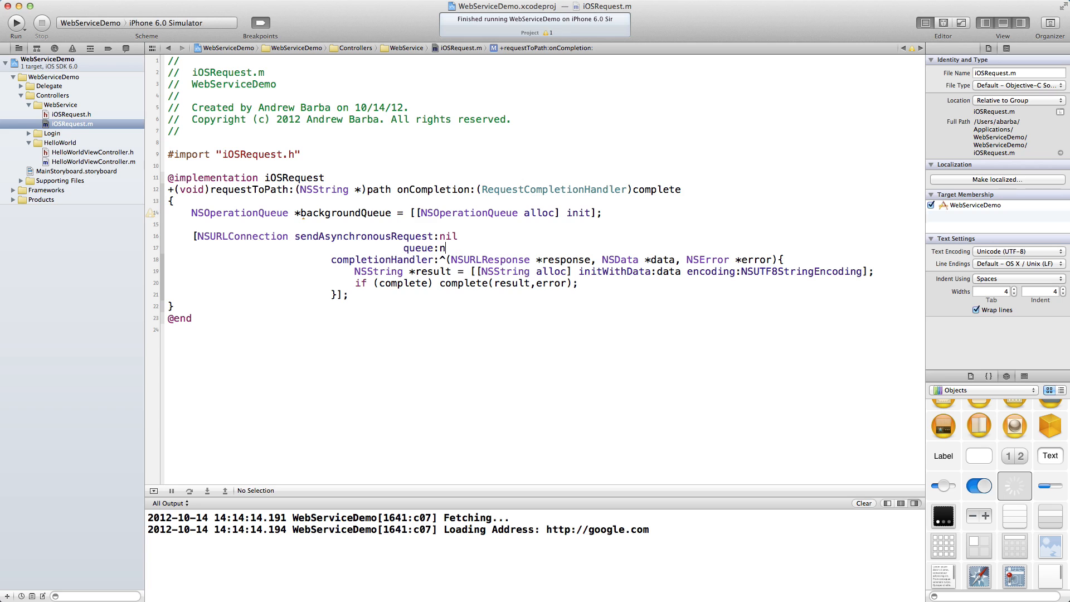
pyautogui.write('backgroundQueue')
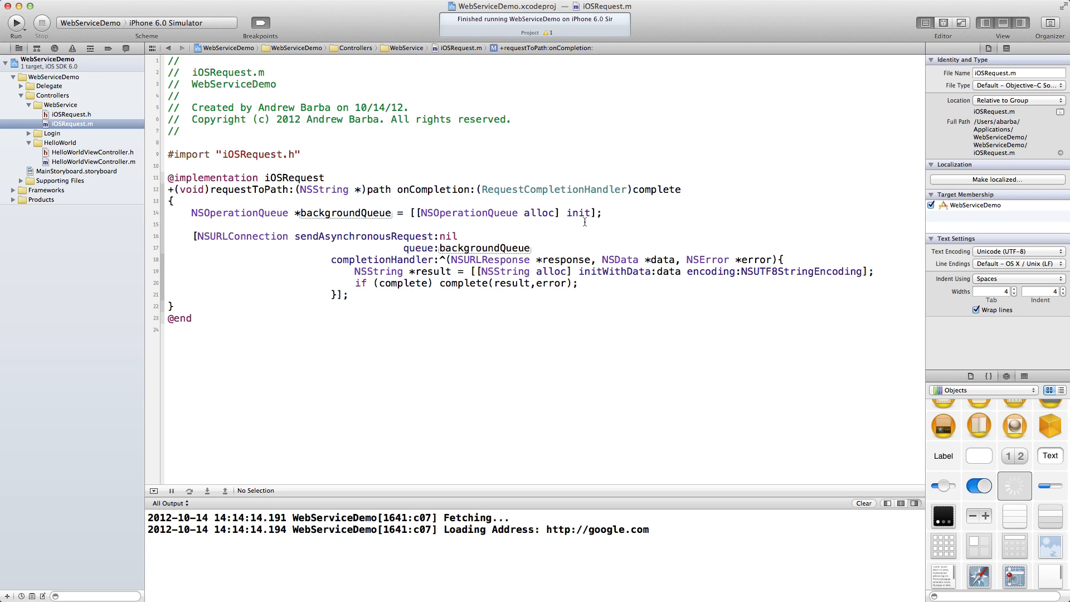
# Build NSURLRequest *request from the path with in-memory-only cache policy and 10-second timeout.
pyautogui.press('Return')
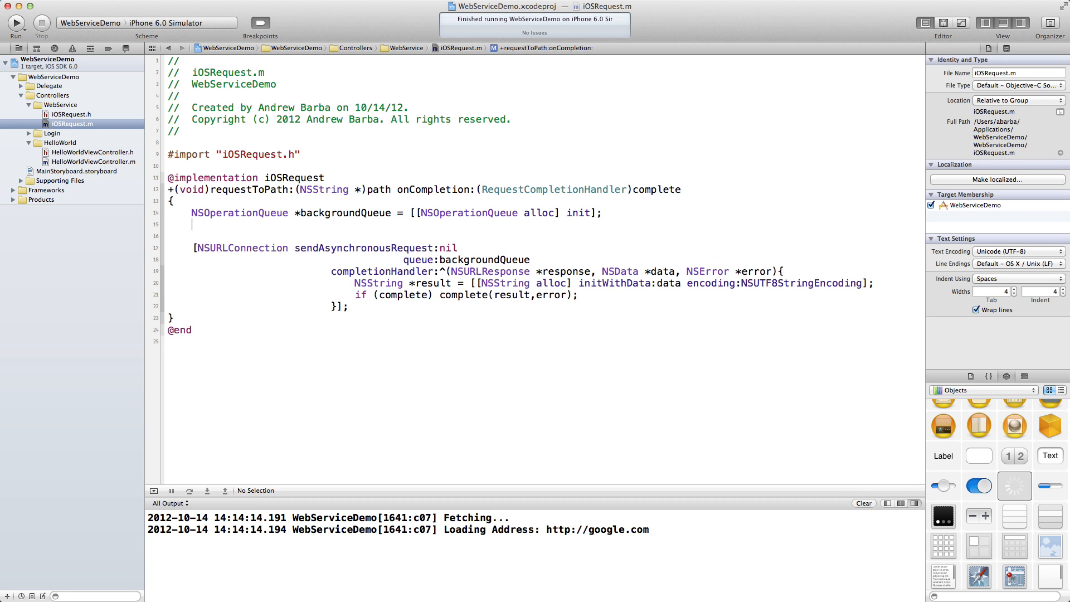
pyautogui.write('NSURLRequest')
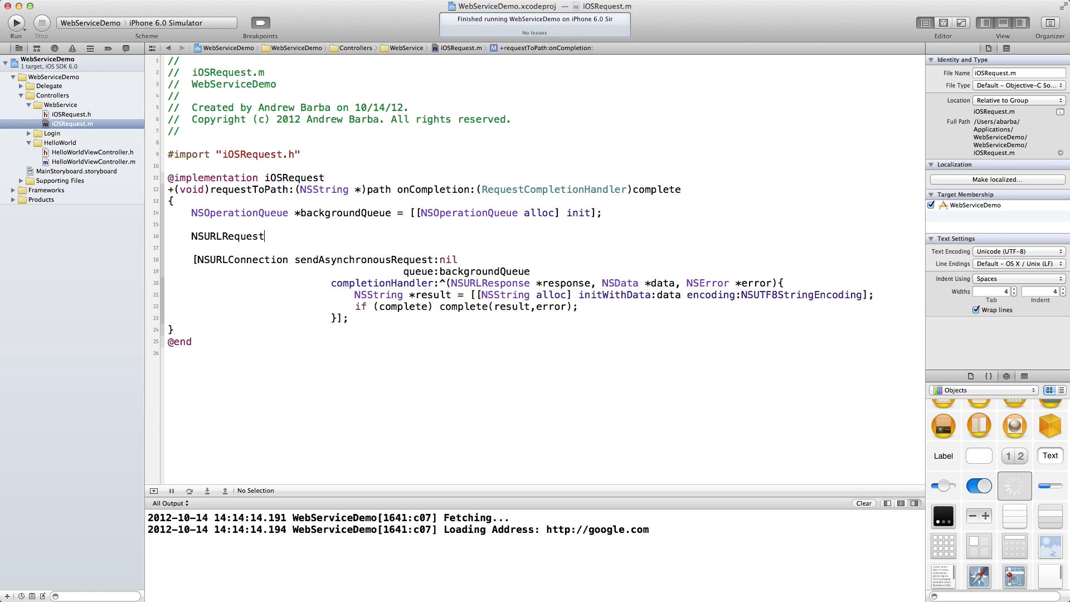
pyautogui.write('*request')
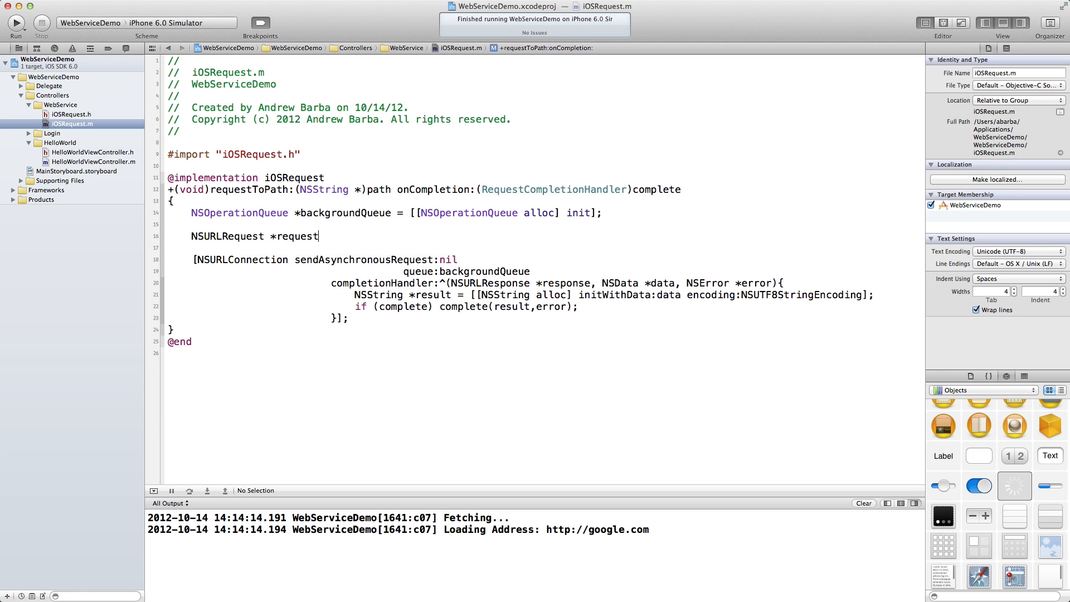
pyautogui.write('= [')
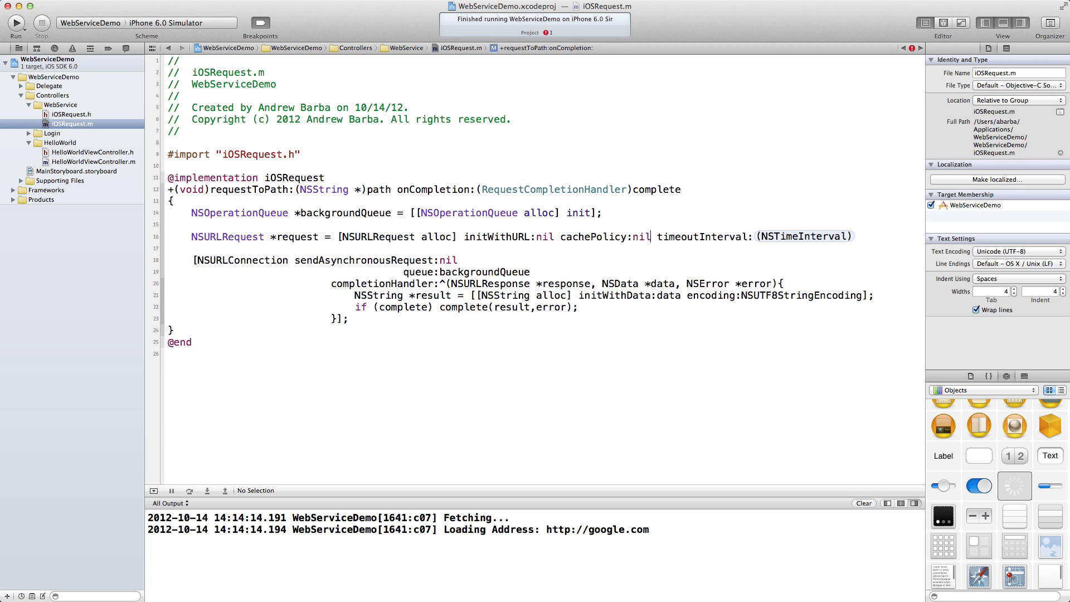
pyautogui.write('nil')
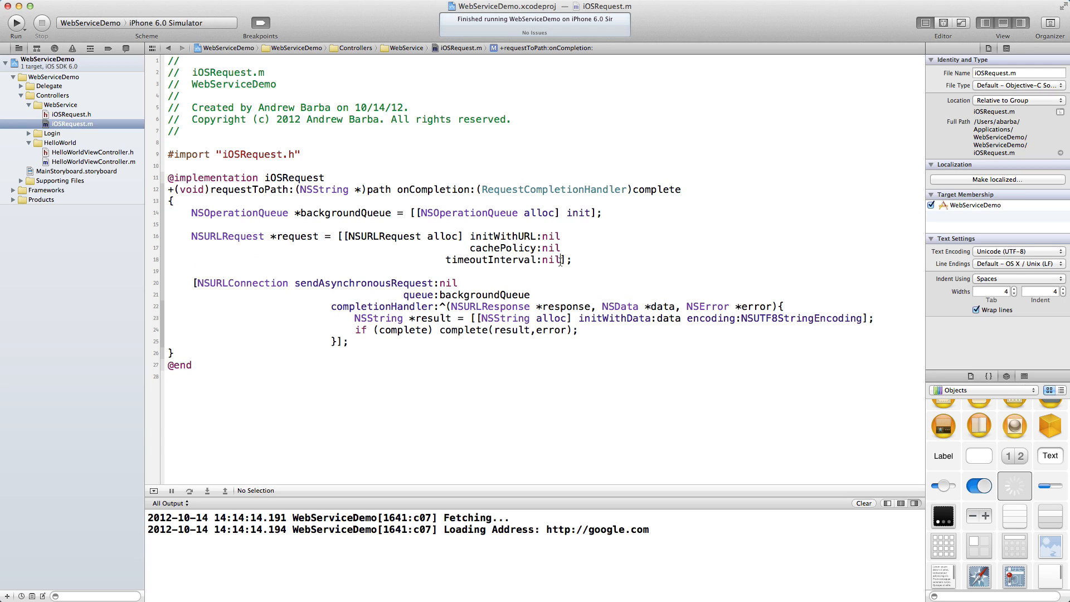
pyautogui.write('10')
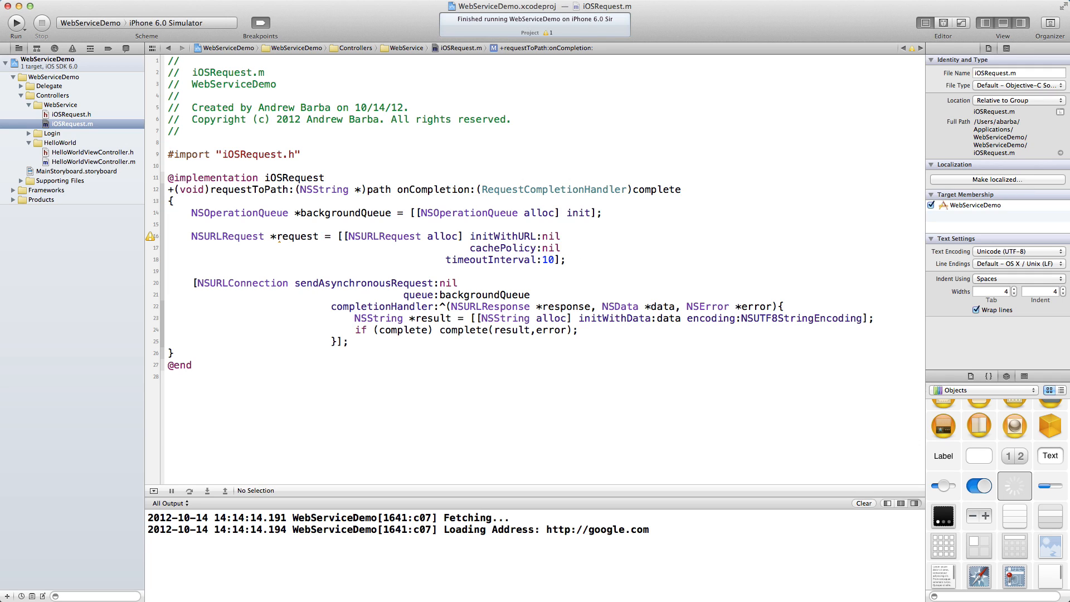
pyautogui.write('NSURL')
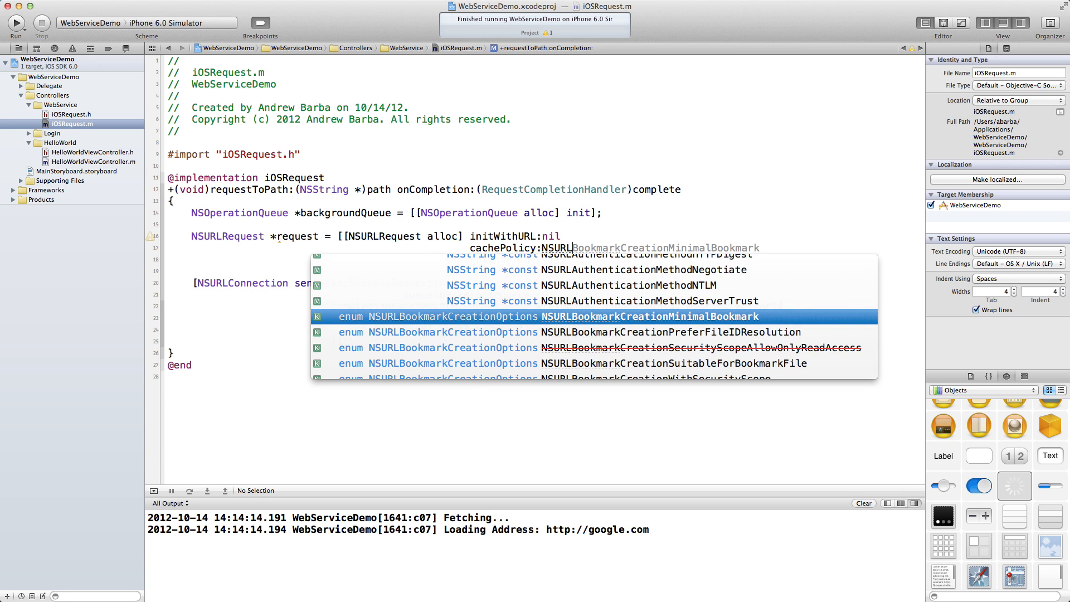
pyautogui.write('CacheStorageAllowedInMemoryOnly')
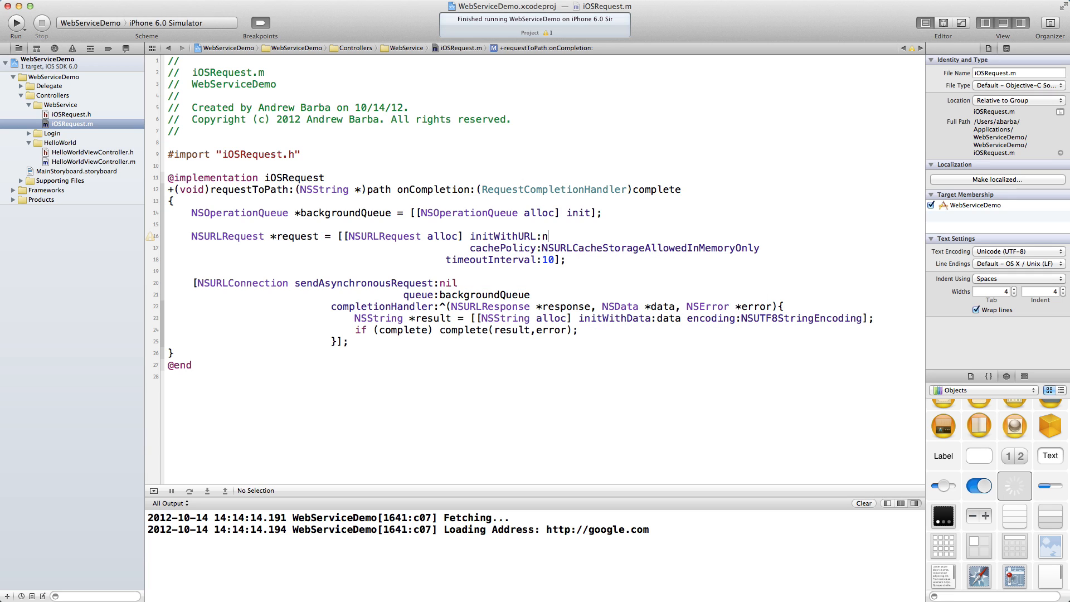
# Pass request to NSURLConnection sendAsynchronousRequest.
pyautogui.write('[NSURL URLWithString:path')
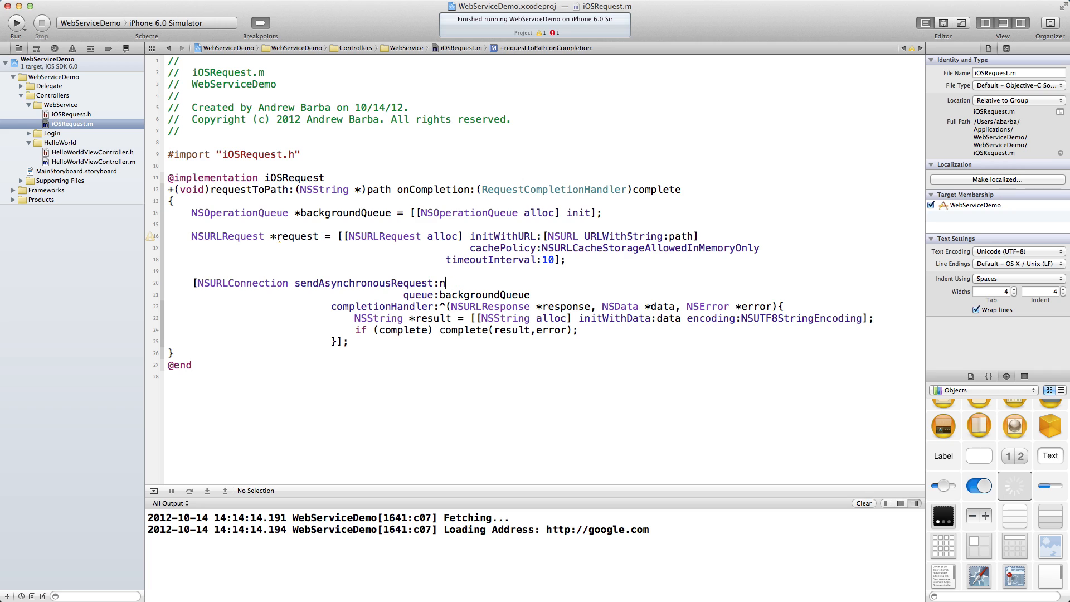
pyautogui.write('request')
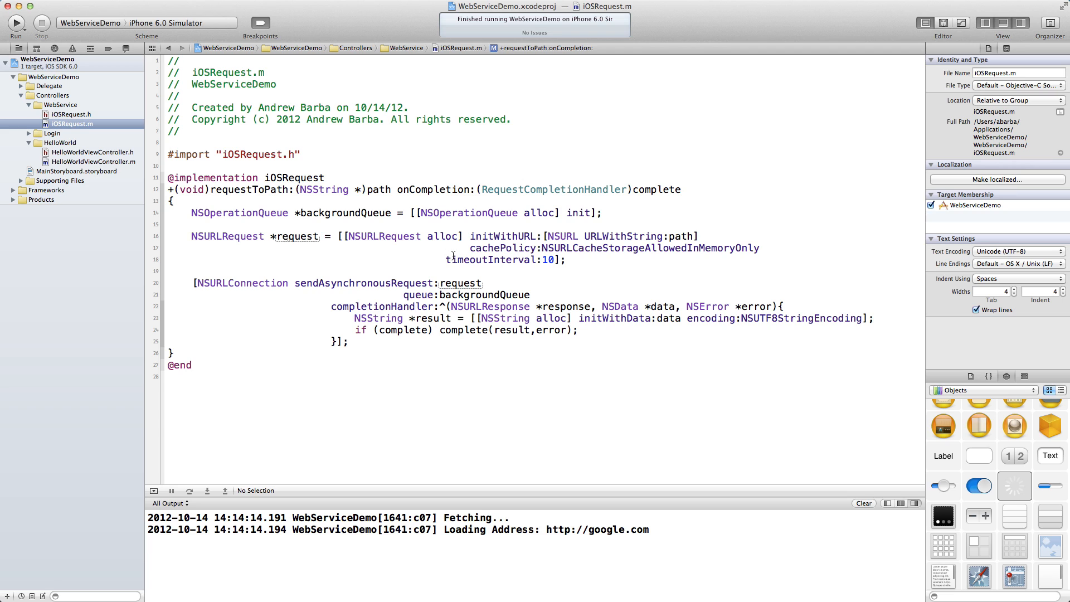
pyautogui.moveTo(129, 175)
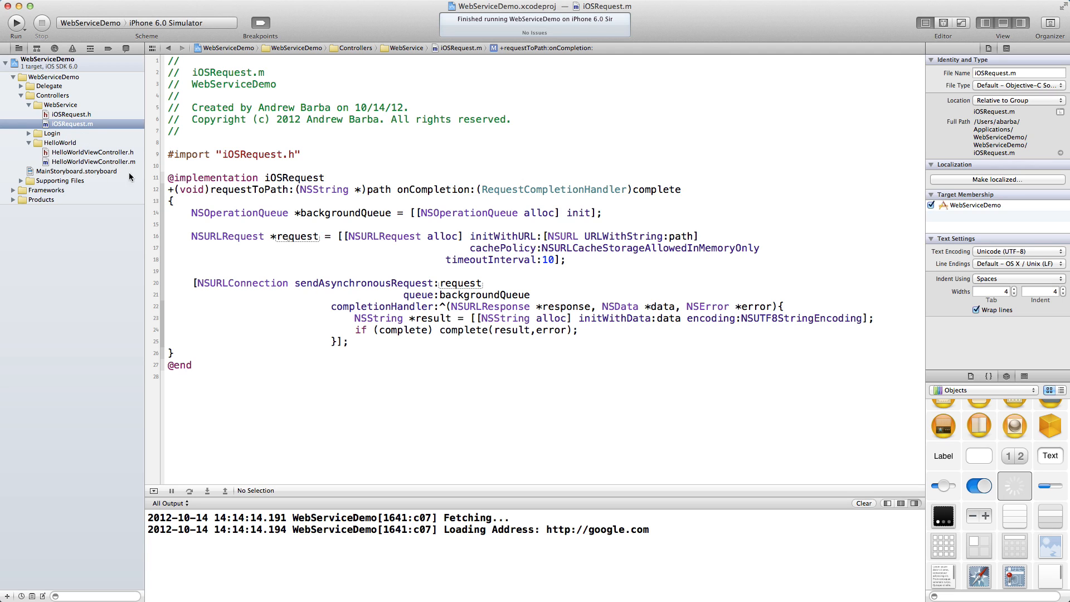
pyautogui.click(14, 22)
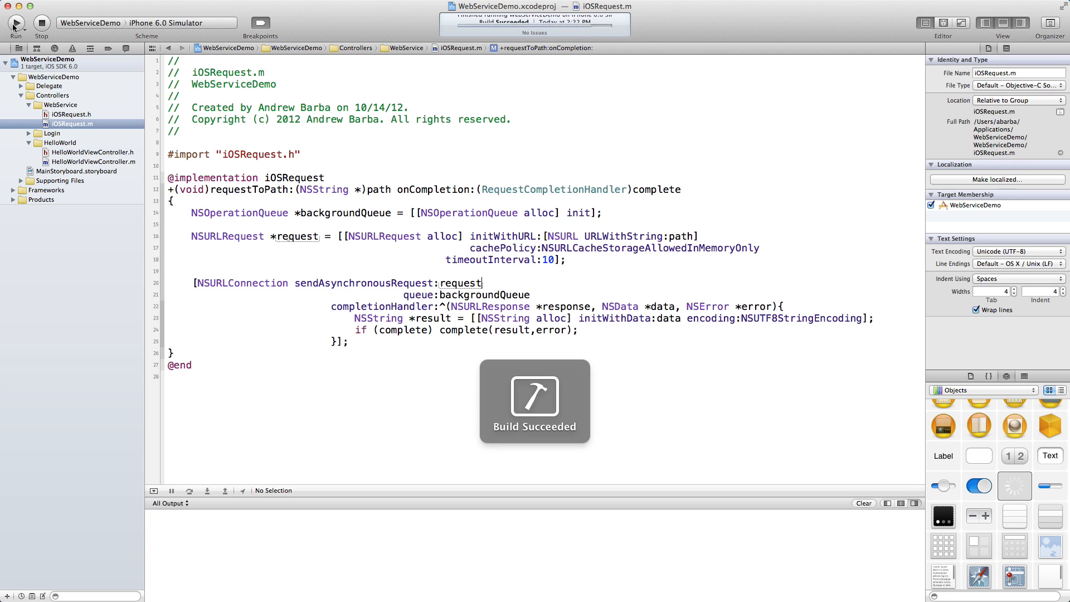
pyautogui.click(15, 22)
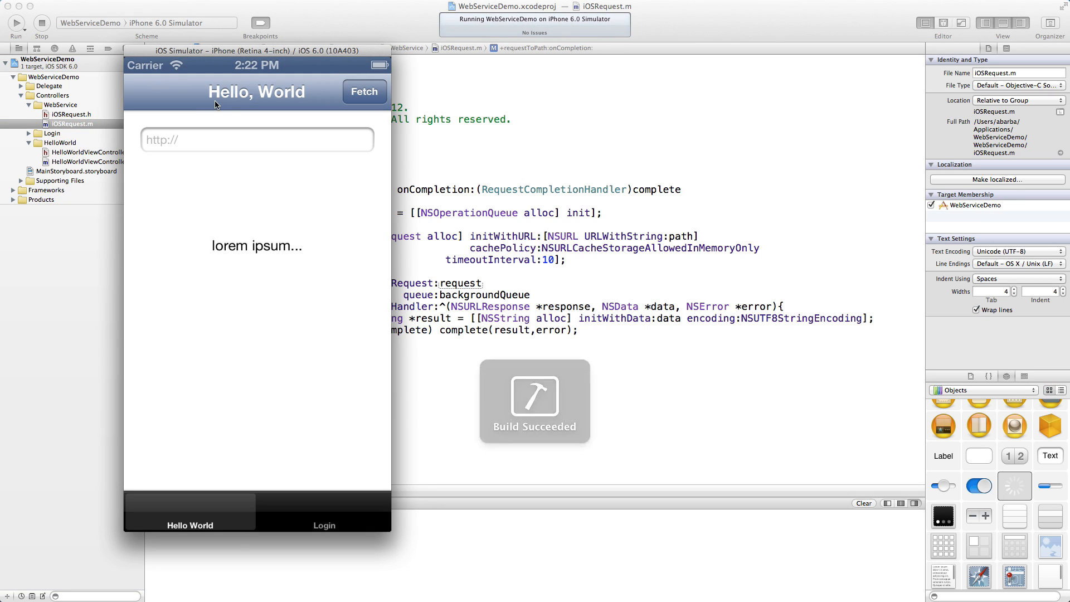
pyautogui.click(257, 140)
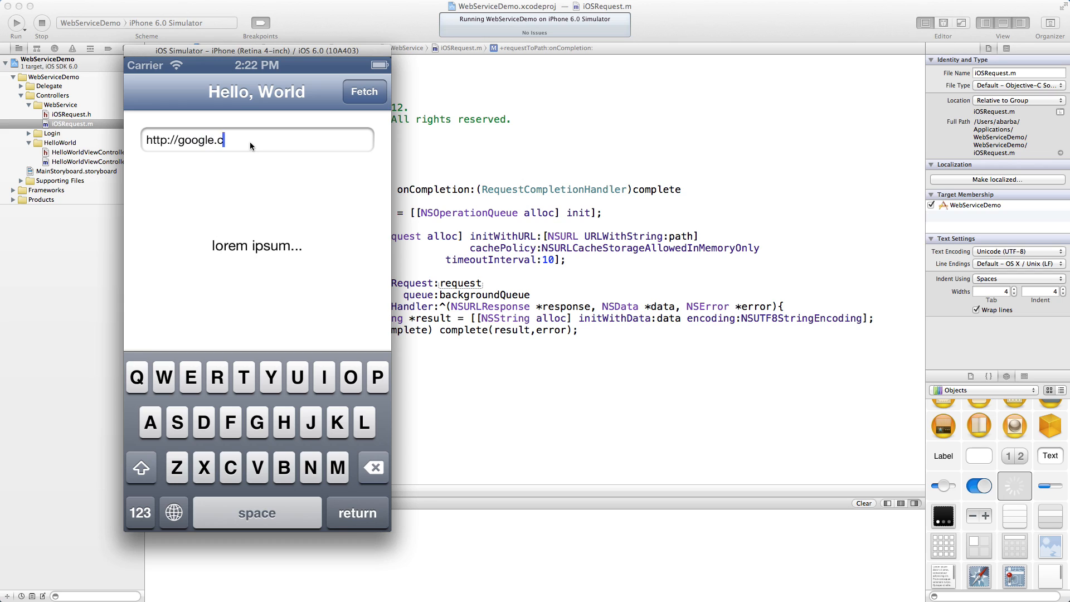
pyautogui.click(364, 91)
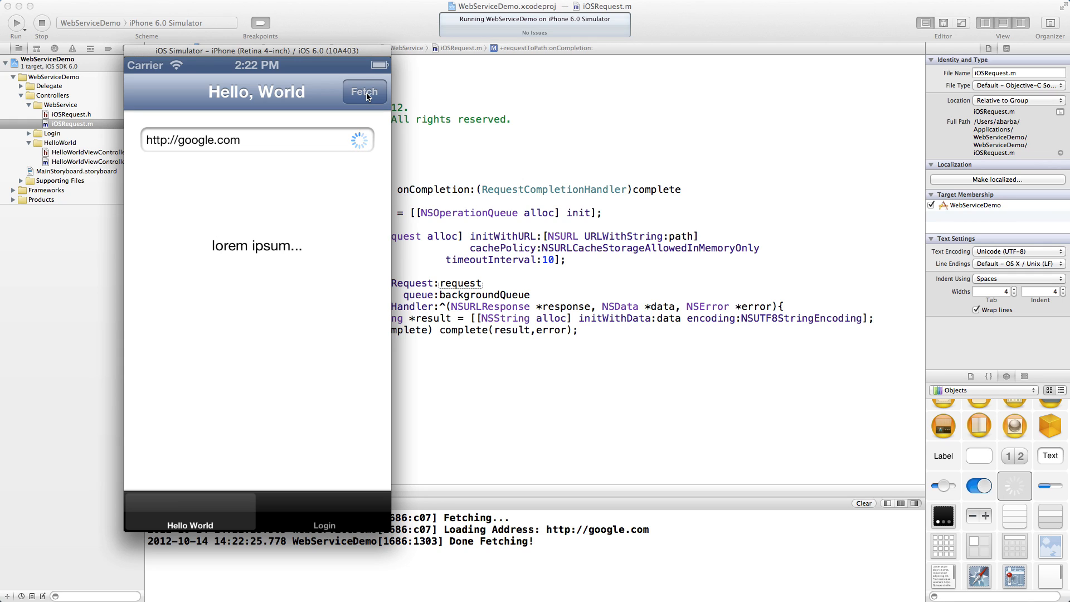
pyautogui.moveTo(509, 233)
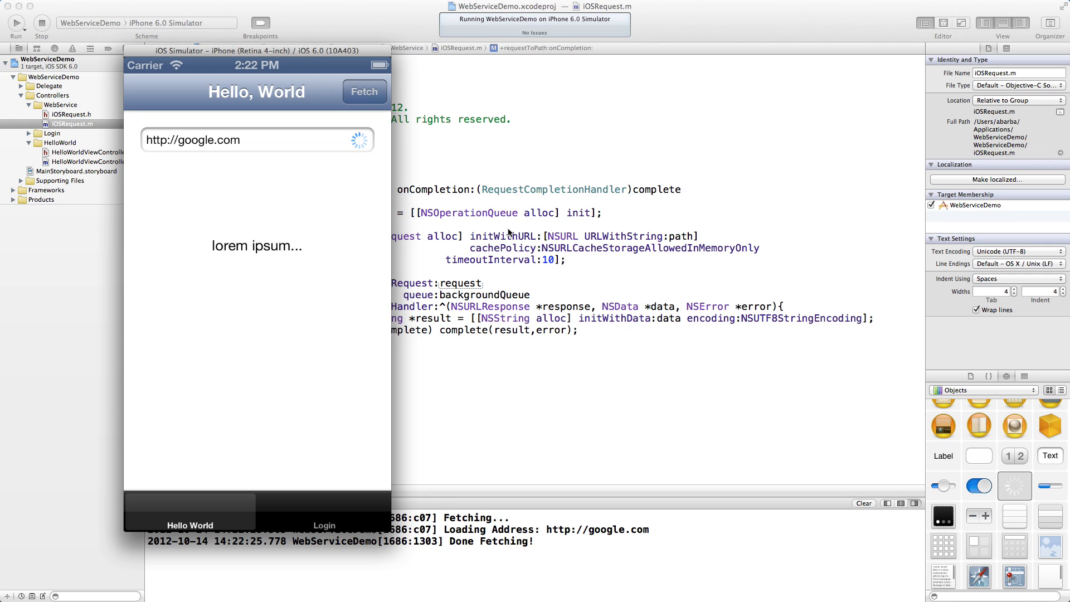
pyautogui.moveTo(501, 275)
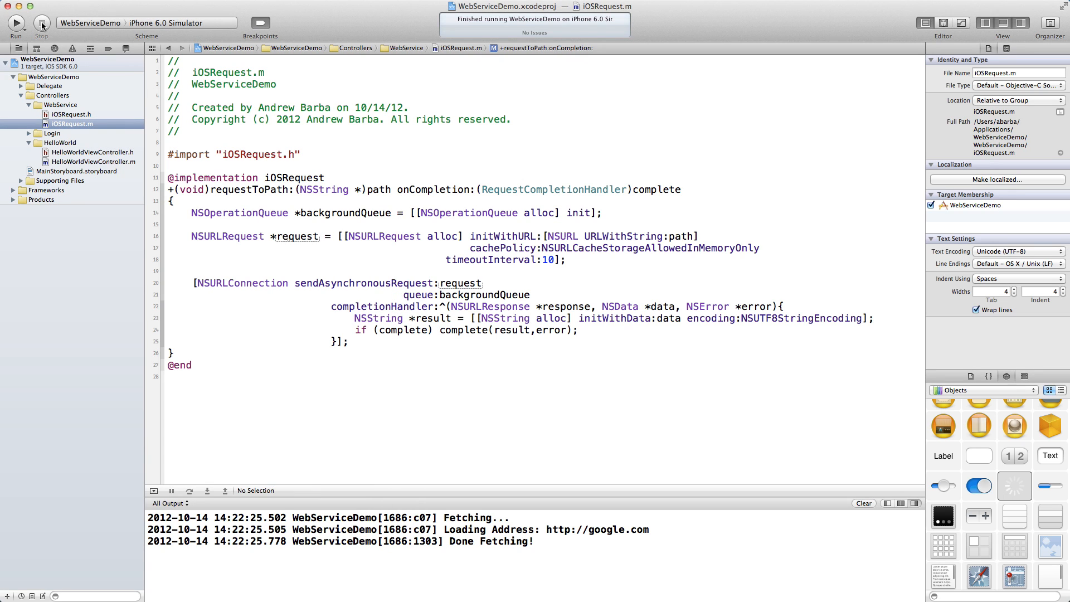
# Switch to HelloWorldViewController.m to wrap the completion updates in dispatch_async on the main queue.
pyautogui.click(93, 161)
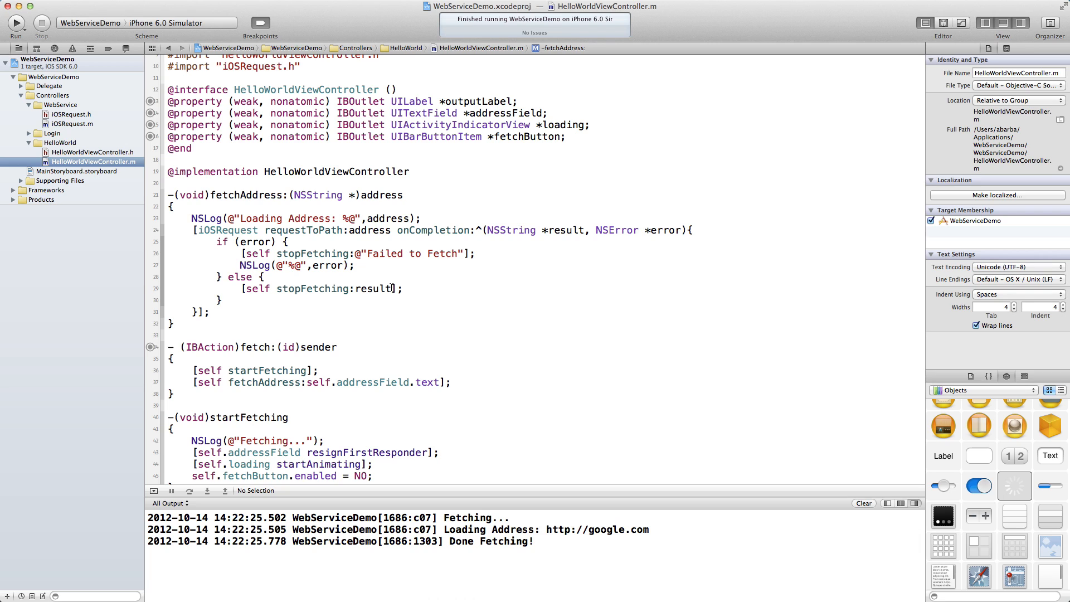
pyautogui.moveTo(538, 316)
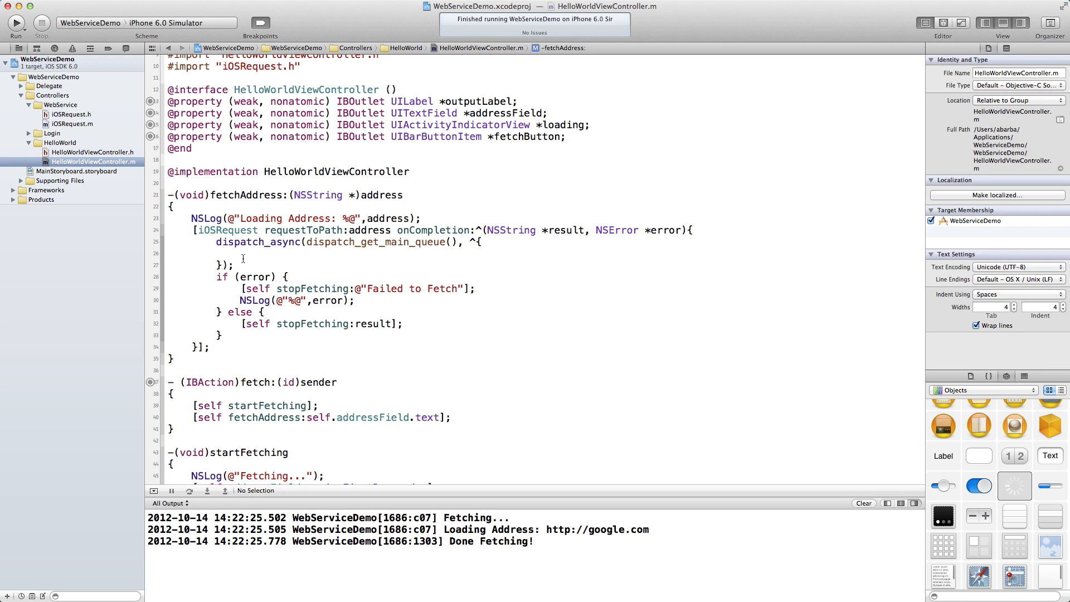
pyautogui.moveTo(309, 260)
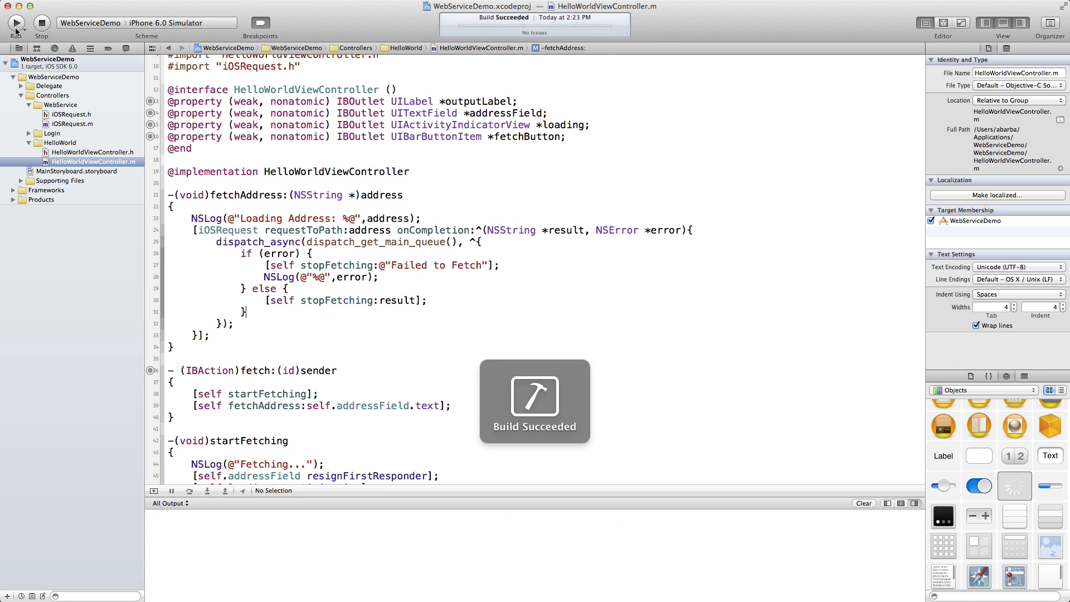
pyautogui.click(14, 22)
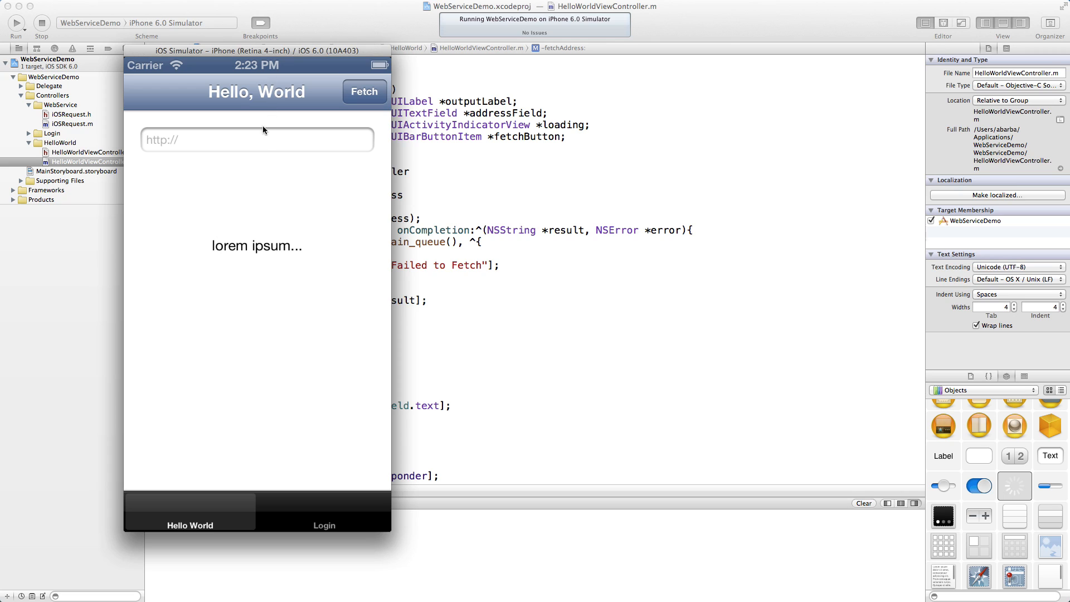
pyautogui.click(257, 140)
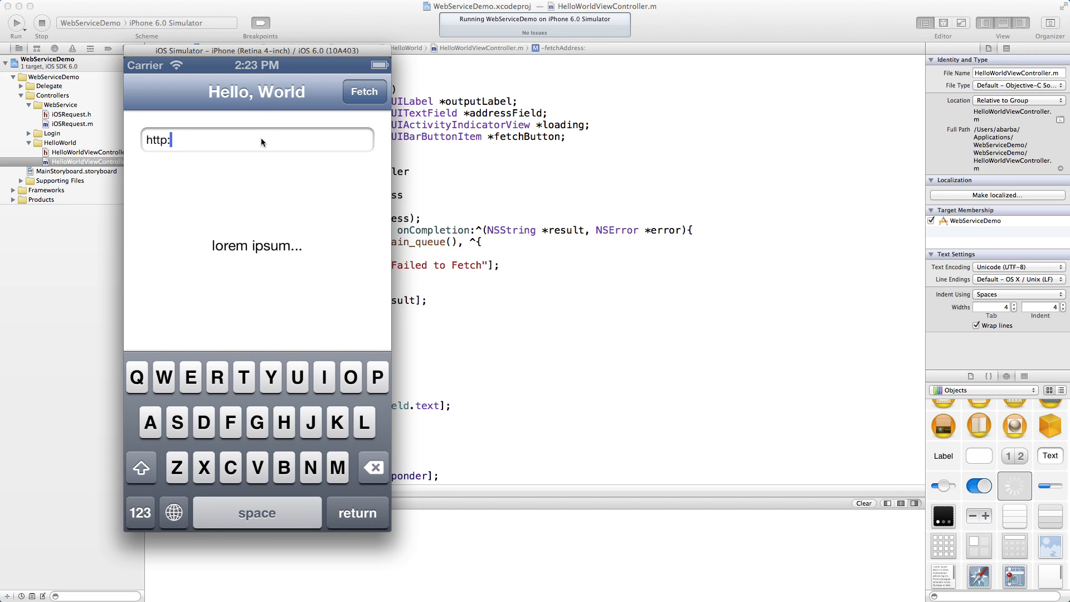
pyautogui.write('//google')
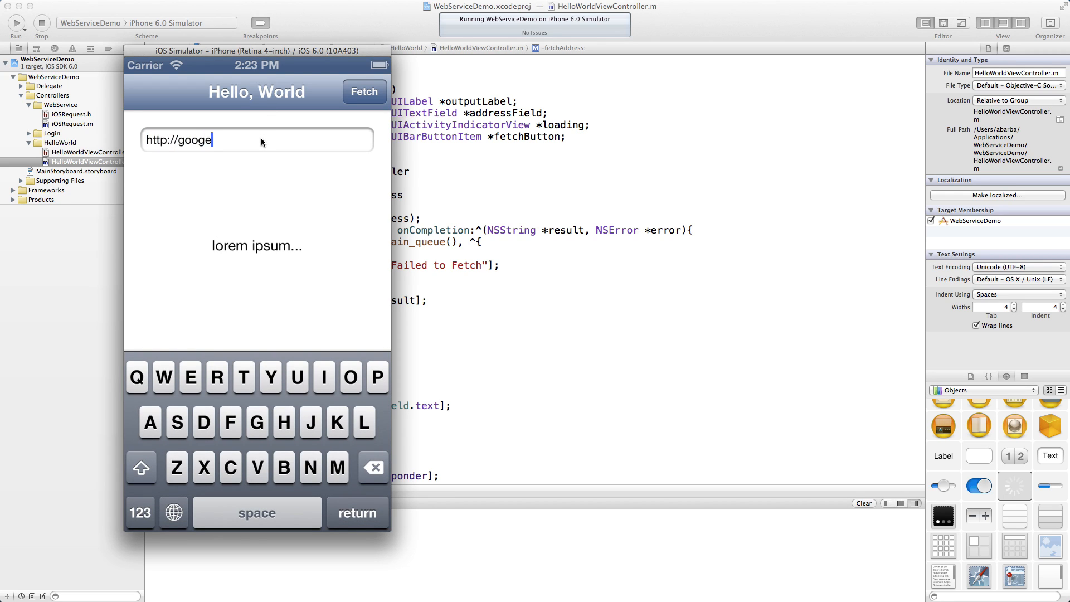
pyautogui.write('.com')
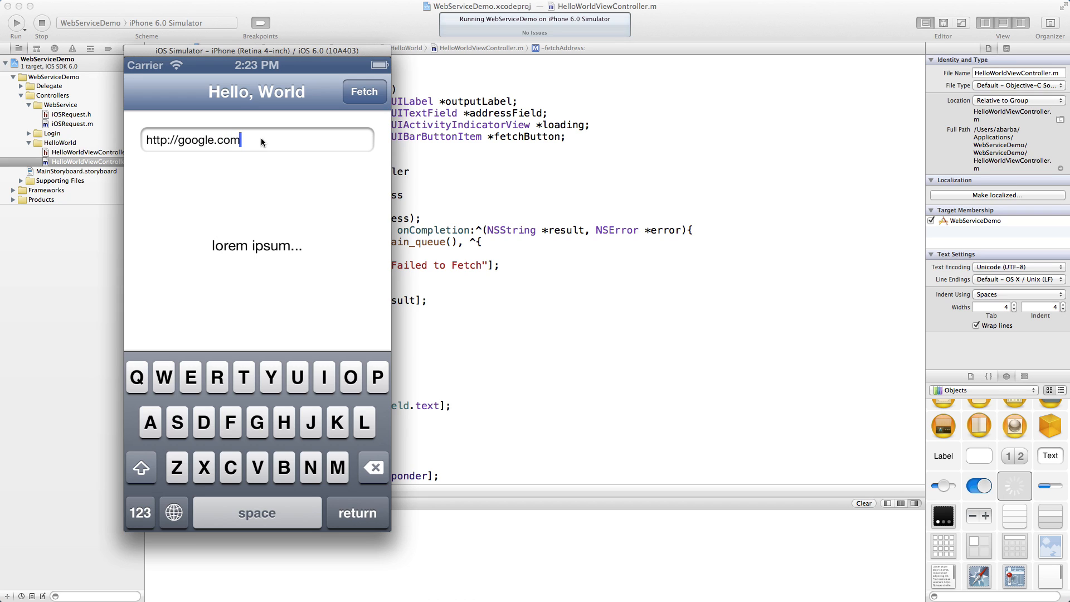
pyautogui.click(363, 90)
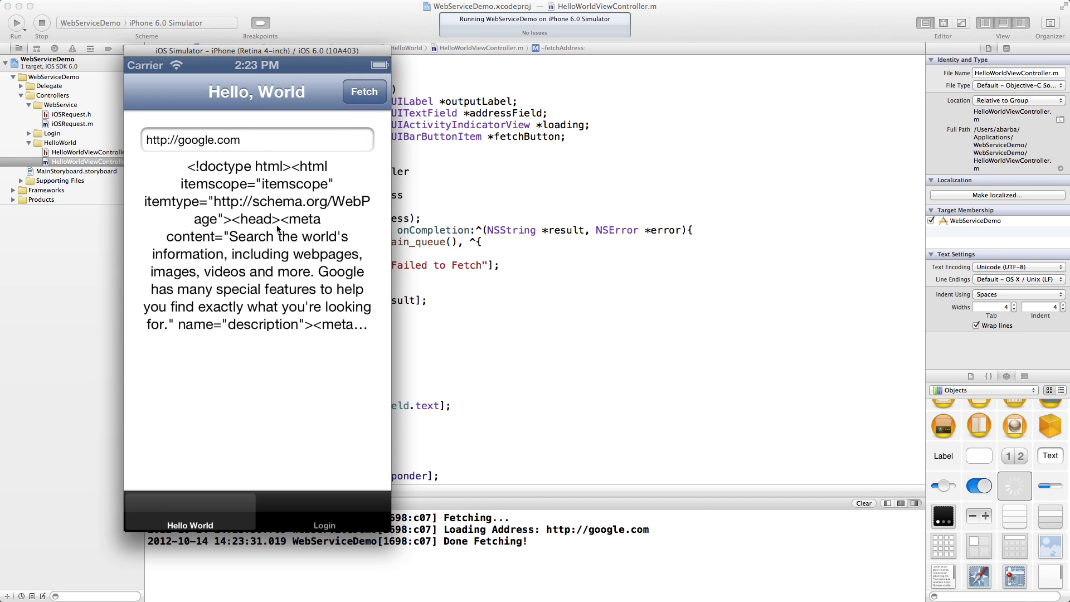
pyautogui.moveTo(309, 256)
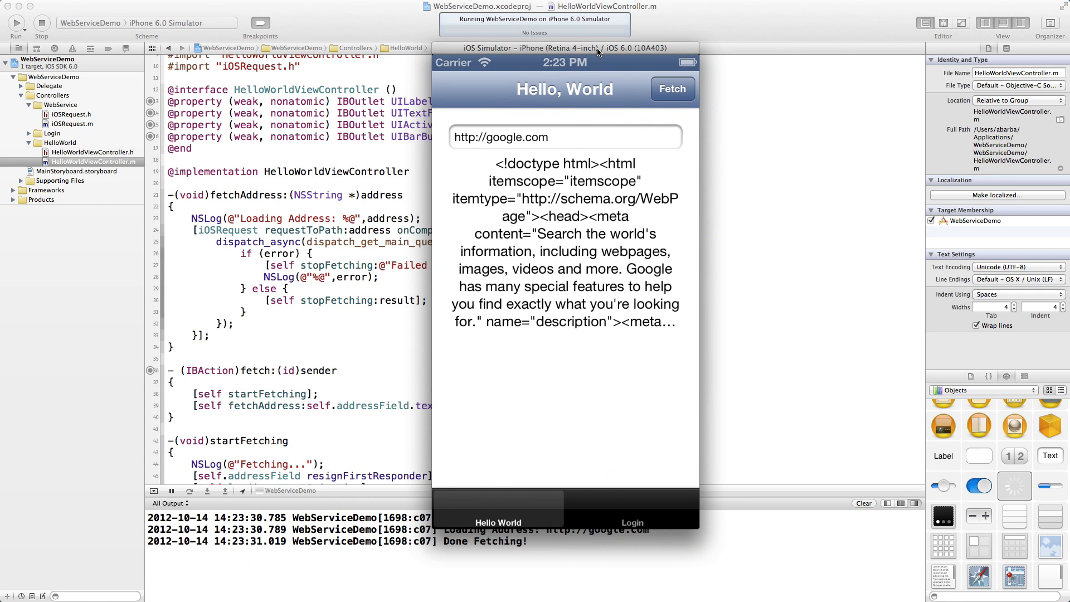
# Move the simulator window right and switch the app to the Login Demo screen.
pyautogui.moveTo(598, 48); pyautogui.dragTo(609, 42)
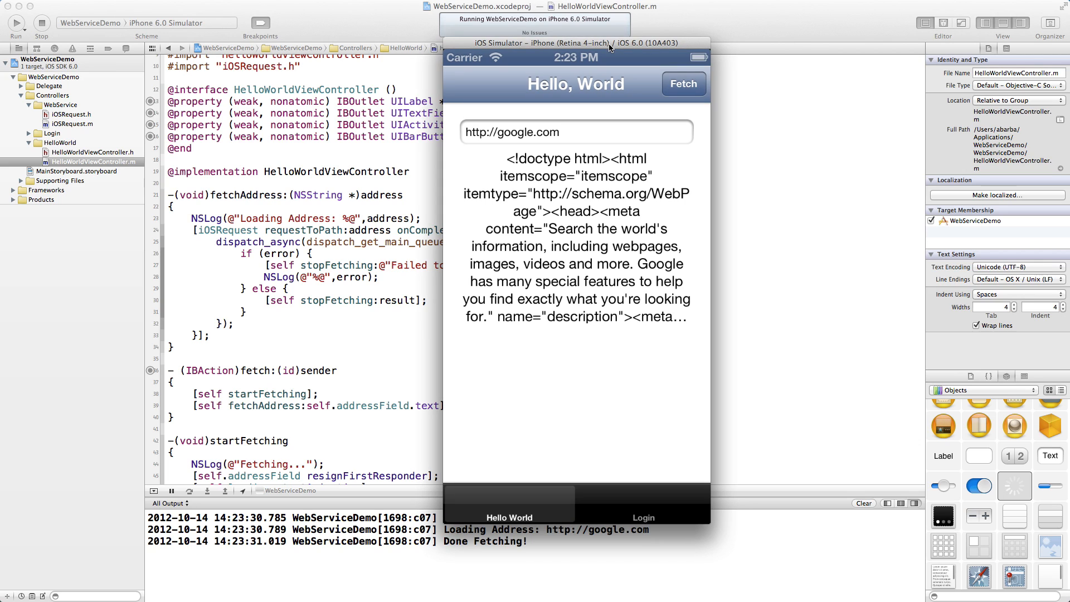
pyautogui.moveTo(383, 65)
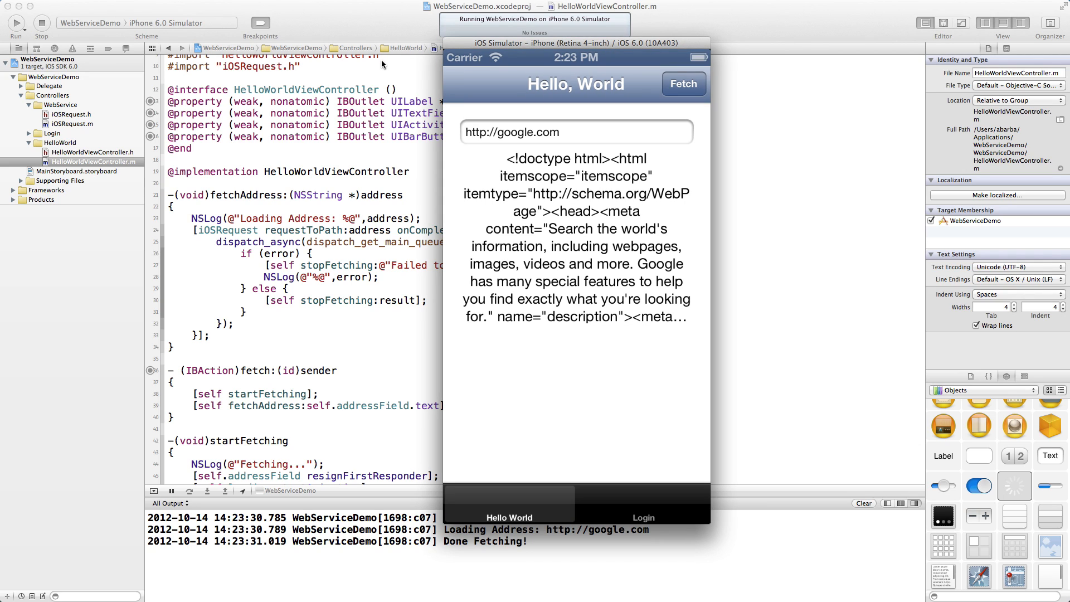
pyautogui.click(642, 516)
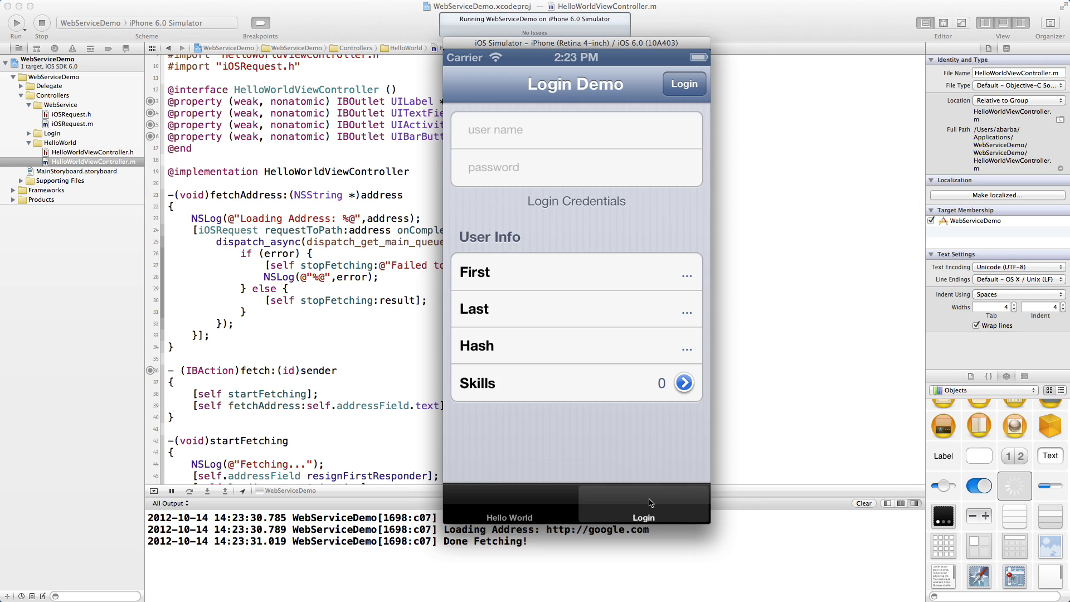